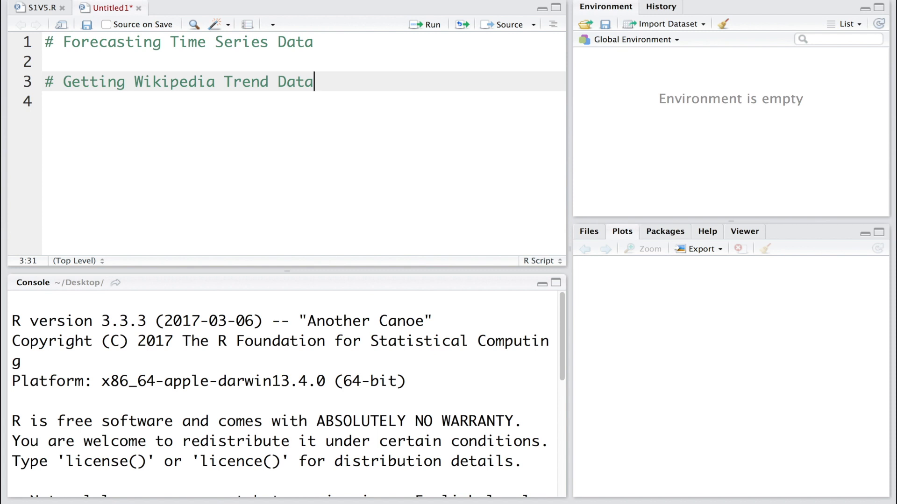
# Install wikipediatrend, load it with library(wikipediatrend), and begin the wp_trend call
pyautogui.write('library(wikipedi')
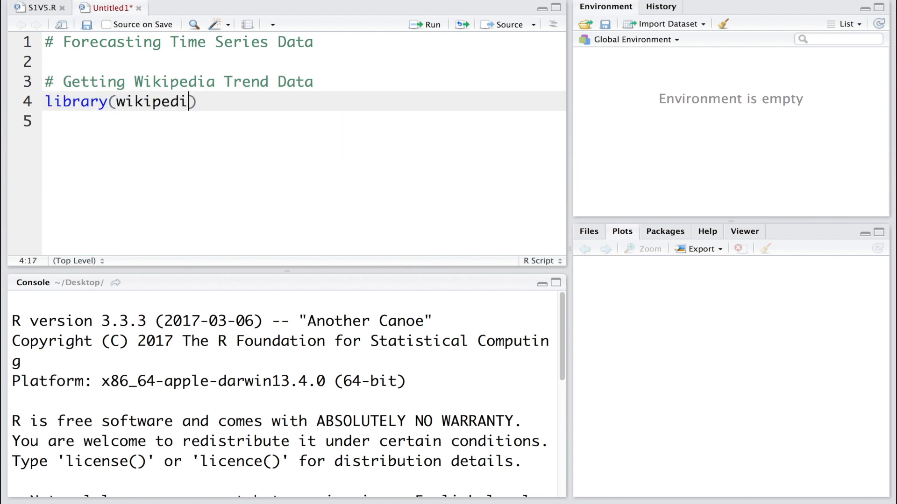
pyautogui.write('trend')
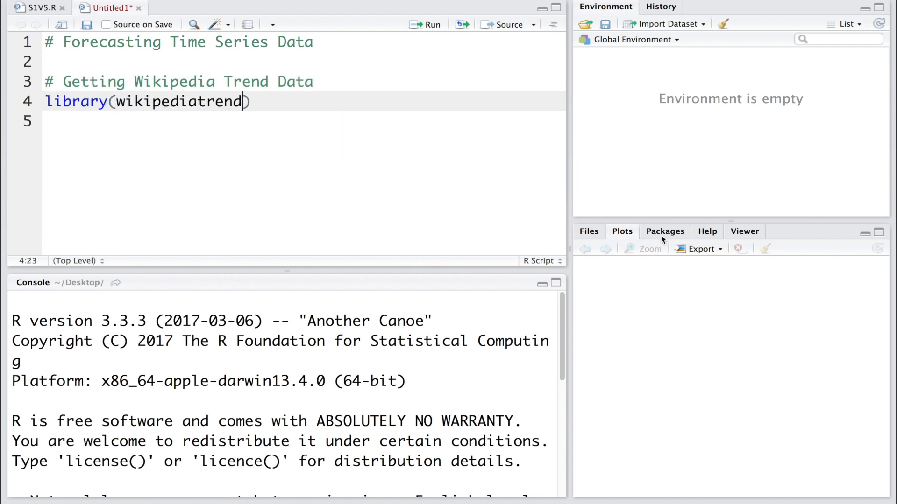
pyautogui.click(605, 248)
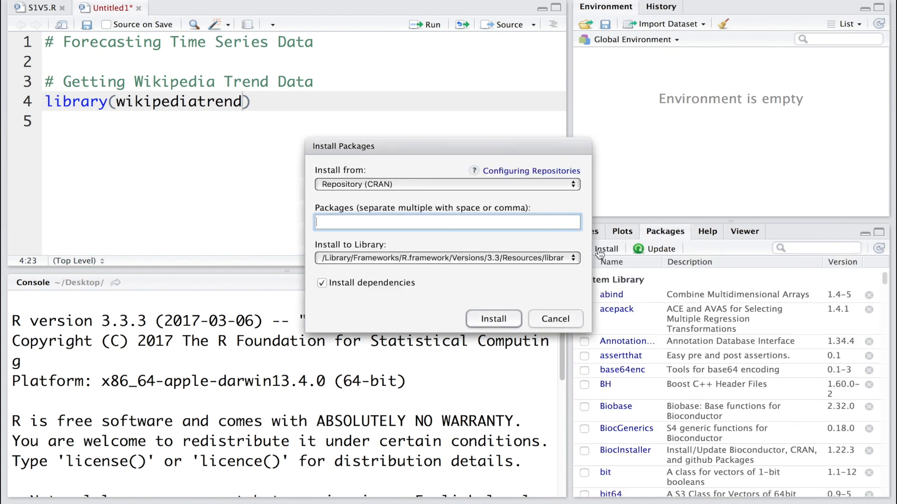
pyautogui.moveTo(598, 255)
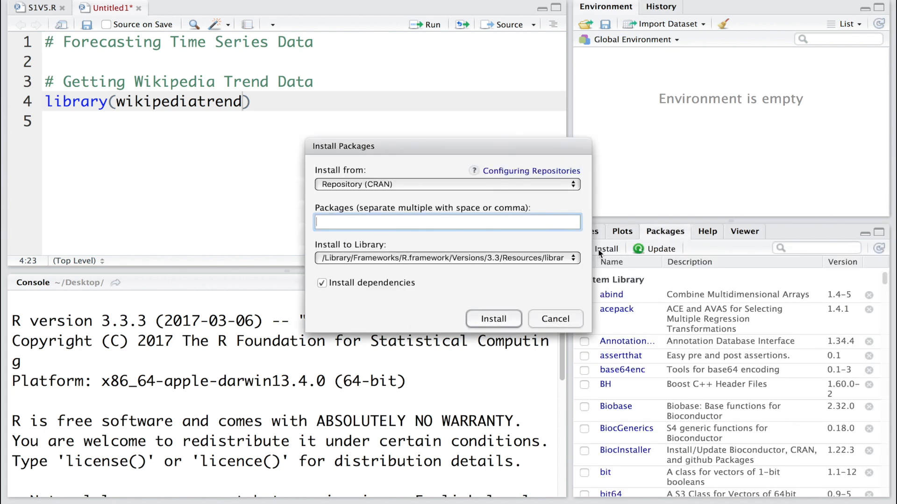
pyautogui.write('wikiped')
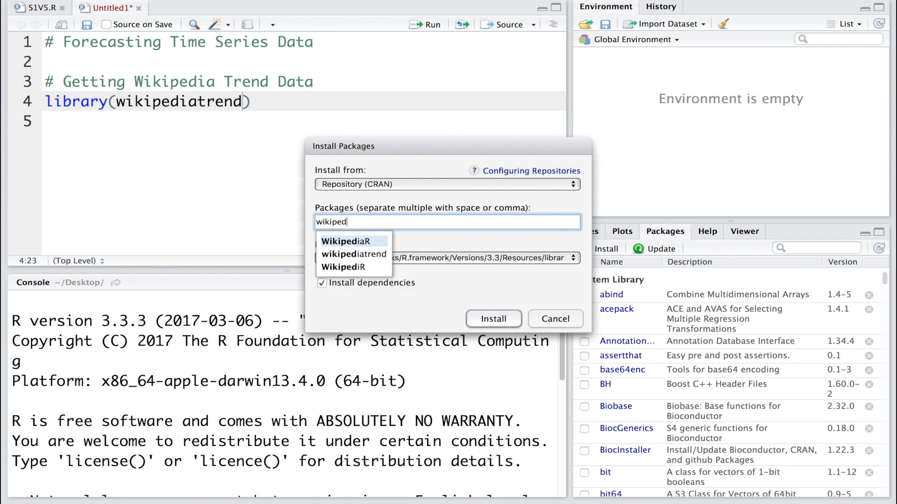
pyautogui.click(492, 318)
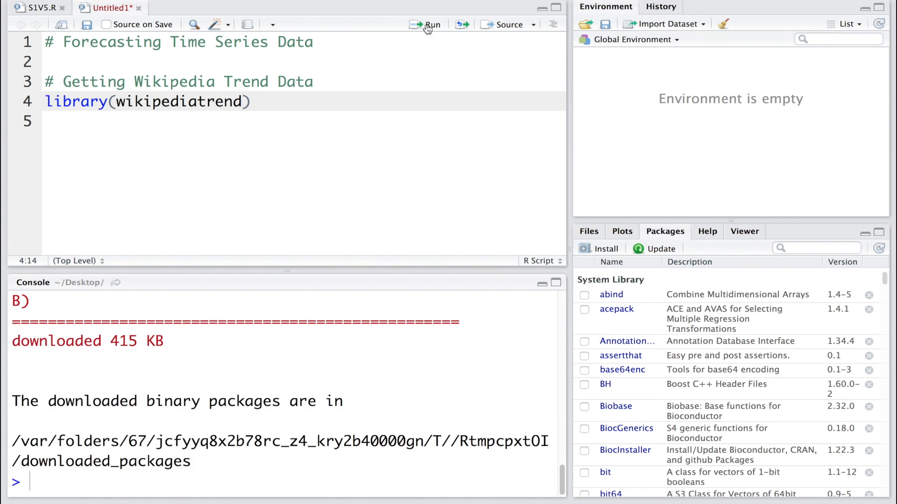
pyautogui.click(428, 23)
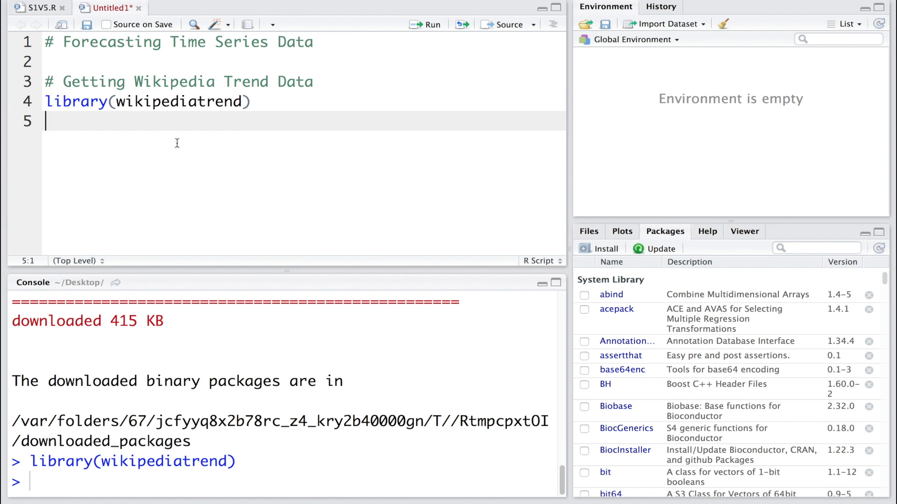
pyautogui.write('wp_t')
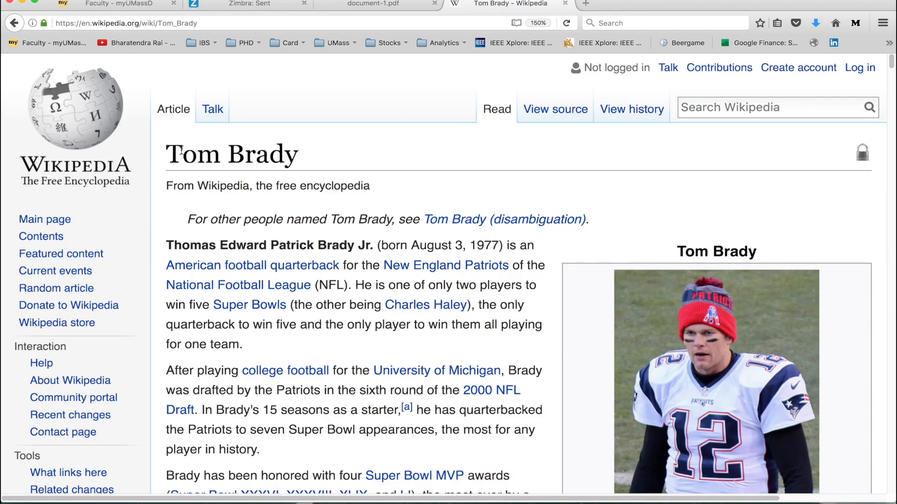
pyautogui.doubleClick(231, 154)
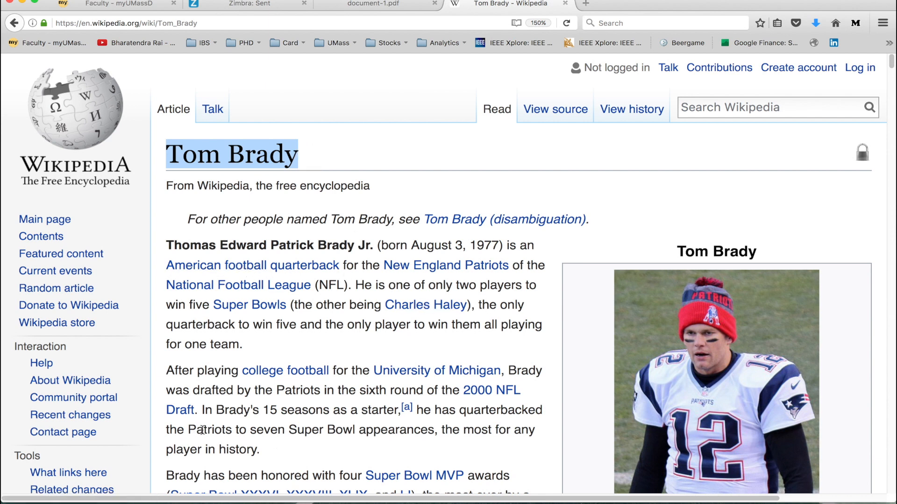
pyautogui.doubleClick(209, 429)
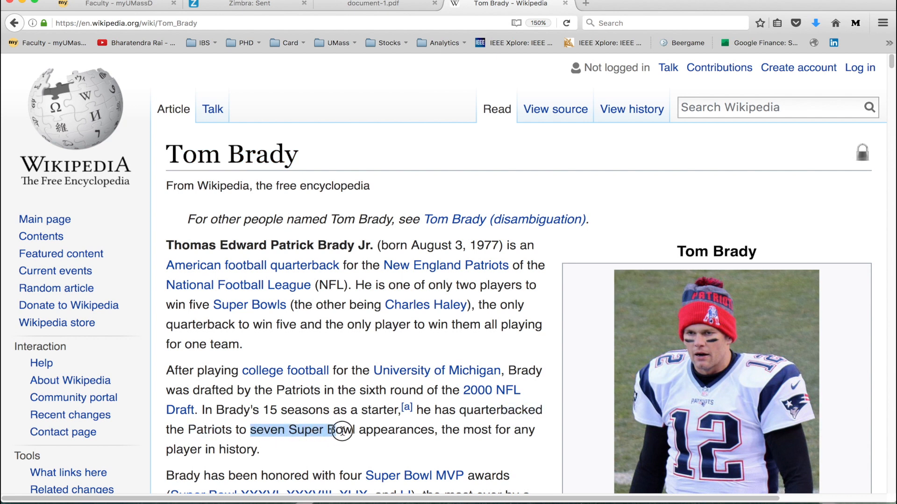
pyautogui.moveTo(341, 429); pyautogui.dragTo(437, 429)
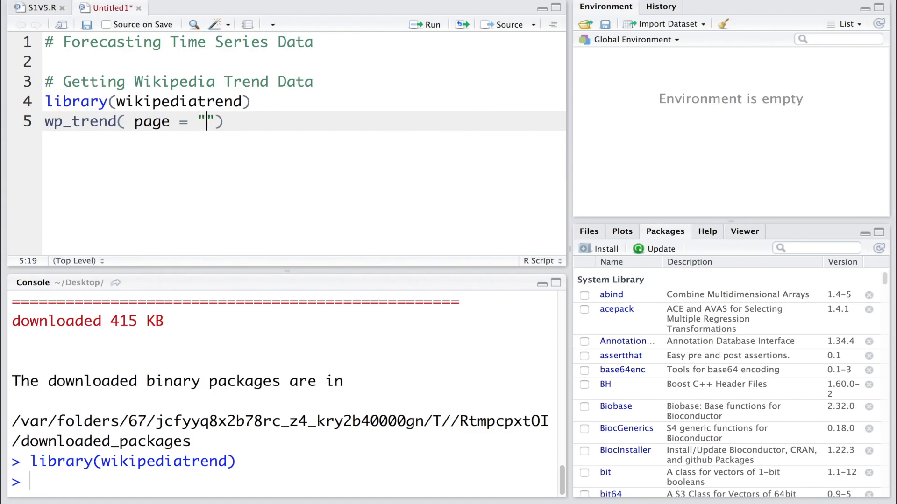
# Write the wp_trend call for page Tom_Brady from 2013-01-01 to 2015-12-31
pyautogui.write('Tom_')
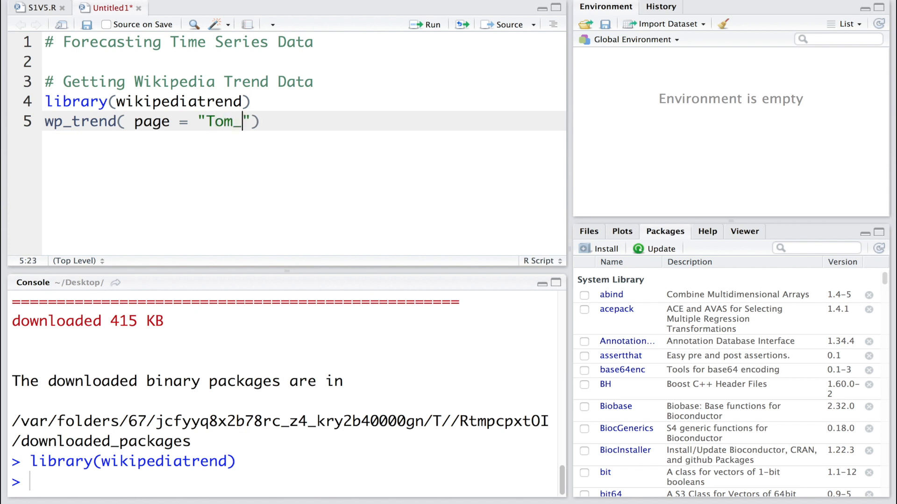
pyautogui.write('Brady')
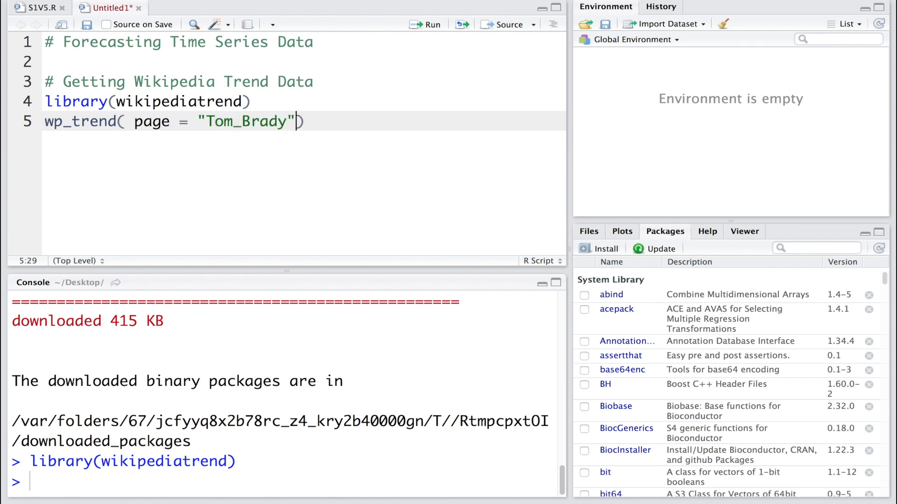
pyautogui.write(',')
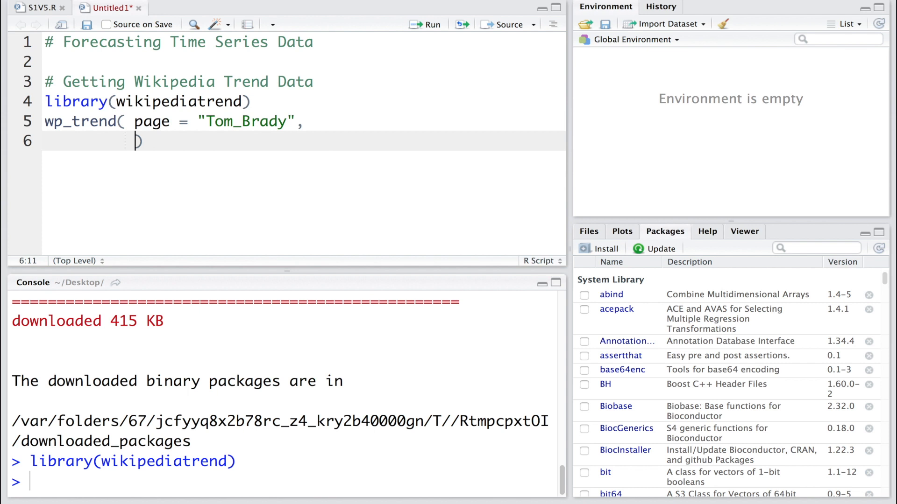
pyautogui.write('from')
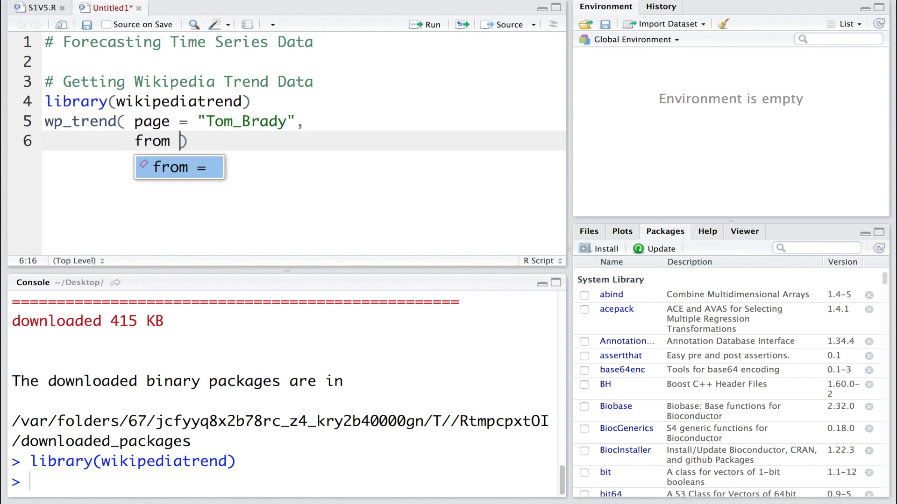
pyautogui.write('= "2013")')
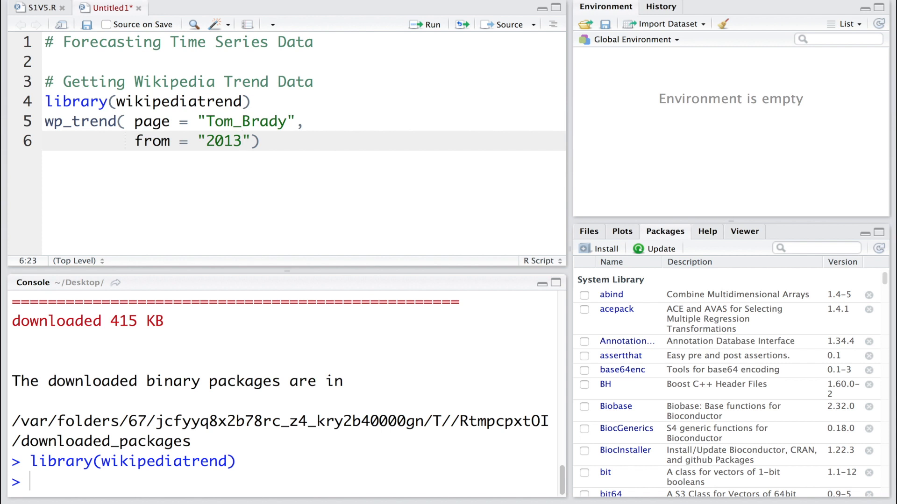
pyautogui.write('-01-01')
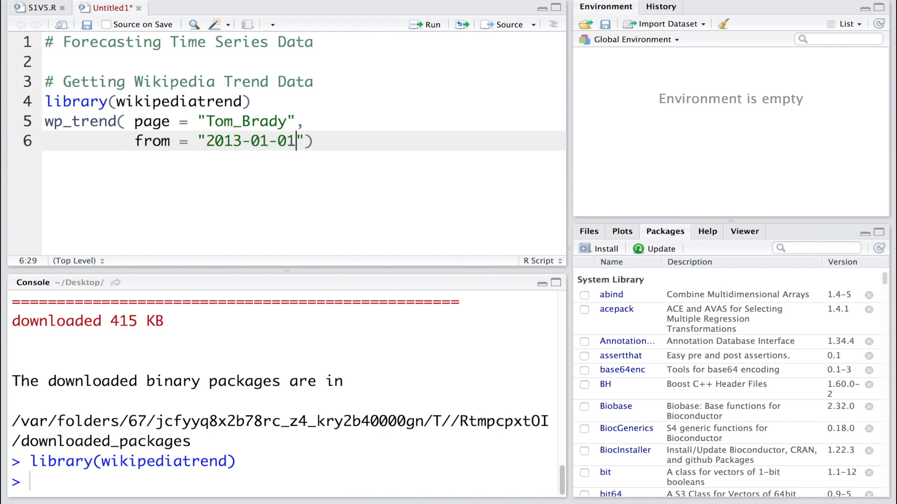
pyautogui.write(',')
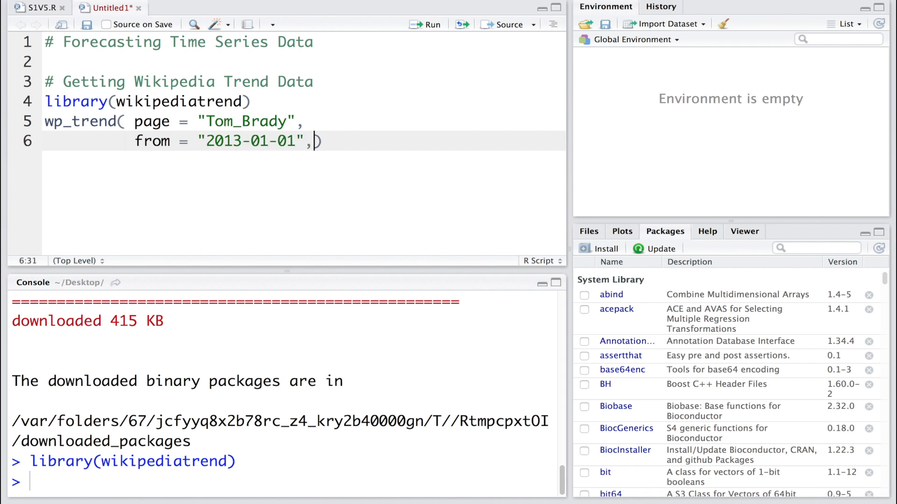
pyautogui.write('to = "")')
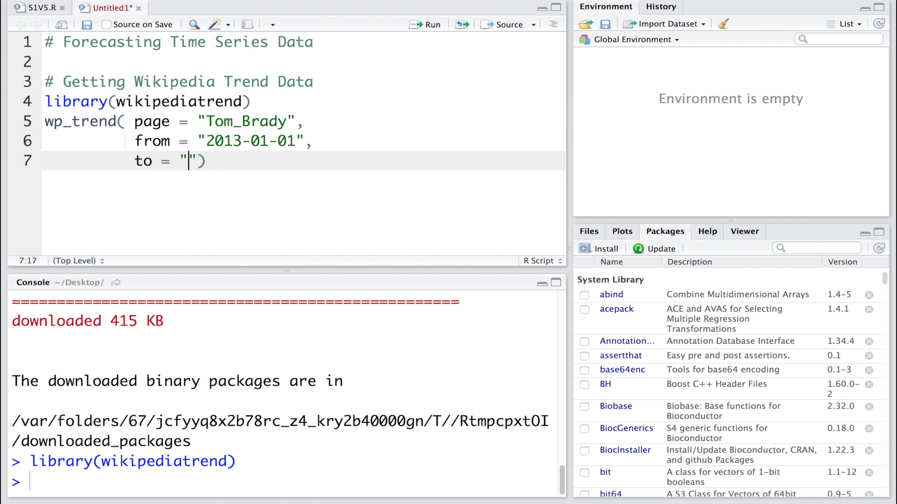
pyautogui.write('2015-12-31')
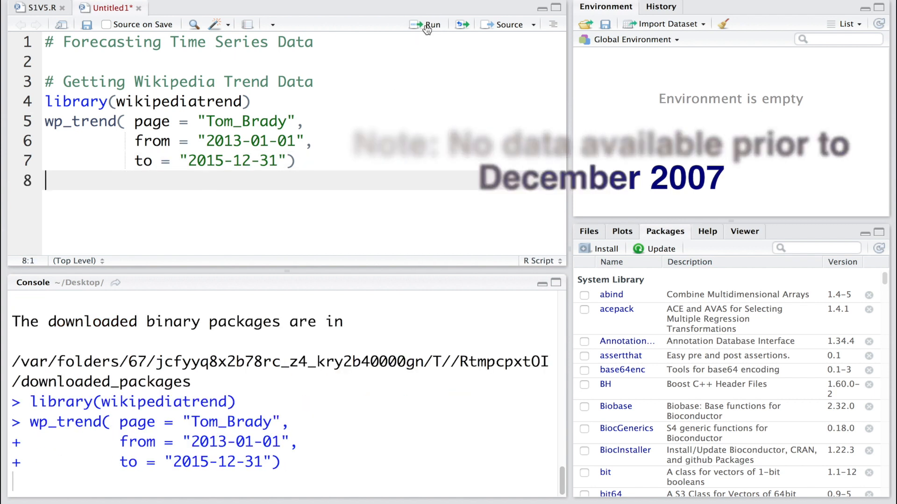
# Run the page-view download and assign its result to data
pyautogui.click(429, 24)
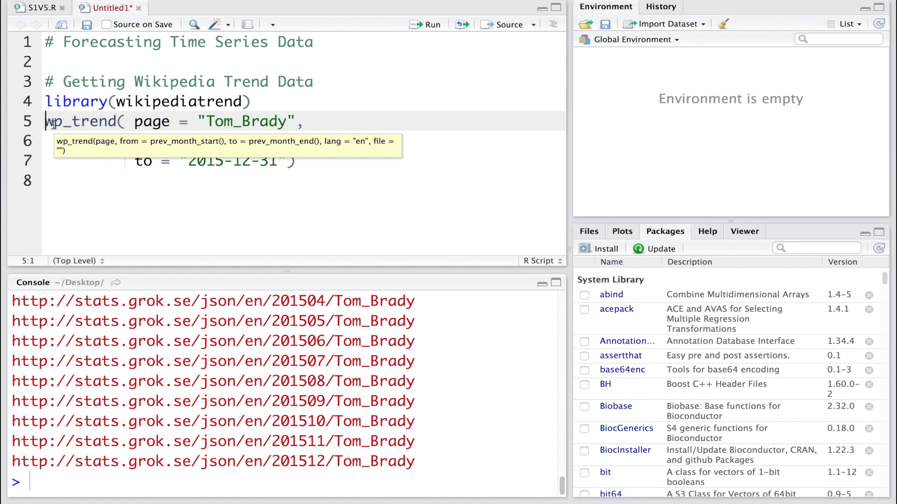
pyautogui.write('data')
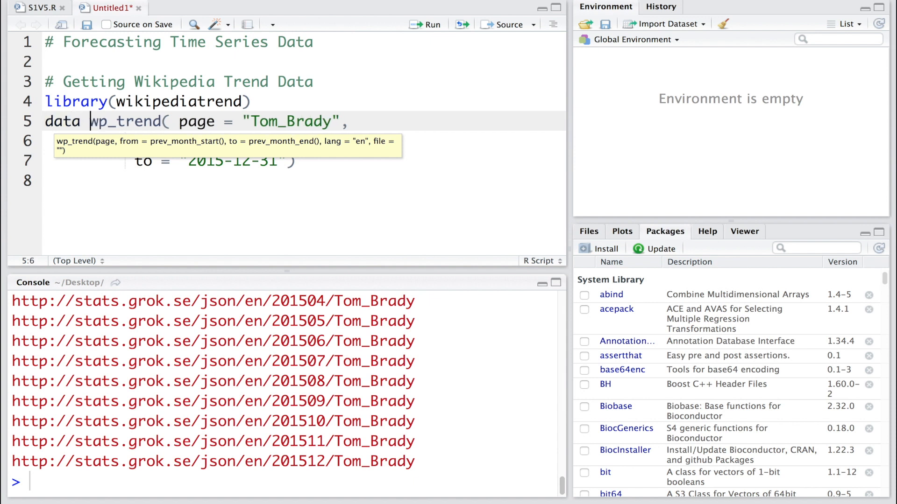
pyautogui.write('<-')
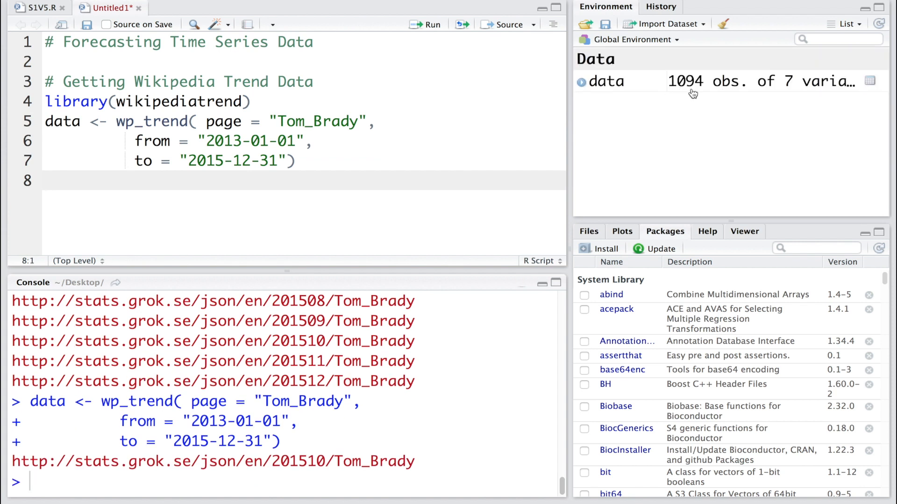
pyautogui.moveTo(707, 92)
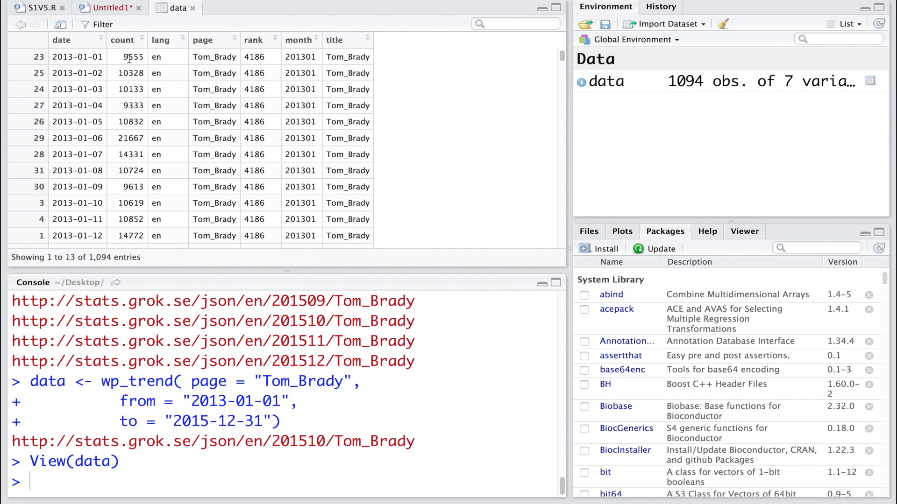
pyautogui.moveTo(52, 63)
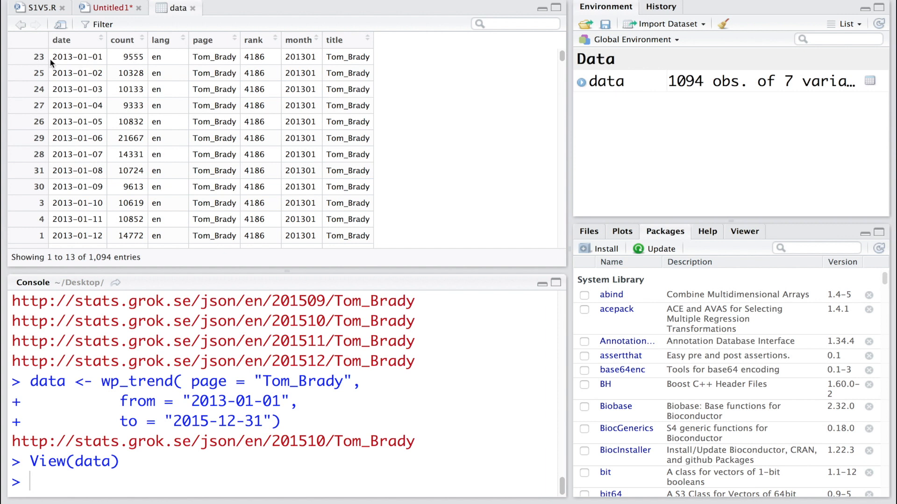
pyautogui.moveTo(96, 62)
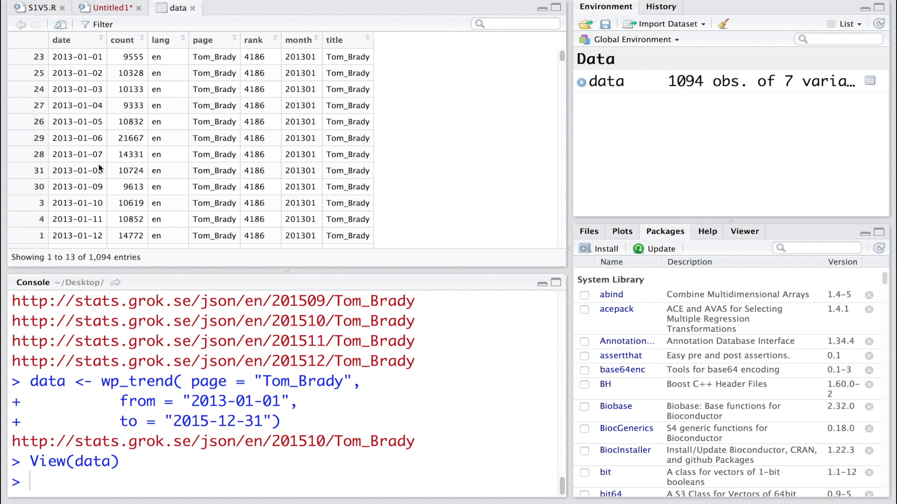
pyautogui.moveTo(227, 47)
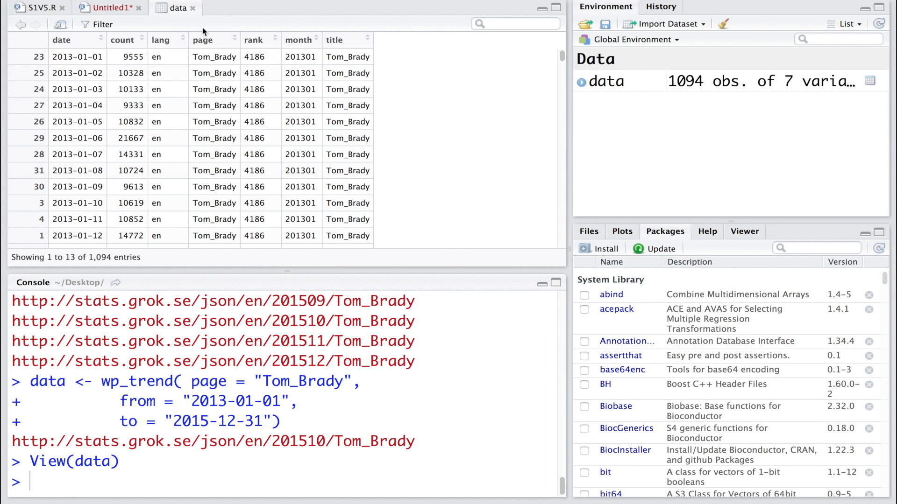
pyautogui.moveTo(104, 105)
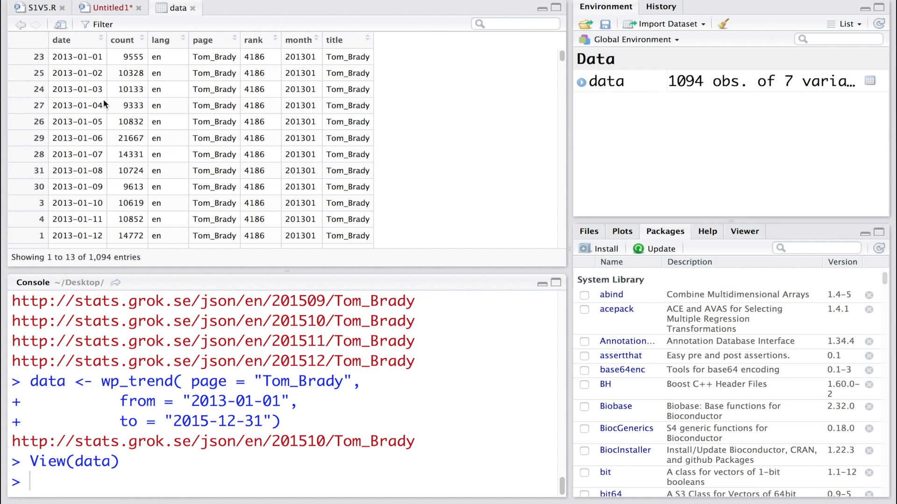
pyautogui.moveTo(128, 71)
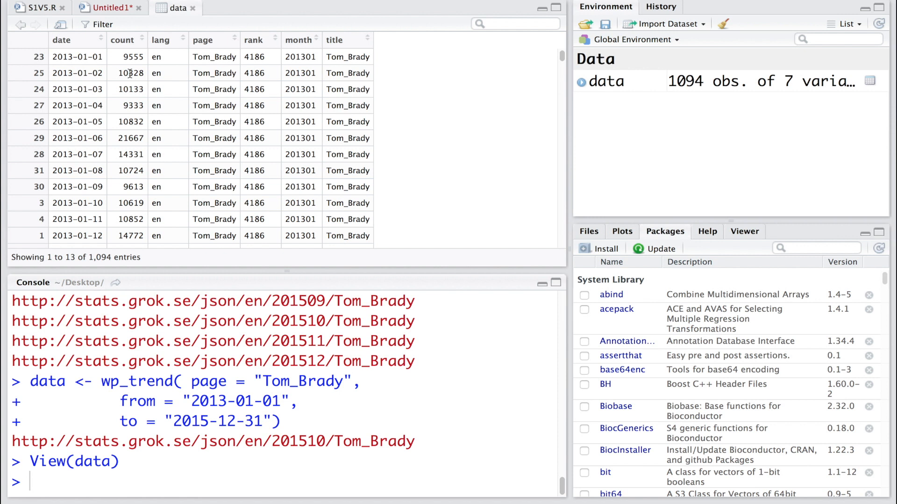
pyautogui.moveTo(184, 94)
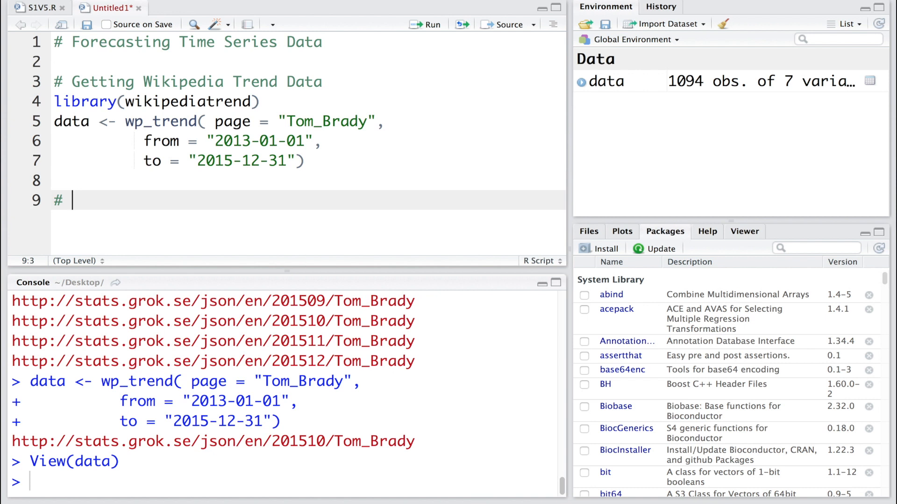
# Type '# wp_cache_reset()' on the line below the wp_trend call
pyautogui.write('wp_cache_reset')
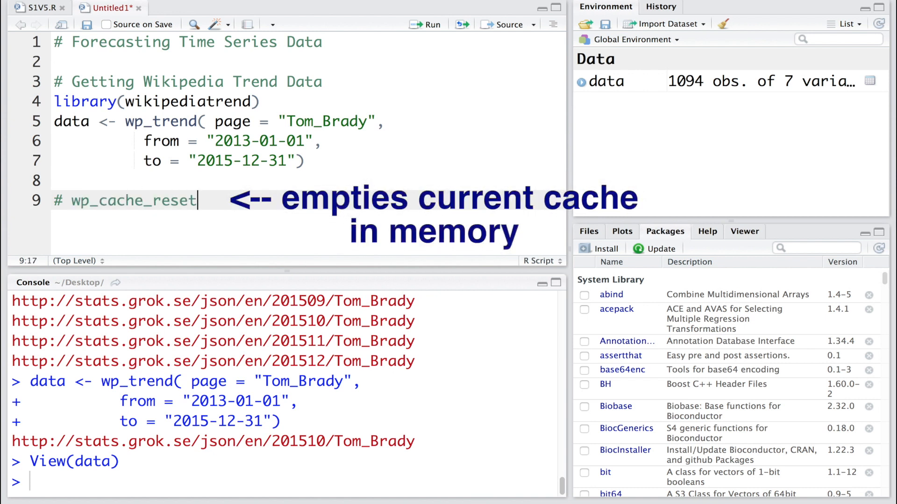
pyautogui.write('()')
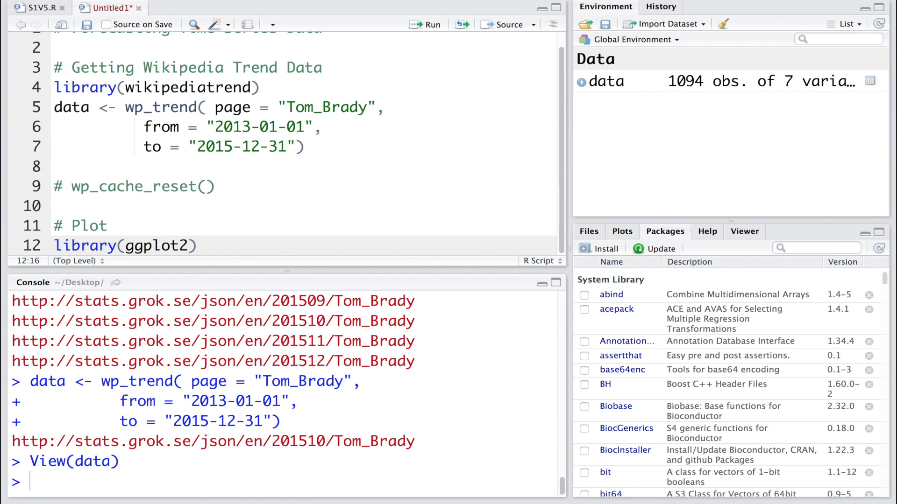
# Write qplot(date, count, data = data) after the library(ggplot2) line
pyautogui.click(198, 245)
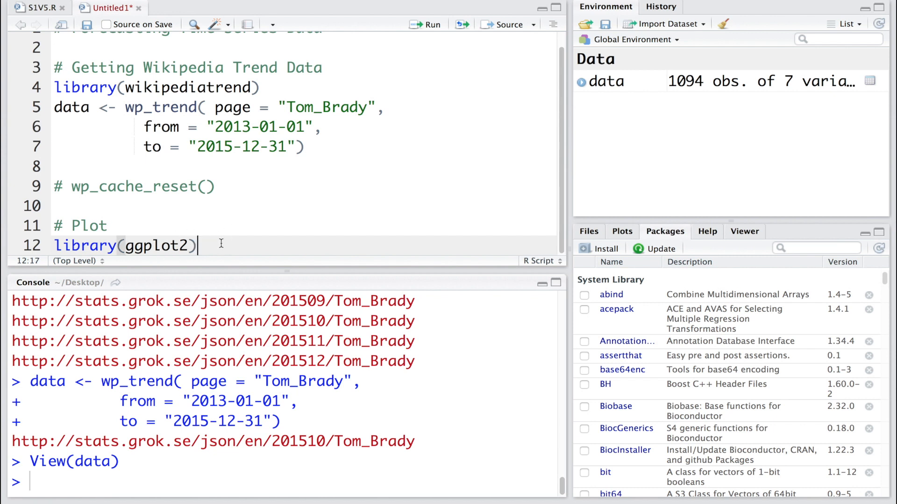
pyautogui.write('q')
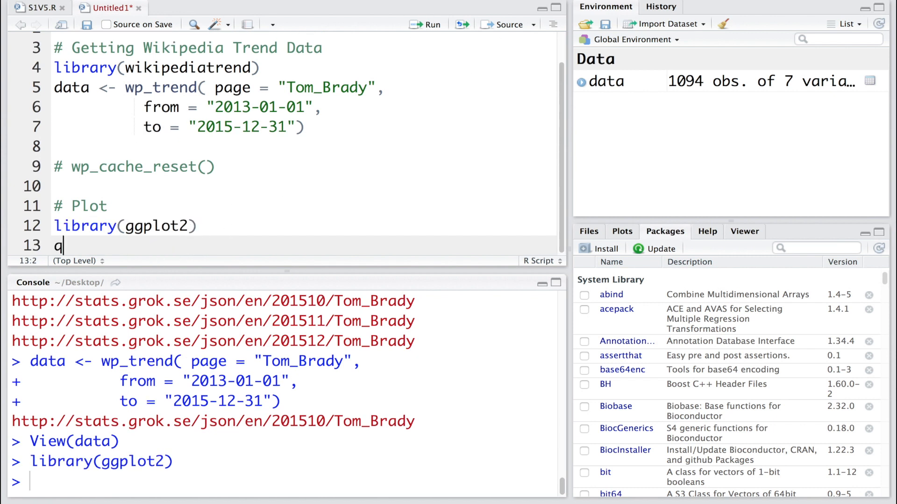
pyautogui.write('plot(')
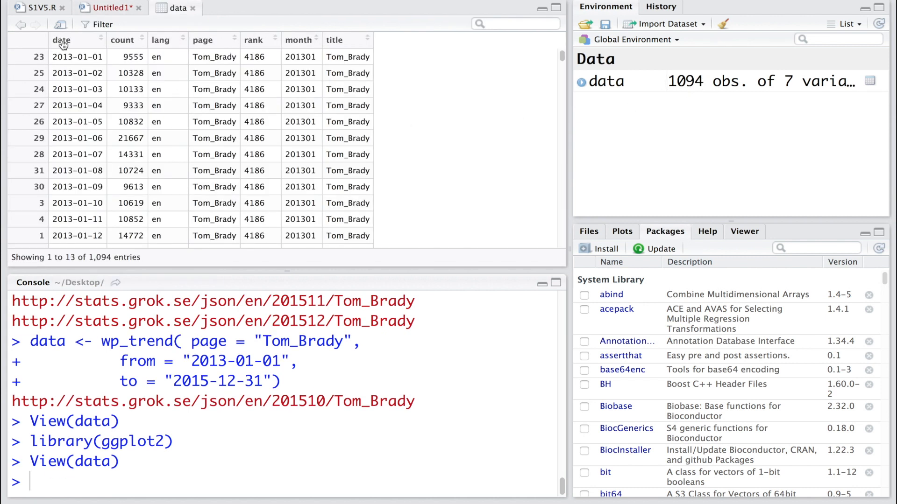
pyautogui.moveTo(542, 12)
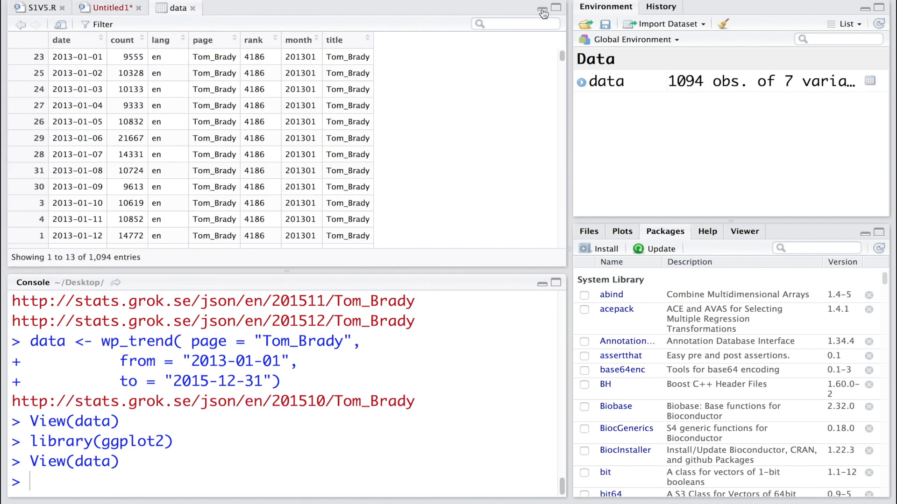
pyautogui.click(107, 8)
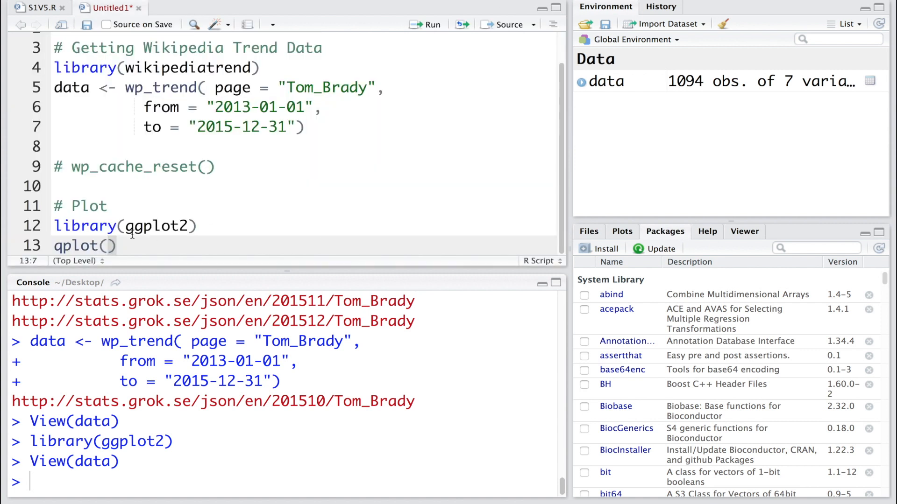
pyautogui.write('date, count,')
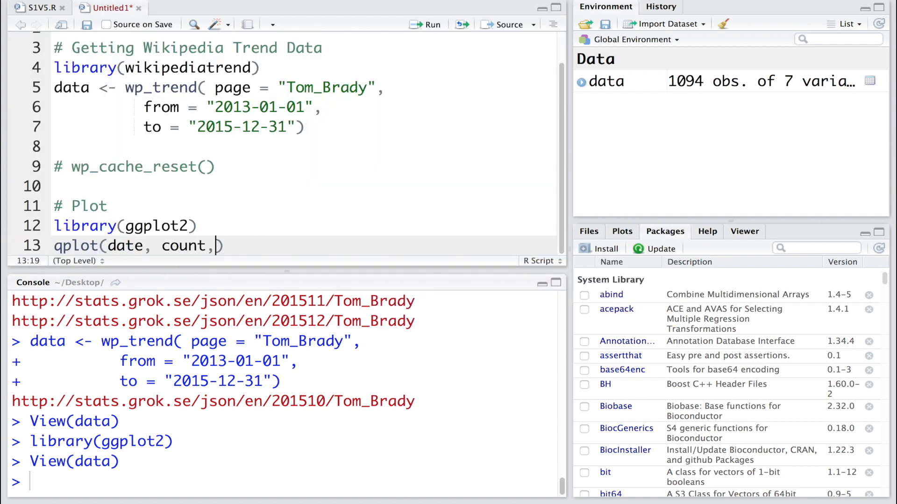
pyautogui.write('data = data')
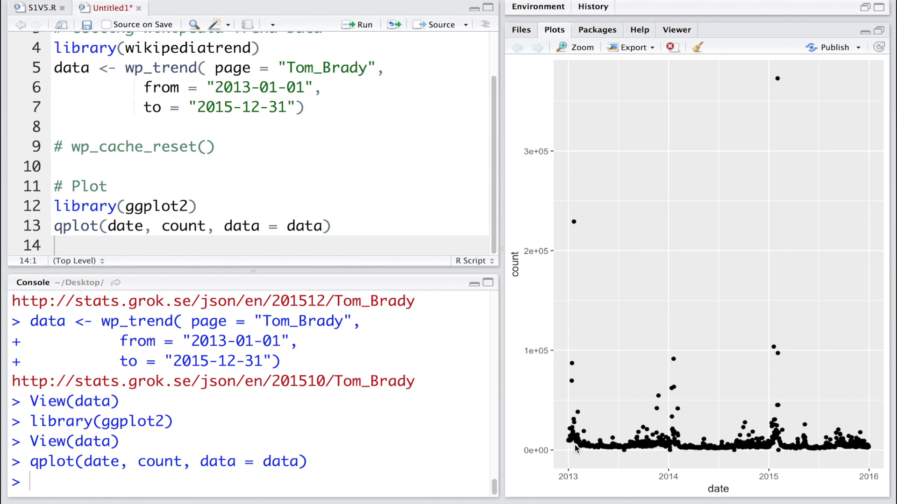
pyautogui.moveTo(601, 454)
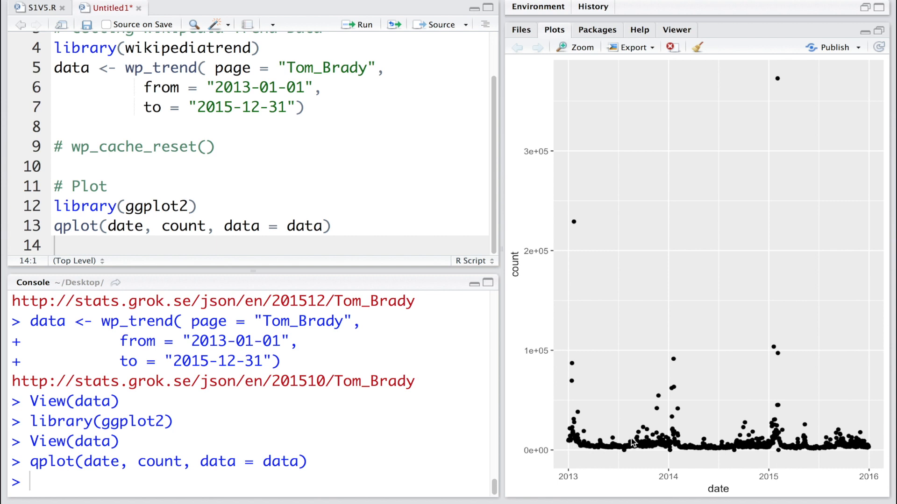
pyautogui.moveTo(543, 301)
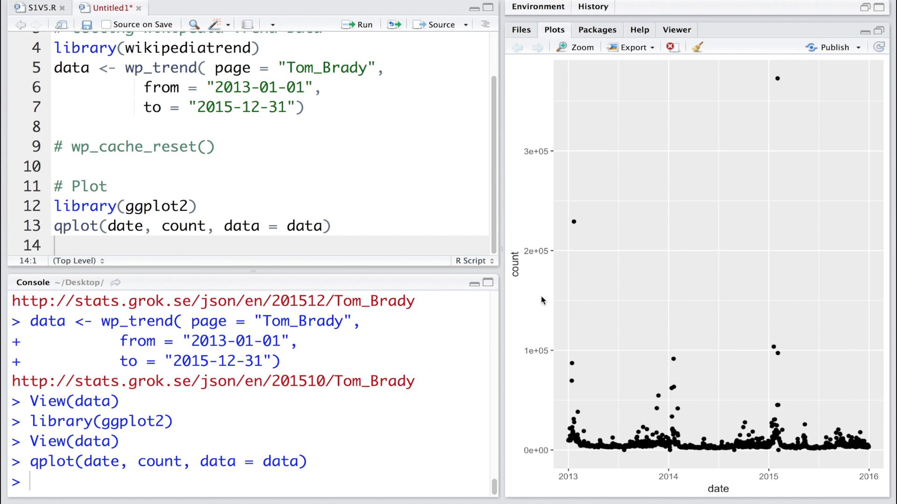
pyautogui.moveTo(536, 182)
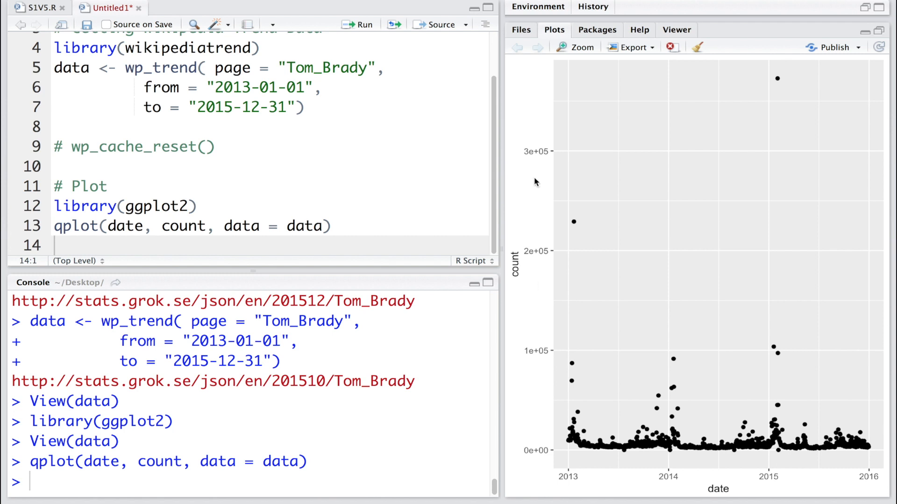
pyautogui.moveTo(665, 349)
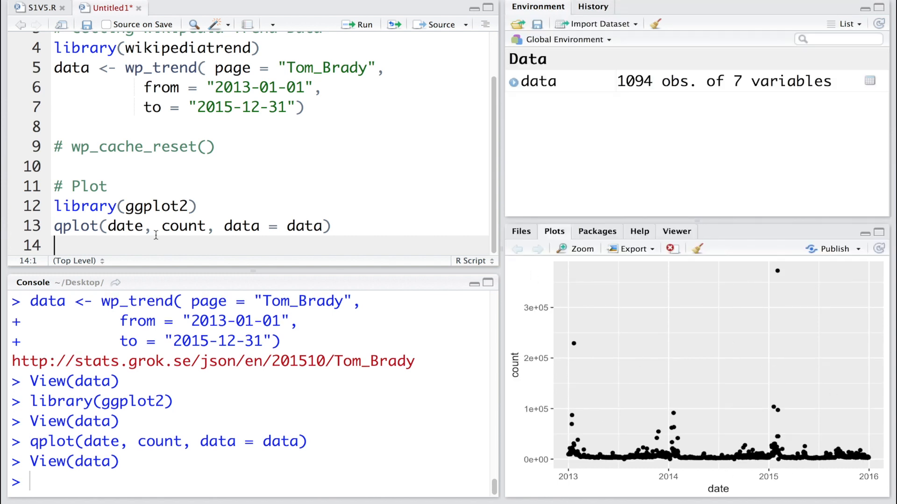
# Run summary(data) on the Tom Brady page-view data
pyautogui.write('summary(data)')
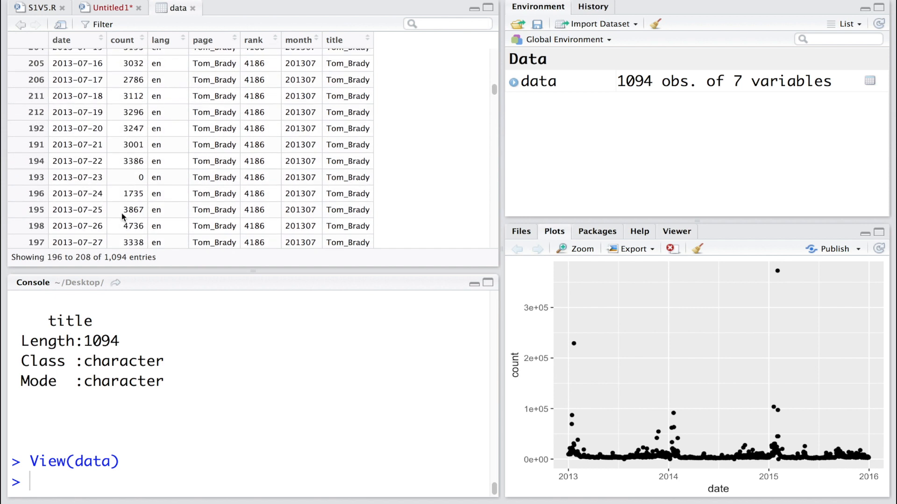
pyautogui.moveTo(71, 187)
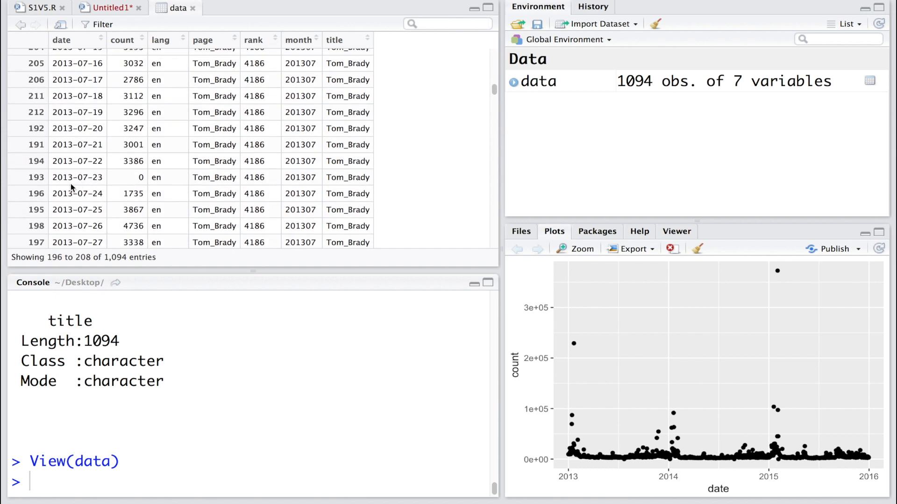
pyautogui.moveTo(137, 173)
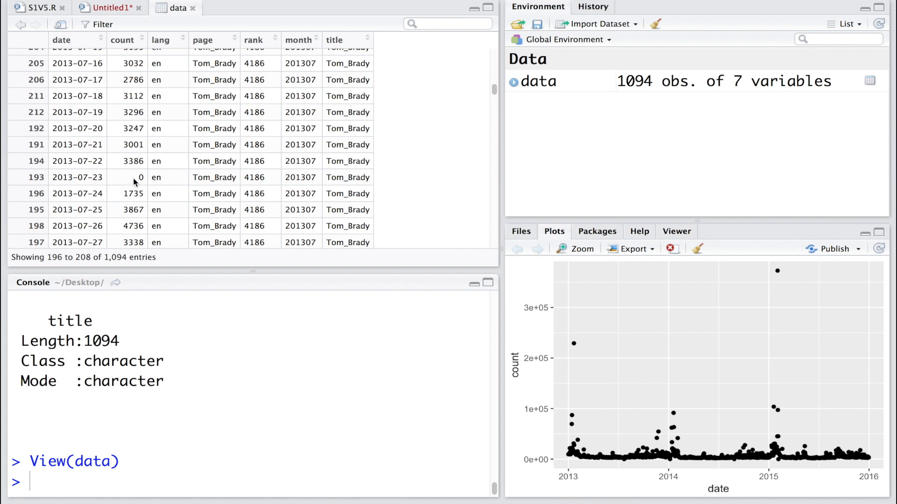
pyautogui.moveTo(132, 222)
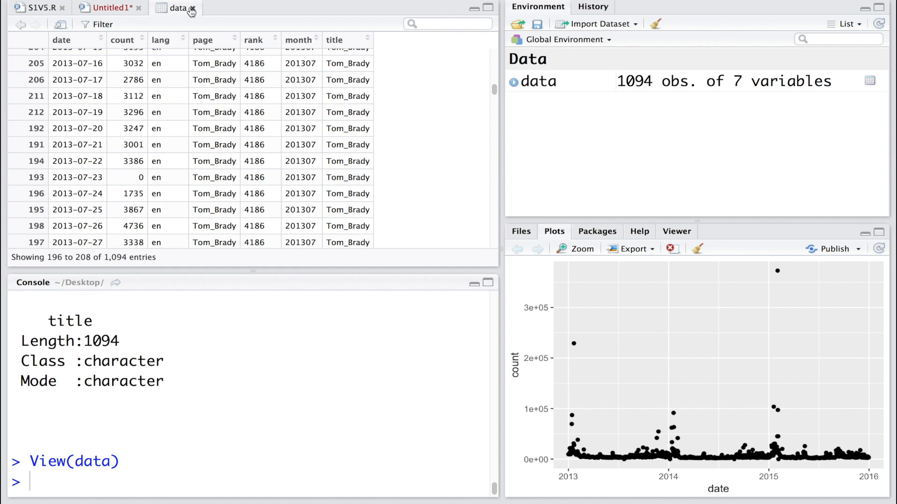
# Set zero counts to NA with data$count[data$count==0] <- NA and check 2013-07-23
pyautogui.click(107, 8)
pyautogui.write('data')
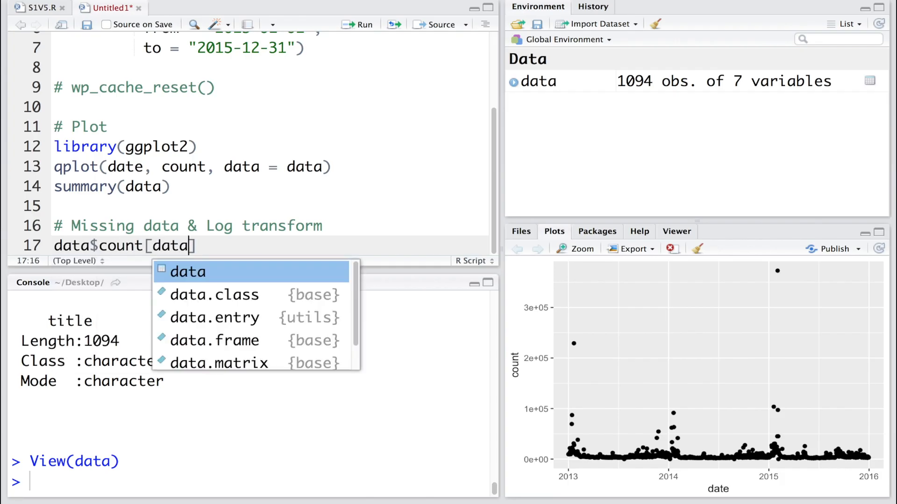
pyautogui.write('$count')
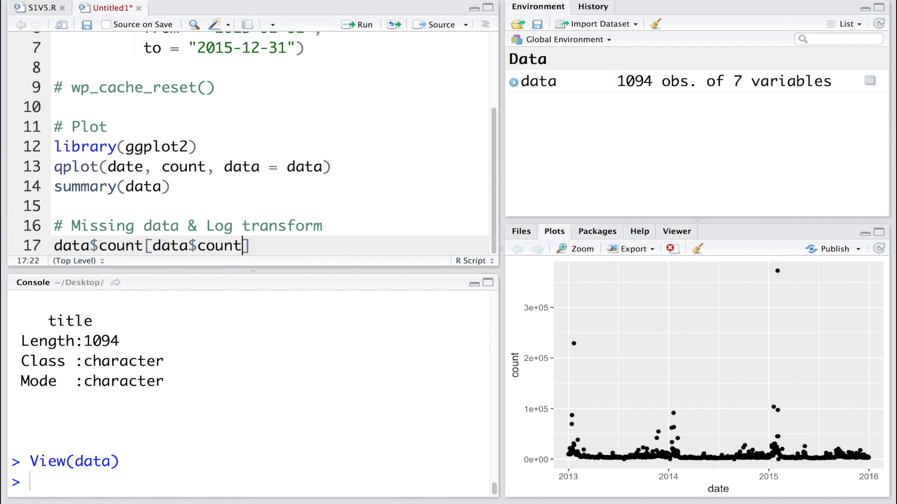
pyautogui.write('==0')
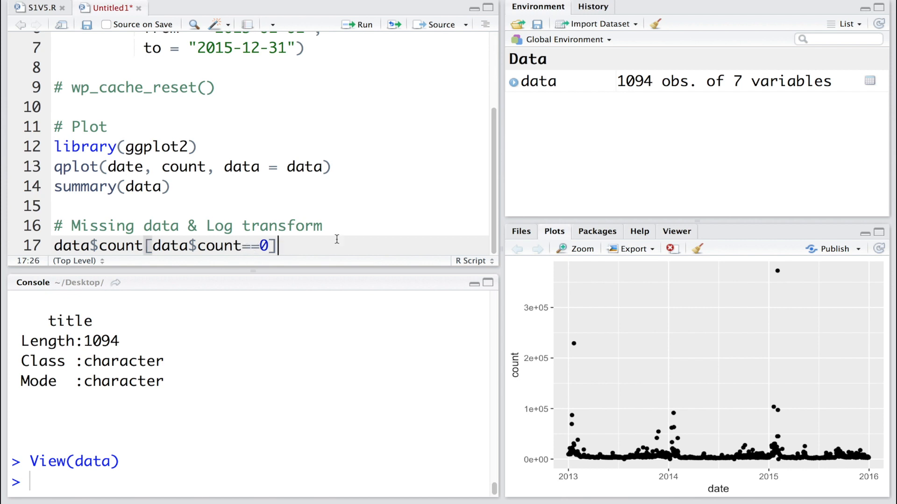
pyautogui.write('<')
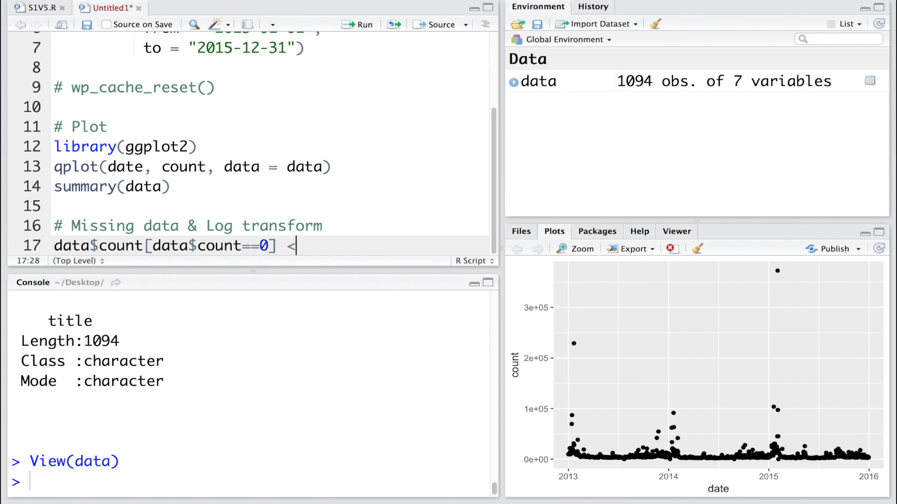
pyautogui.write('- NA')
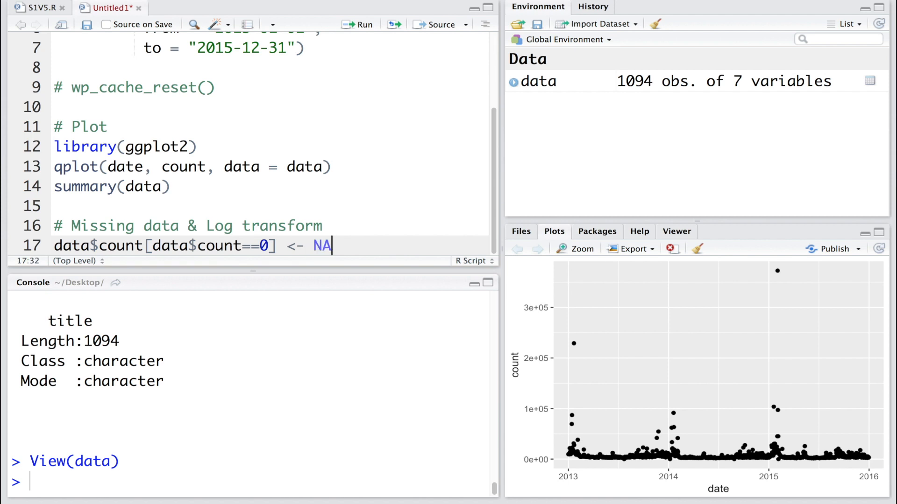
pyautogui.moveTo(270, 247)
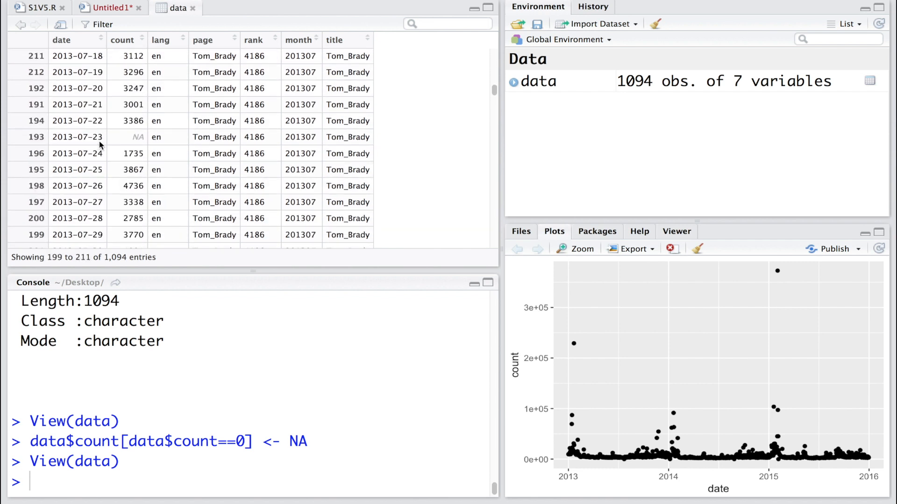
pyautogui.moveTo(119, 141)
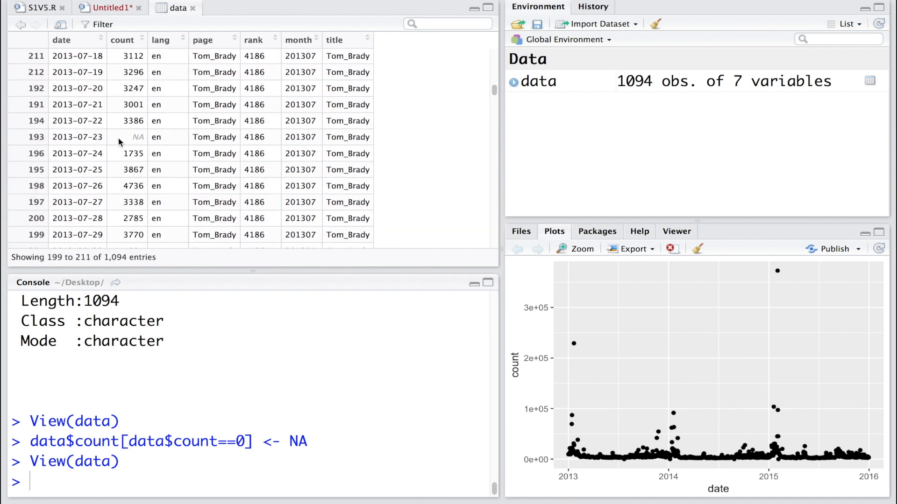
pyautogui.click(136, 137)
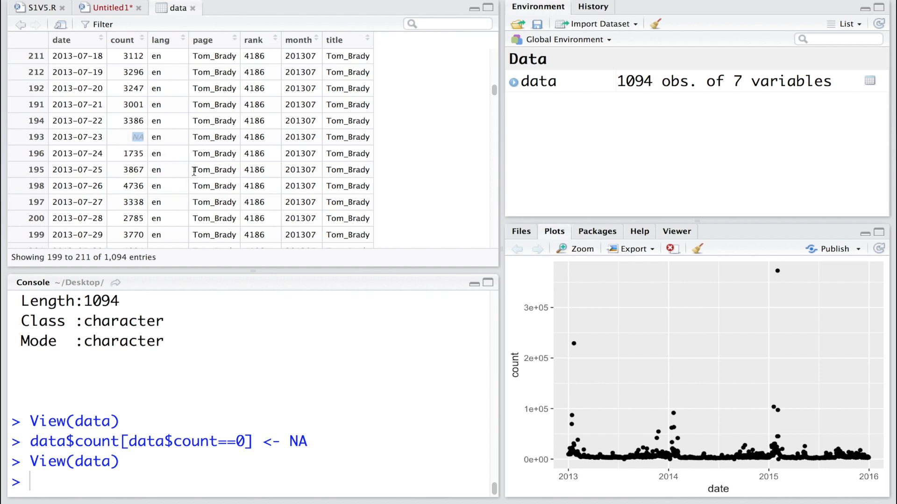
pyautogui.moveTo(218, 100)
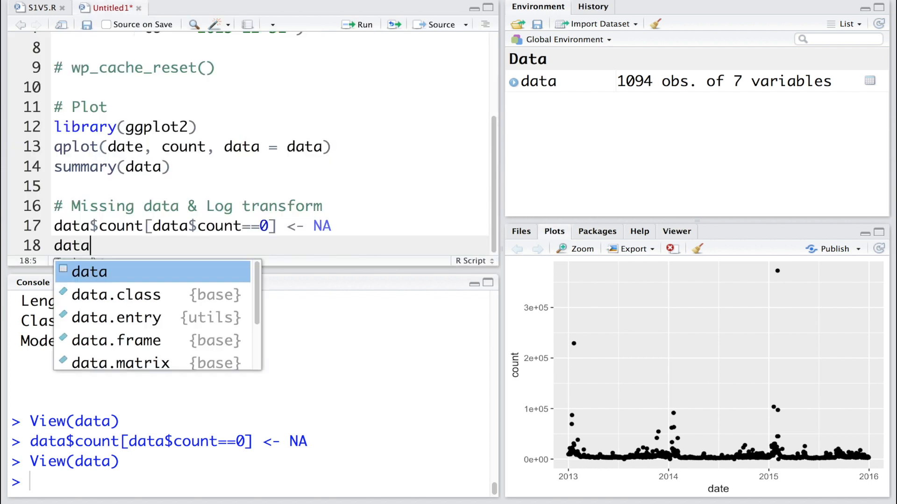
# Create ds <- data$date and y <- log(data$count)
pyautogui.write('$date')
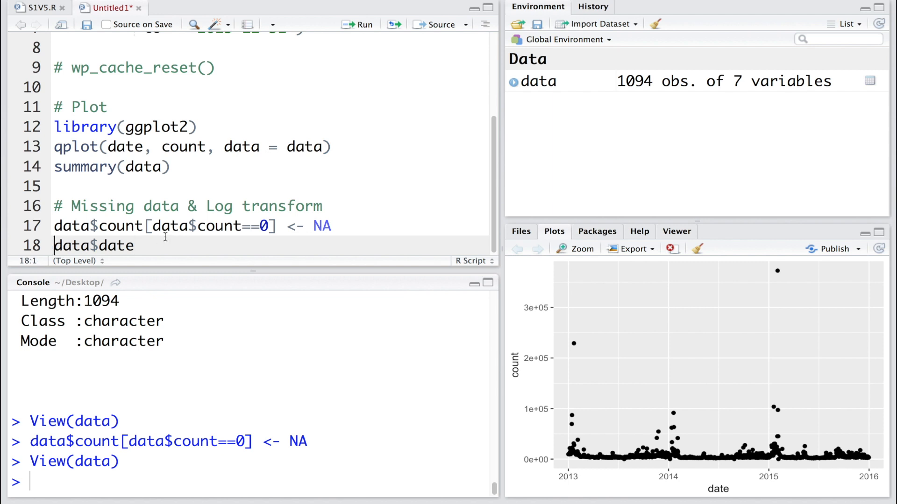
pyautogui.write('ds <-')
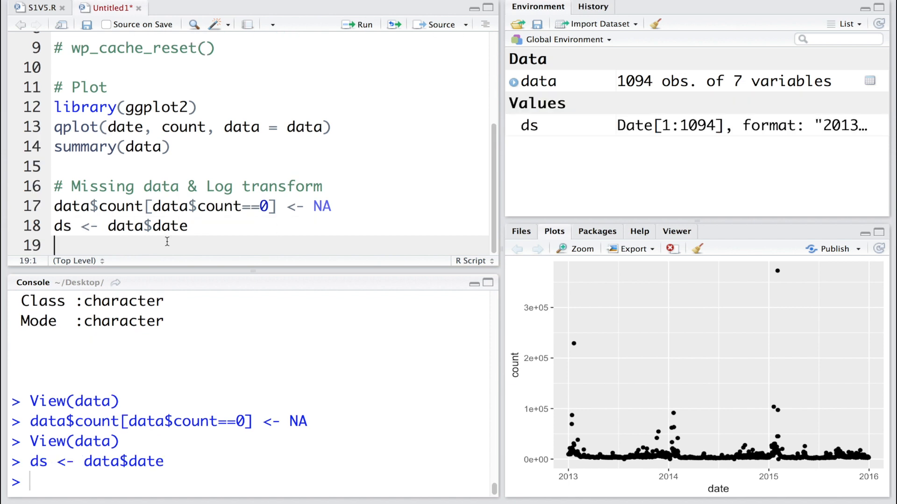
pyautogui.write('log(')
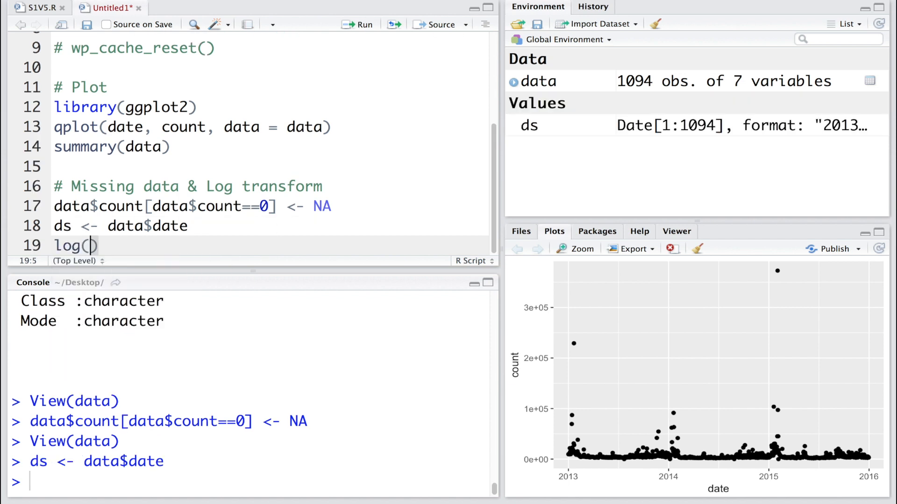
pyautogui.write('data$count')
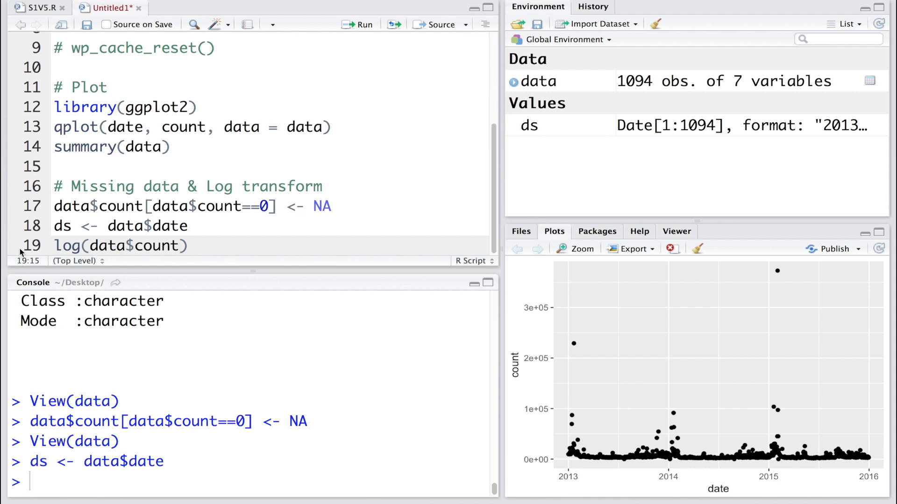
pyautogui.write('y <-')
pyautogui.write('df')
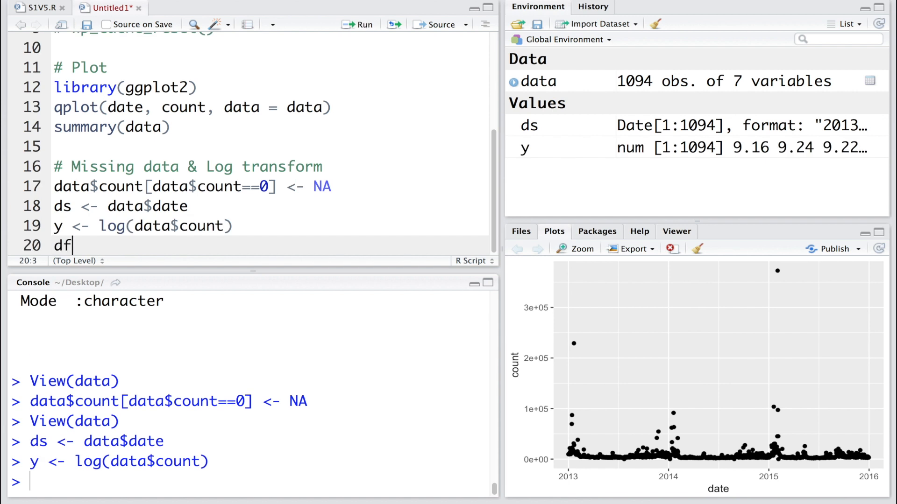
# Build df <- data.frame(ds,y) and start the qplot of ds
pyautogui.write('<-')
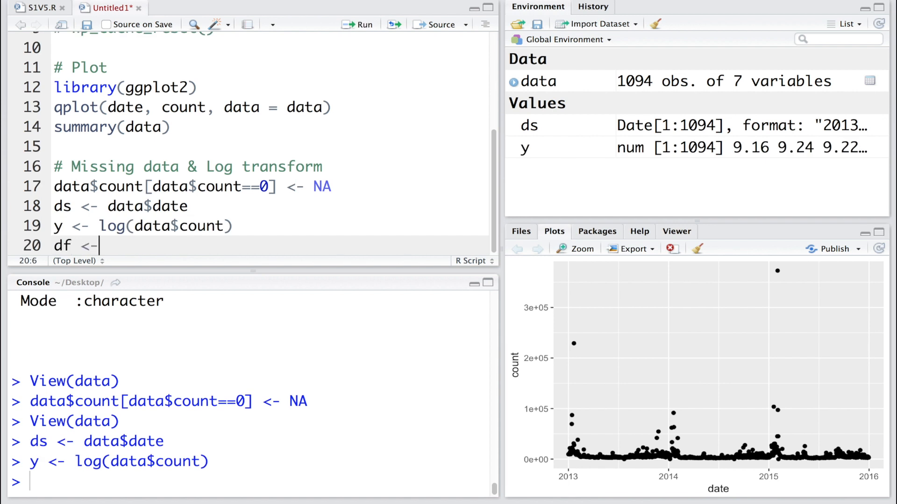
pyautogui.write('data.frame(ds,y')
pyautogui.write('q')
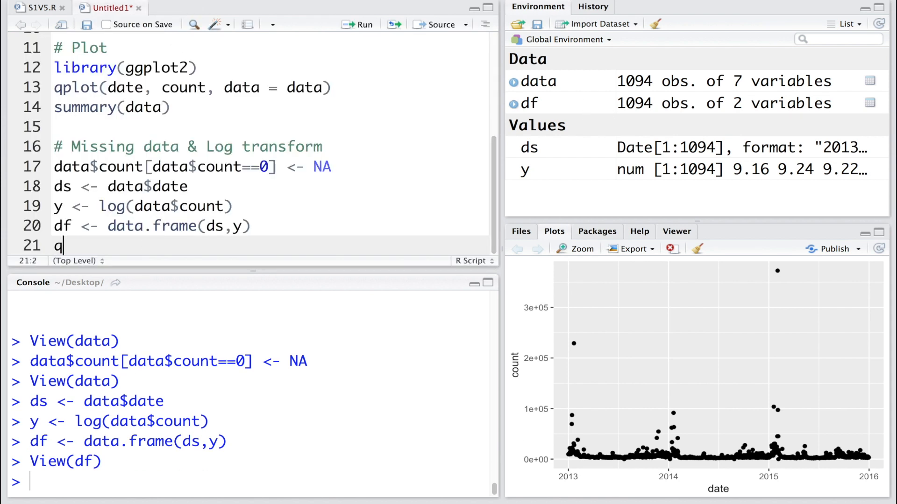
pyautogui.write('plot(')
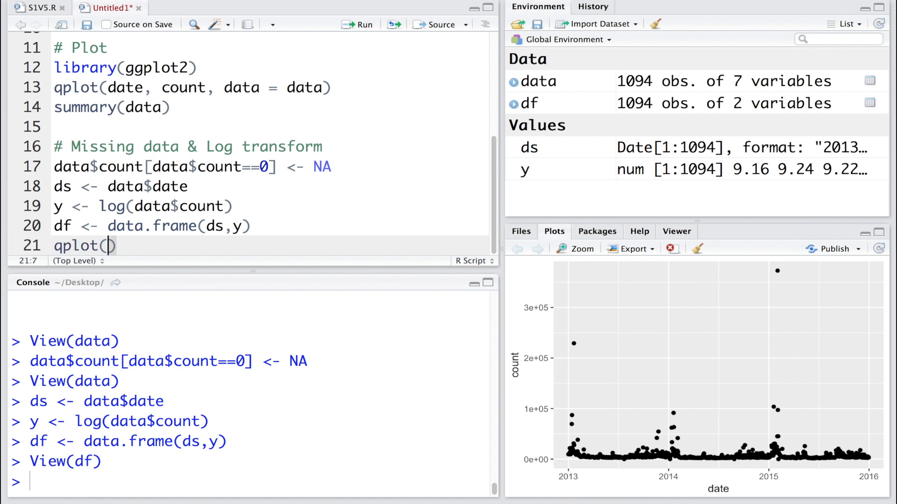
pyautogui.write('ds, y, data=df')
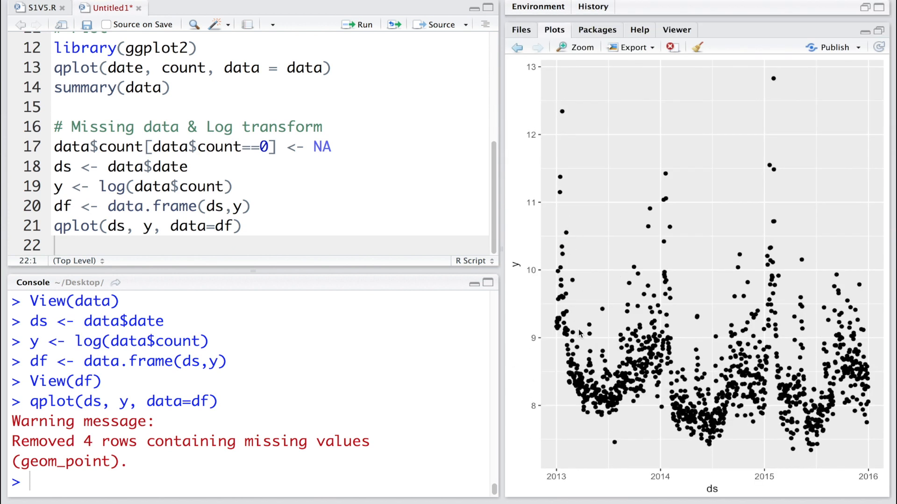
pyautogui.moveTo(700, 441)
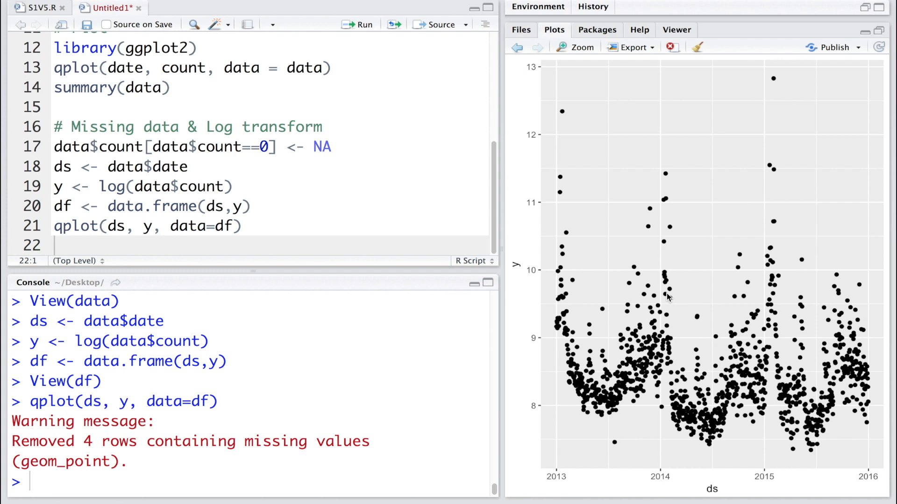
pyautogui.moveTo(523, 294)
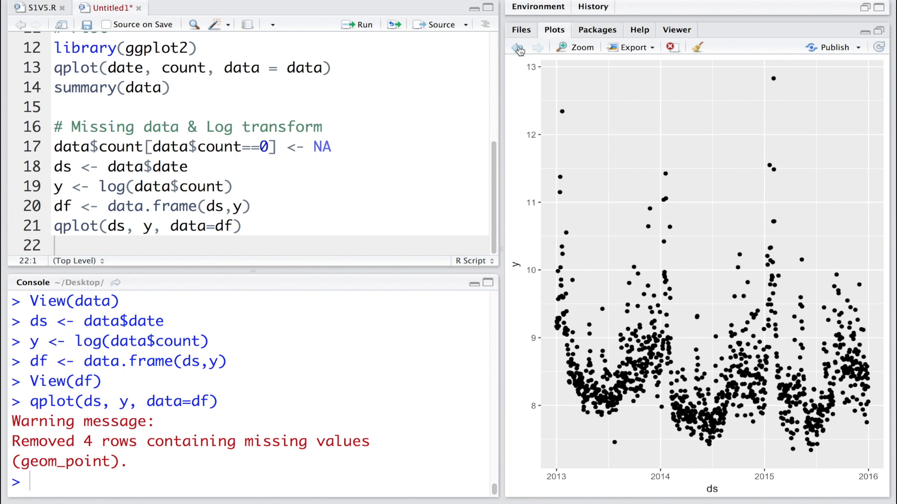
# Inspect the log-count scatter plot and the warning about 4 removed rows
pyautogui.click(518, 48)
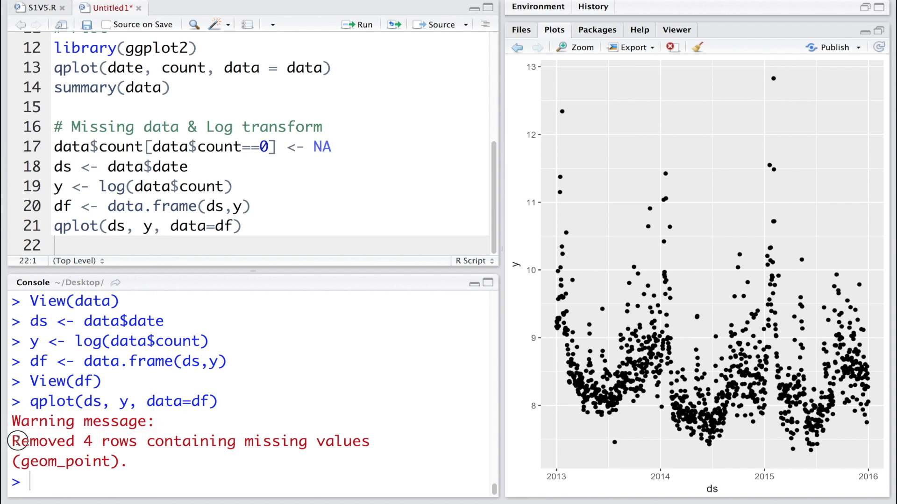
pyautogui.moveTo(13, 441); pyautogui.dragTo(372, 441)
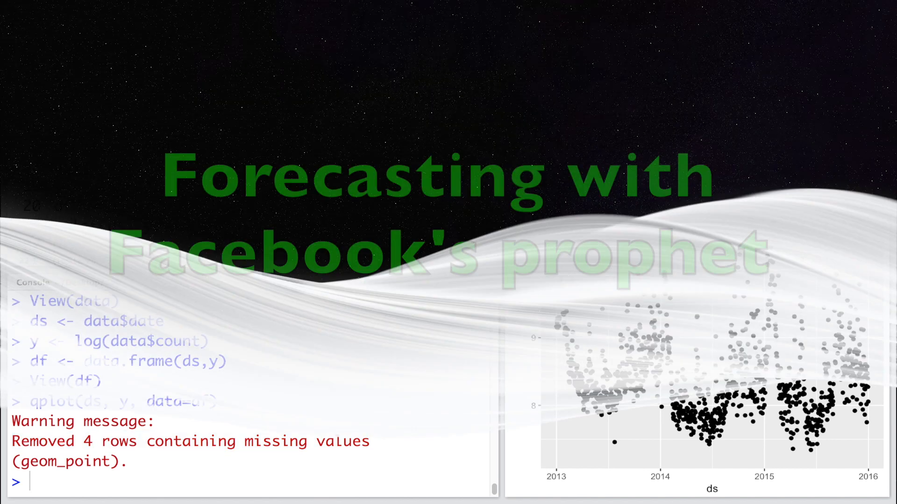
# Type library(prophet) under the new Facebook's Prophet forecasting comment
pyautogui.write('library')
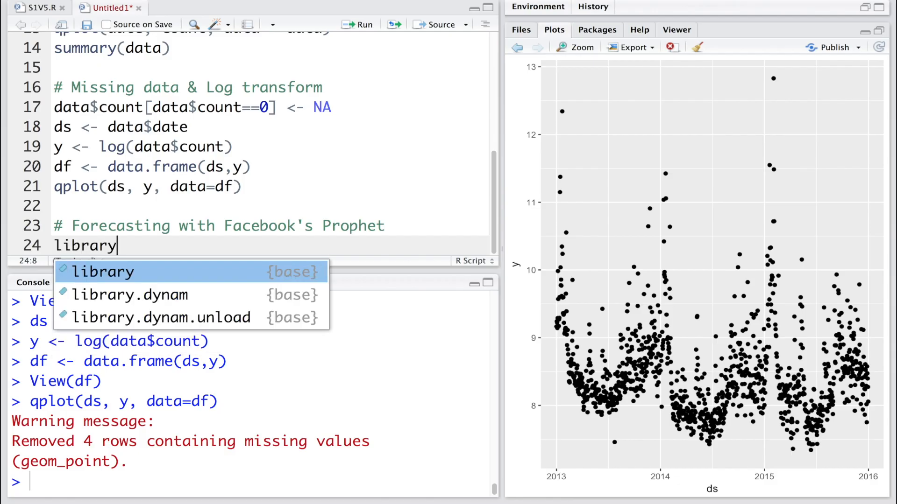
pyautogui.write('(')
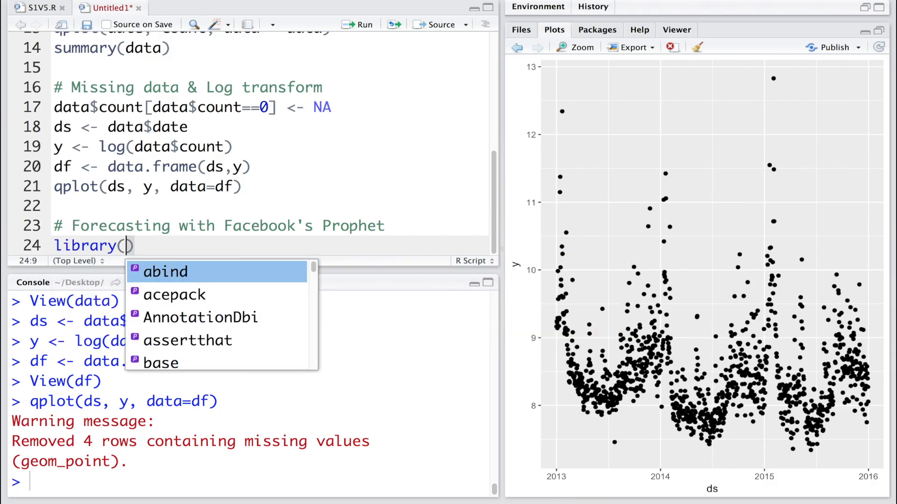
pyautogui.write('p')
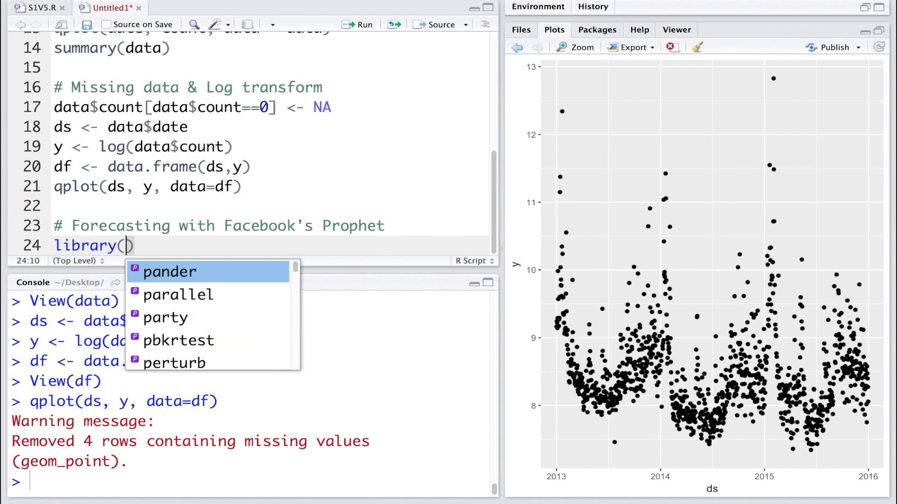
pyautogui.write('prophet')
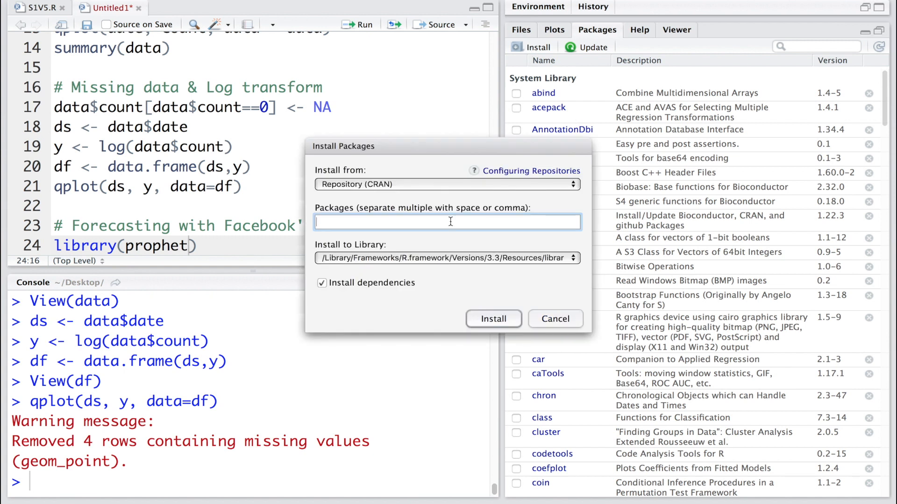
# Install the prophet package and load it with library(prophet)
pyautogui.click(492, 319)
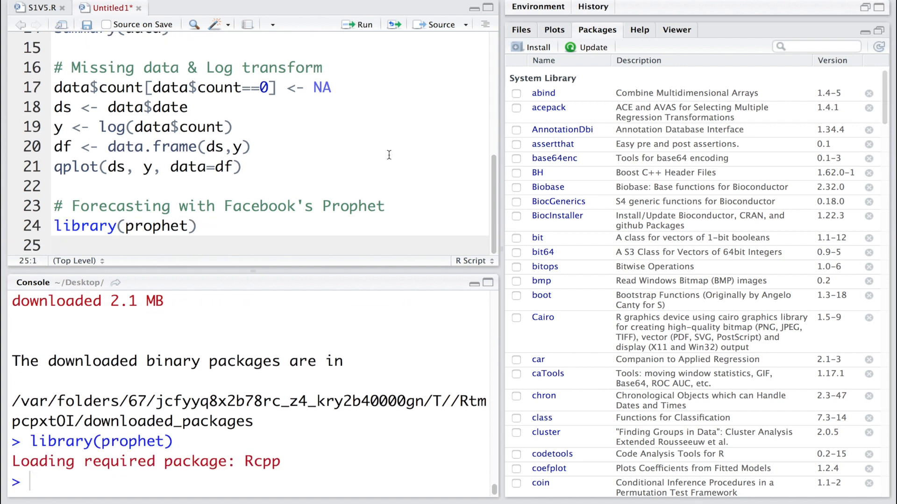
# Fit the model with m <- prophet(df), then maximize and restore the console
pyautogui.write('prophet(')
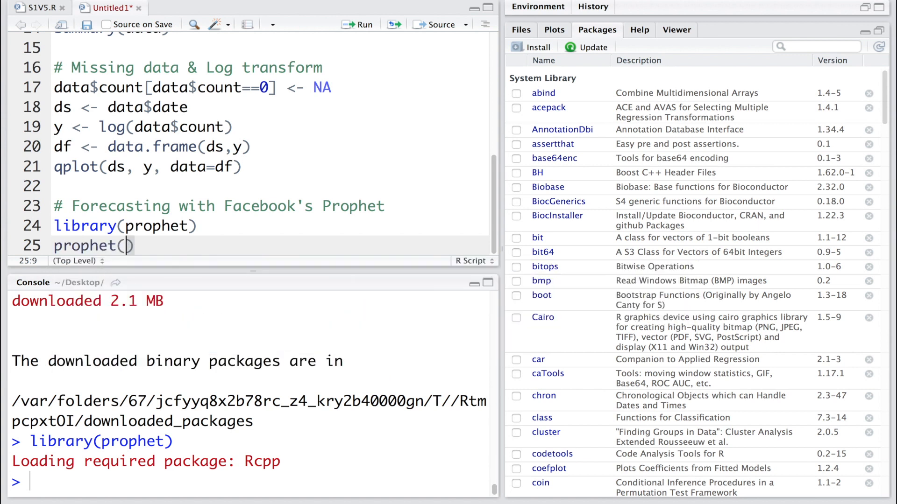
pyautogui.write('df')
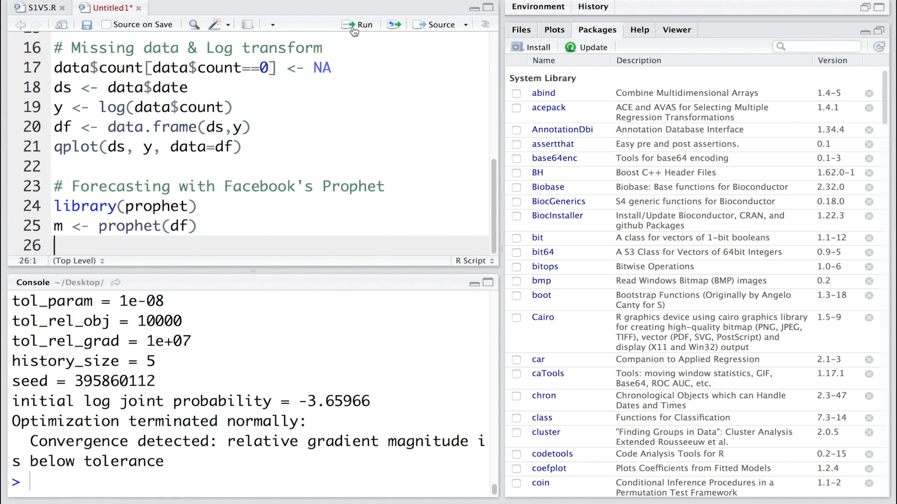
pyautogui.moveTo(411, 372)
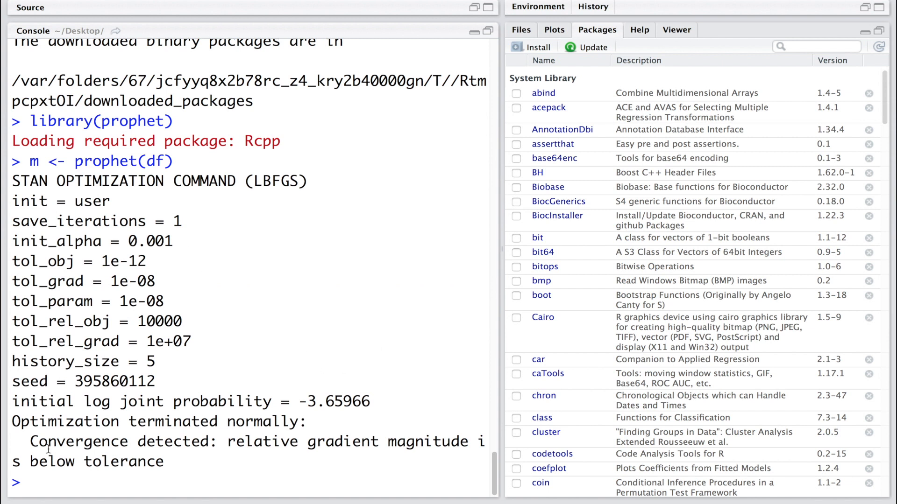
pyautogui.doubleClick(64, 421)
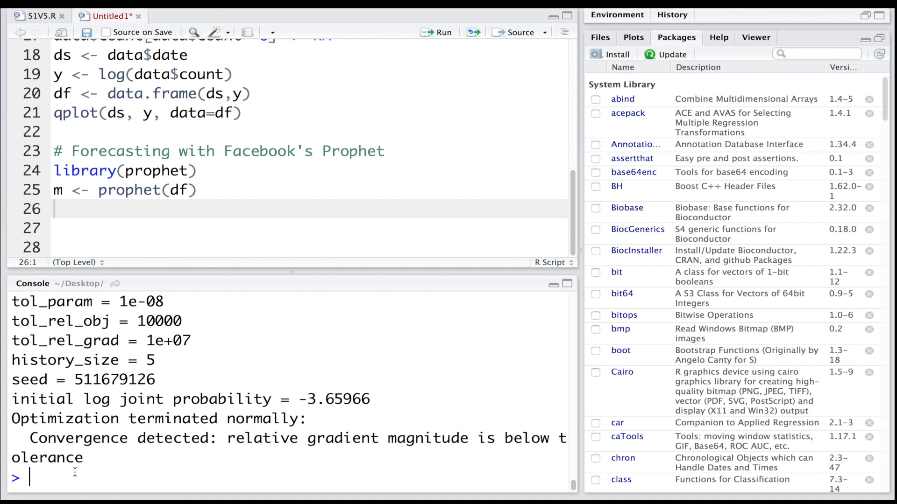
# Print model m, inspect its changepoints, and browse the prophet function's help page
pyautogui.write('m')
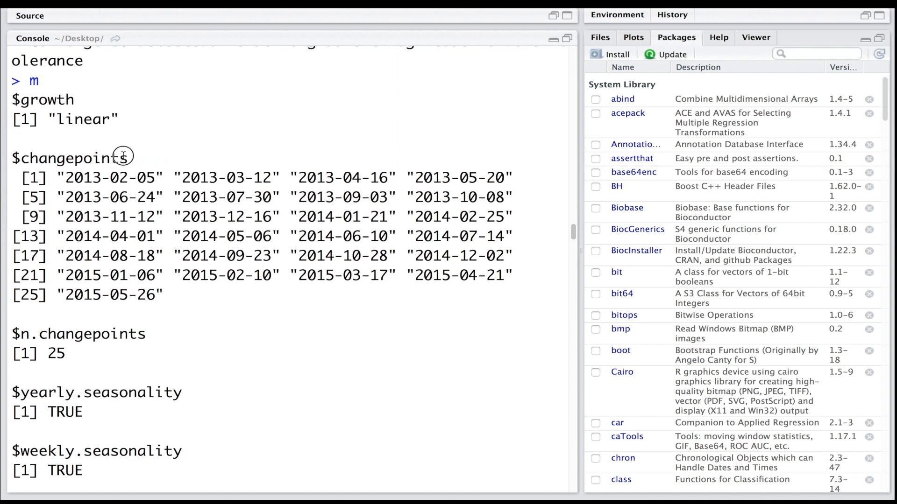
pyautogui.doubleClick(78, 334)
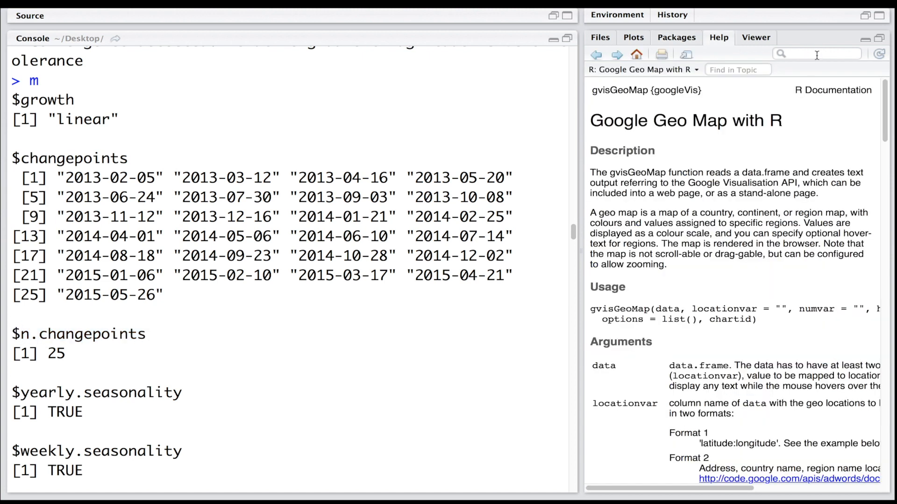
pyautogui.write('prophet')
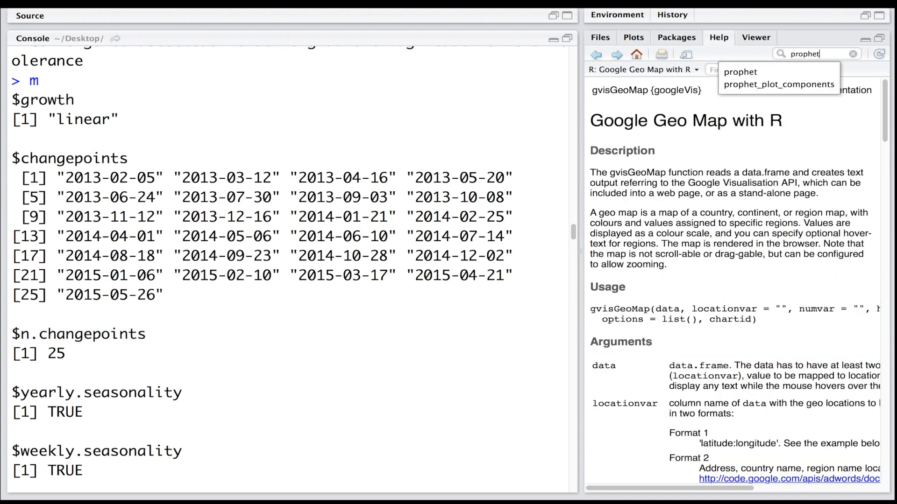
pyautogui.click(741, 72)
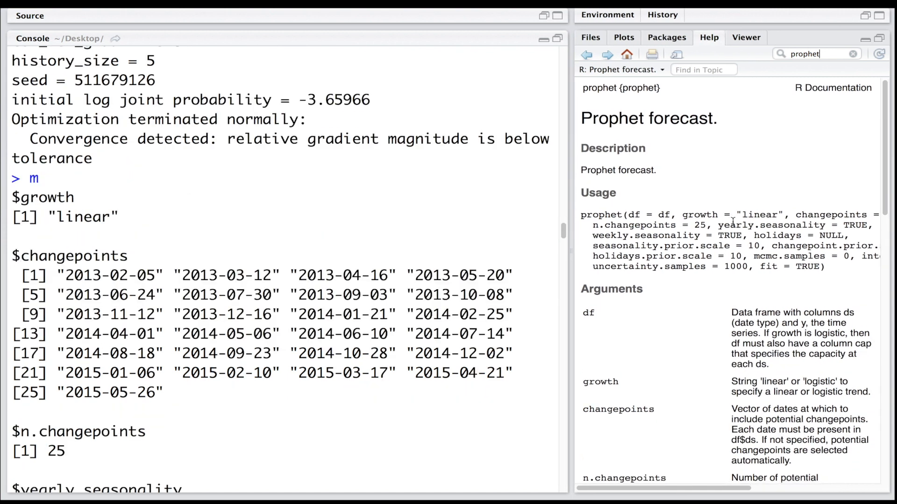
pyautogui.scroll(-3)
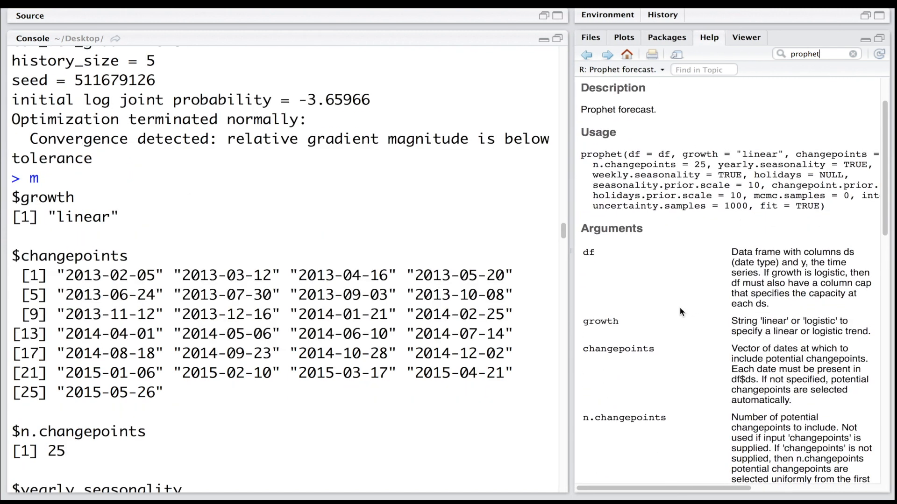
pyautogui.scroll(-3)
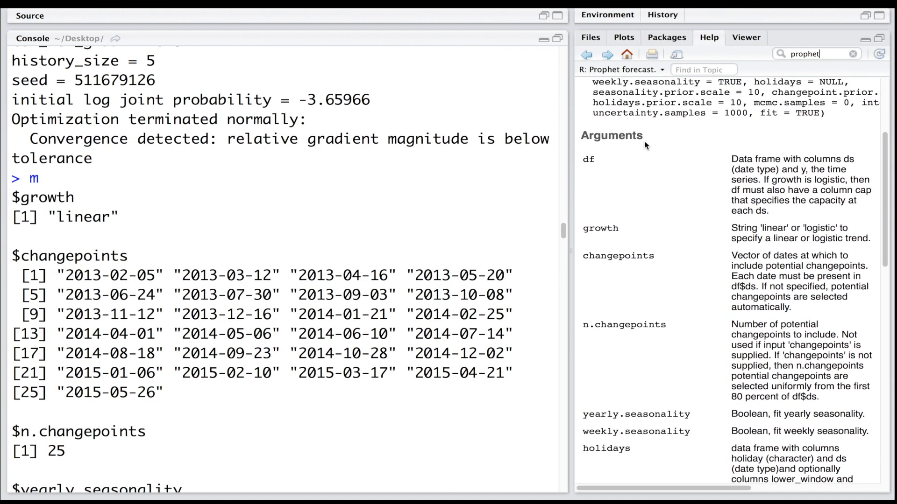
pyautogui.doubleClick(618, 256)
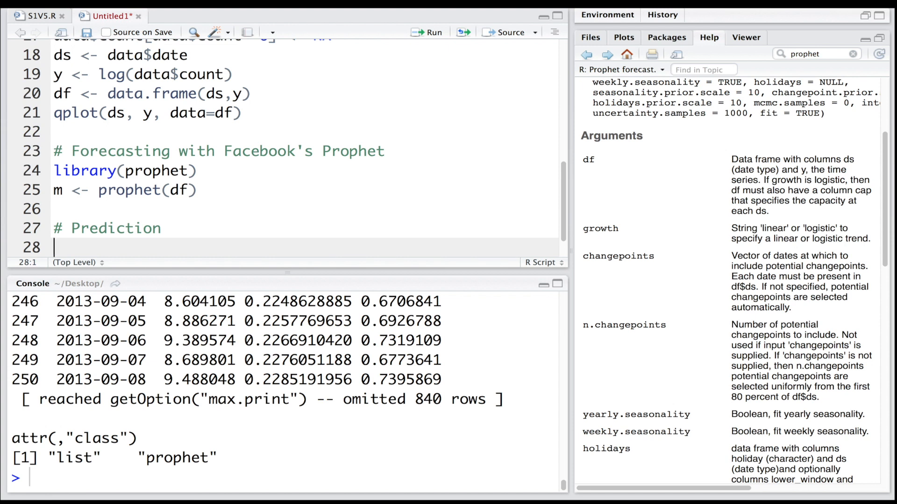
# Write future <- make_future_dataframe(m, periods = 365) in the script
pyautogui.write('make_future_dataframe(m')
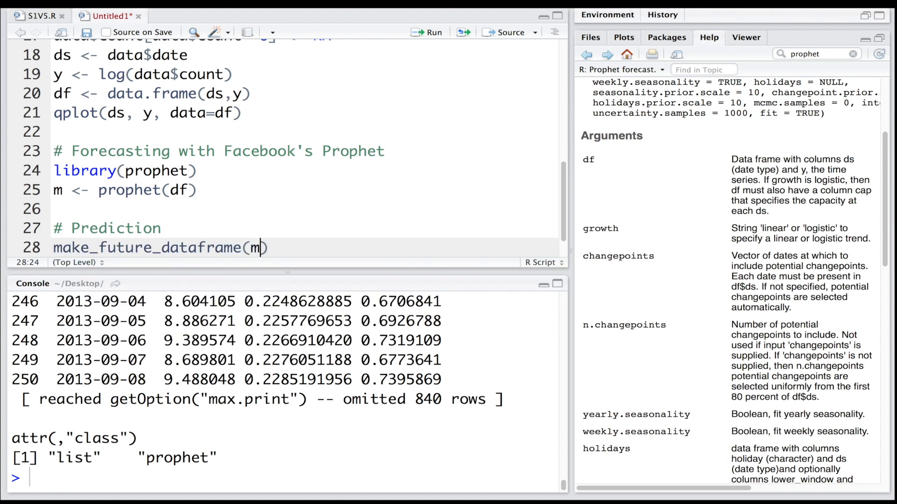
pyautogui.write(',')
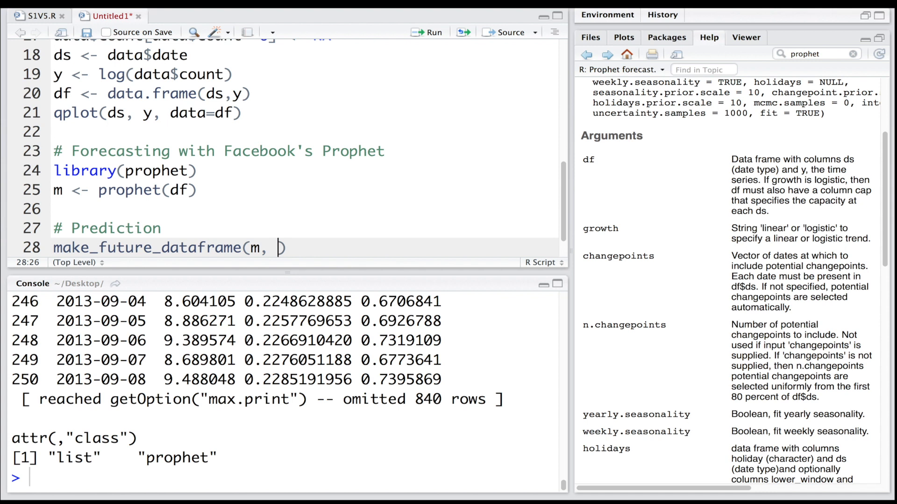
pyautogui.write('periods =')
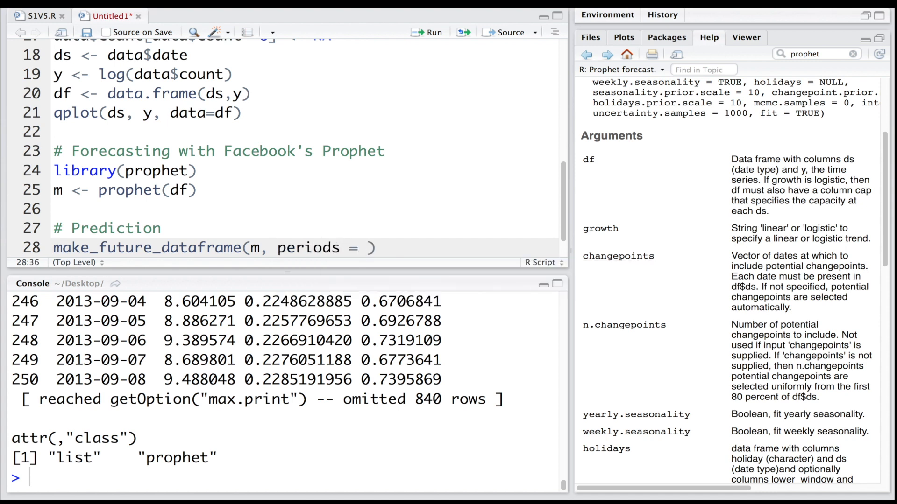
pyautogui.write('365')
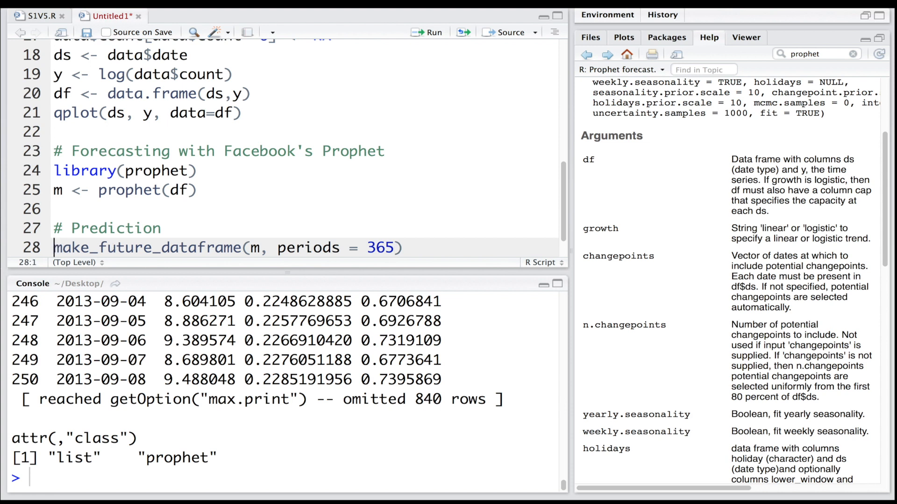
pyautogui.write('future <-')
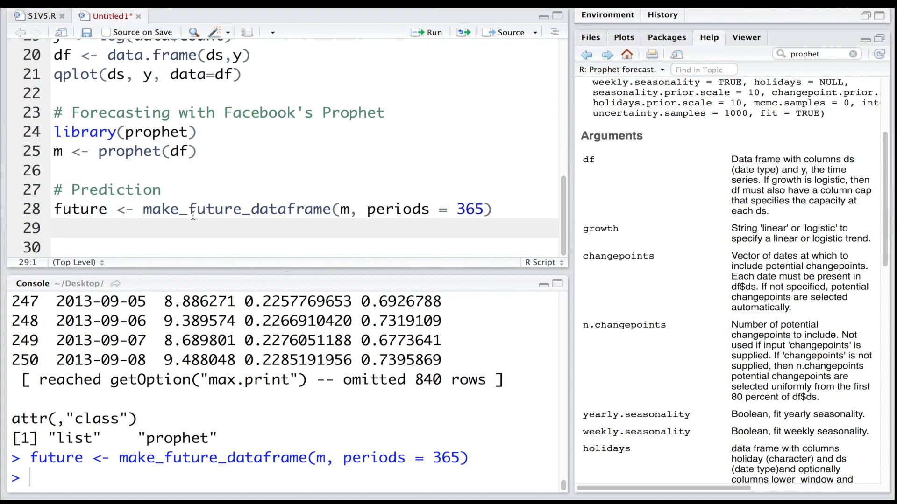
# Show tail(future) and compare its dates with the original date range
pyautogui.write('tail')
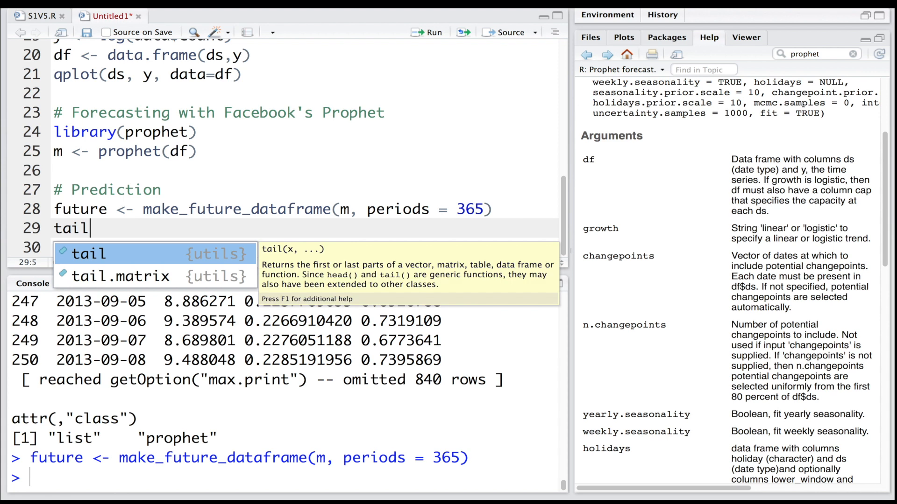
pyautogui.write('(f')
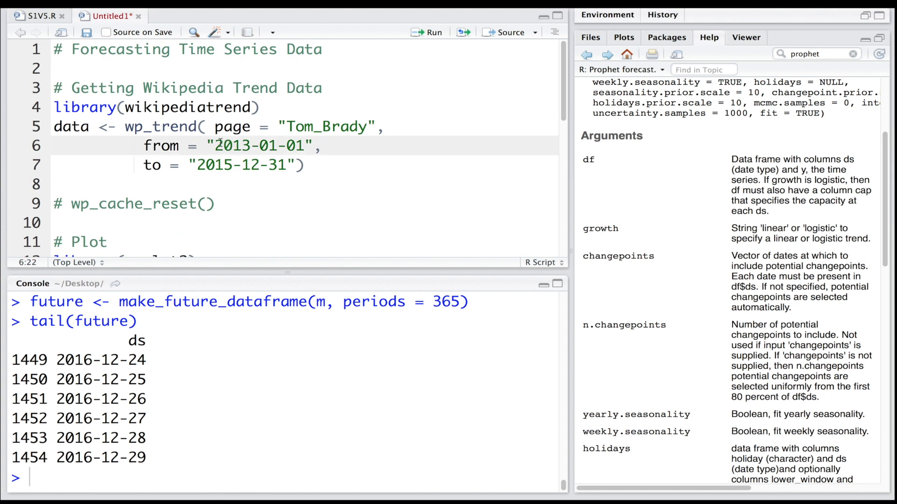
pyautogui.doubleClick(229, 146)
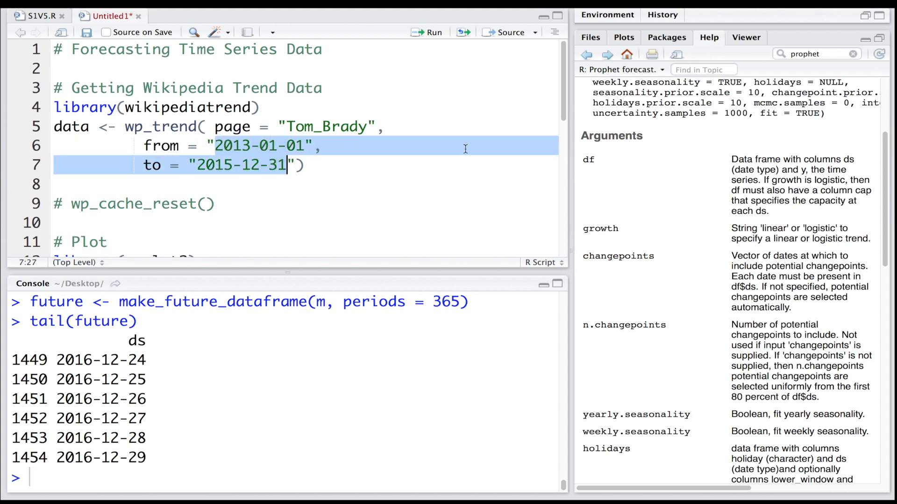
pyautogui.scroll(-3)
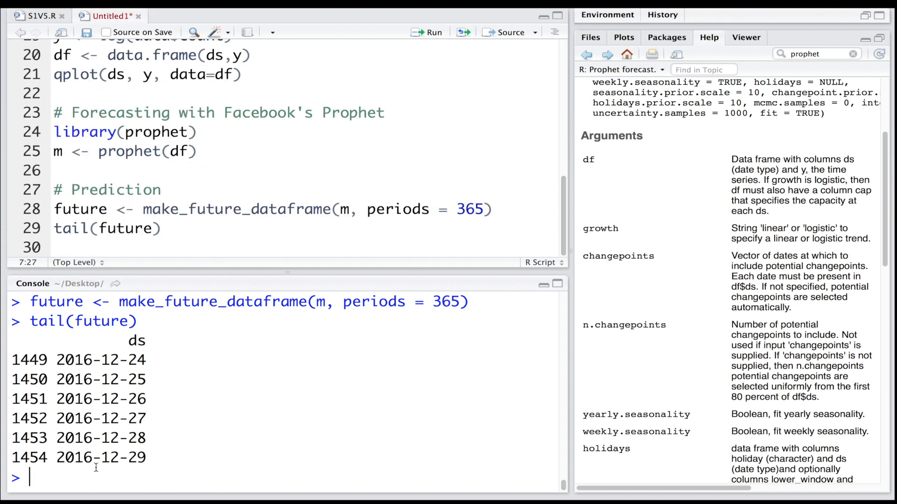
# Write predict(m, future) using the predict autocomplete suggestion
pyautogui.doubleClick(74, 359)
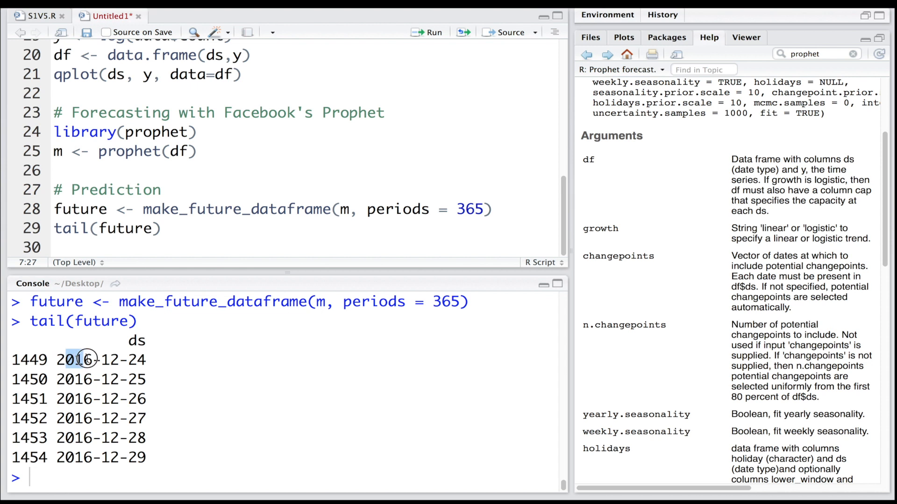
pyautogui.write('pre')
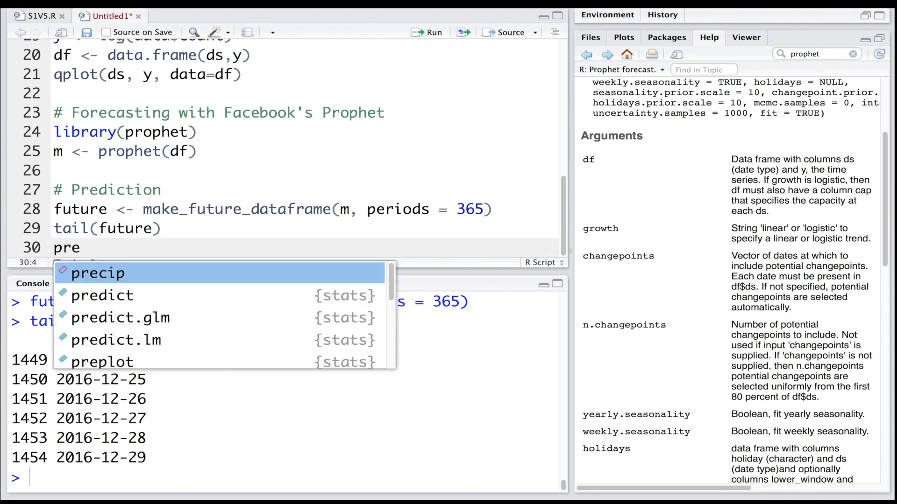
pyautogui.moveTo(103, 295)
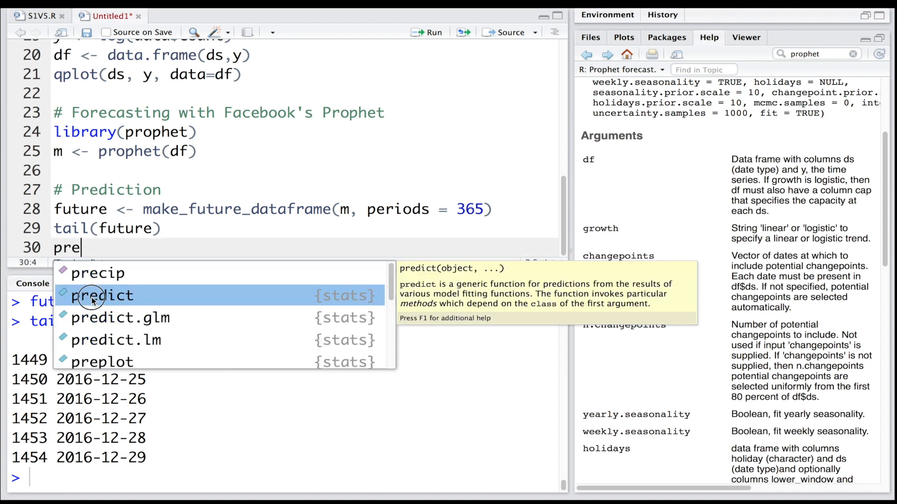
pyautogui.click(104, 295)
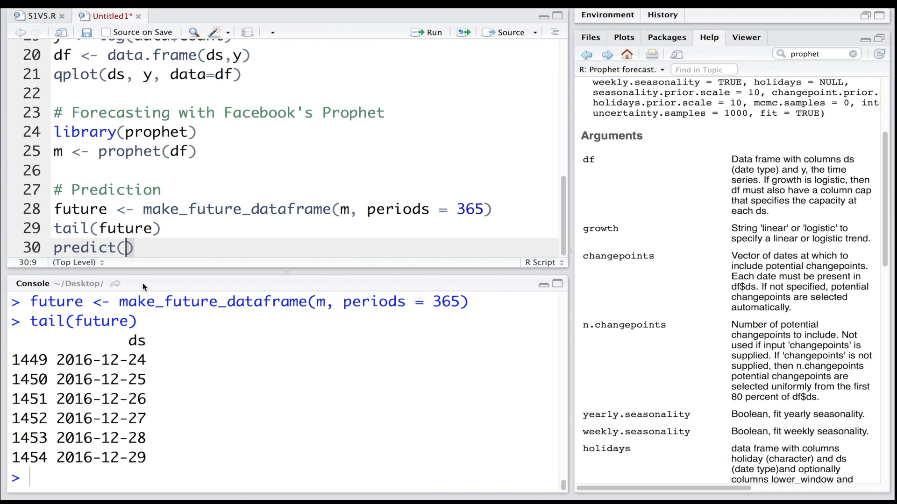
pyautogui.write('m,')
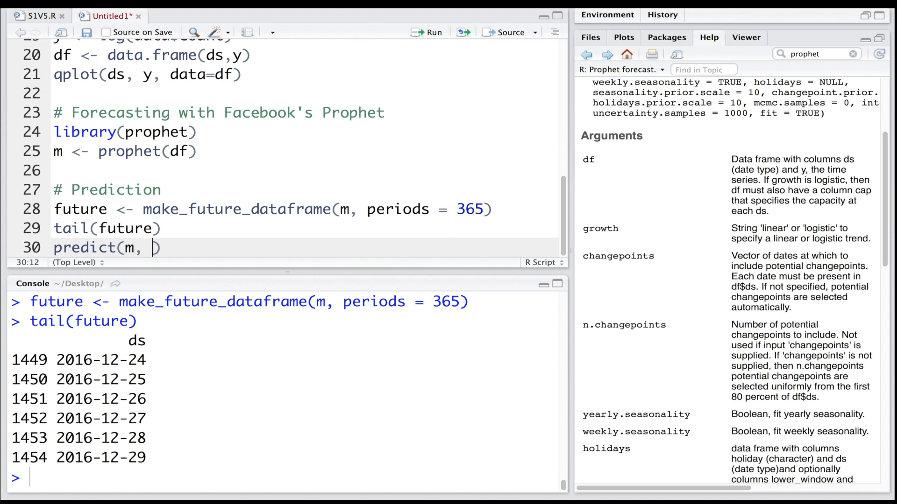
pyautogui.write('future')
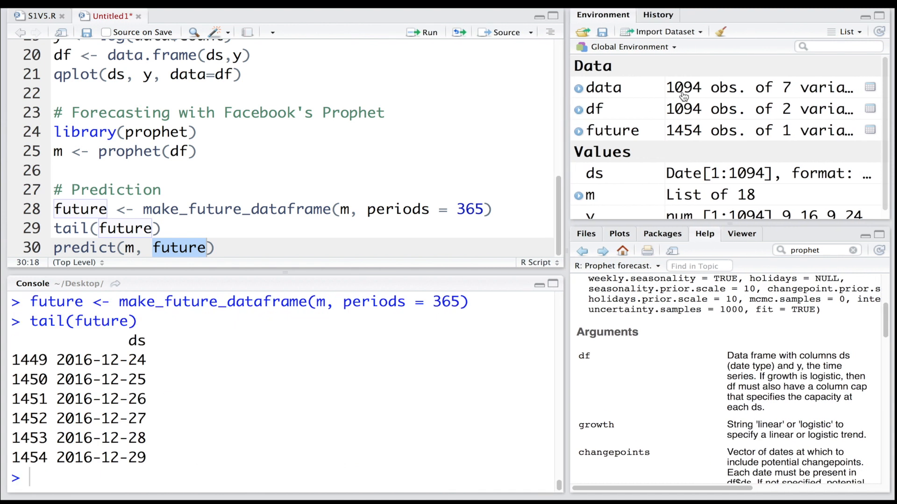
pyautogui.moveTo(708, 95)
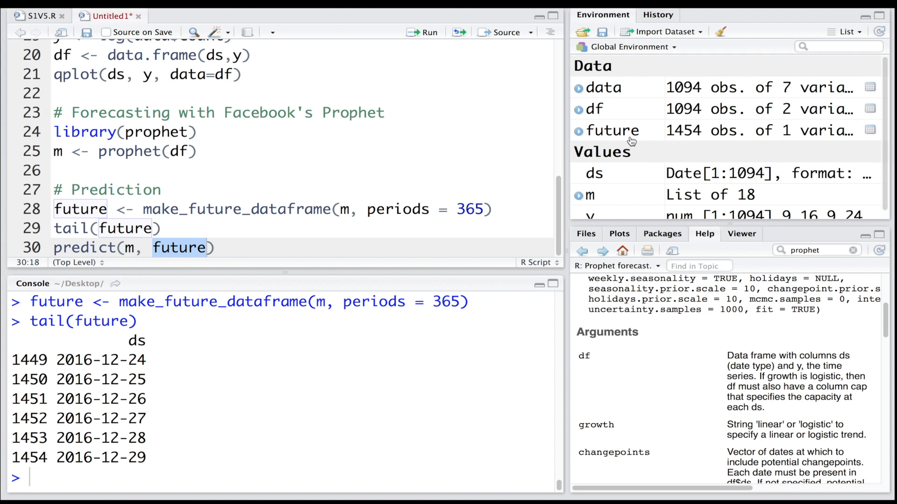
pyautogui.moveTo(691, 141)
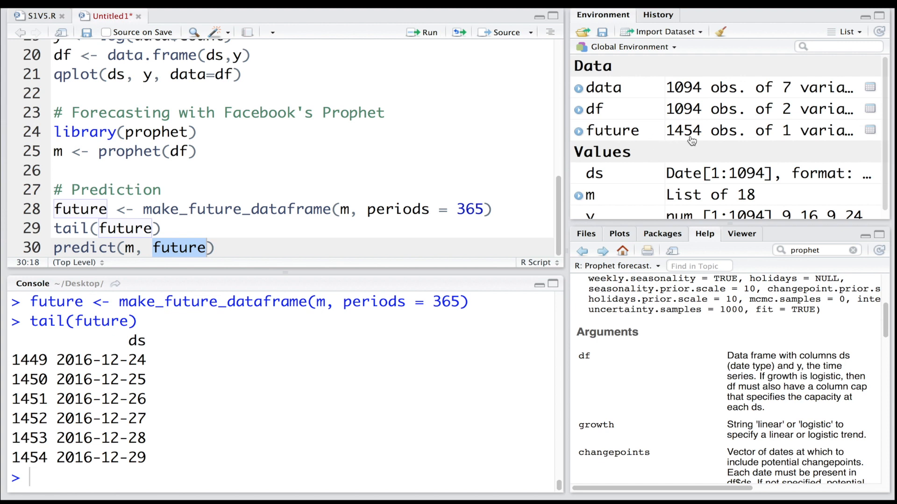
pyautogui.moveTo(604, 135)
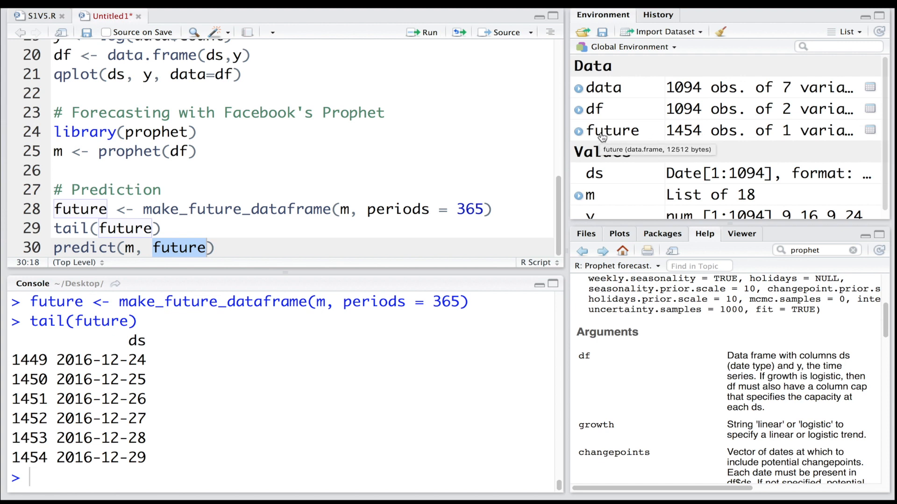
pyautogui.moveTo(701, 89)
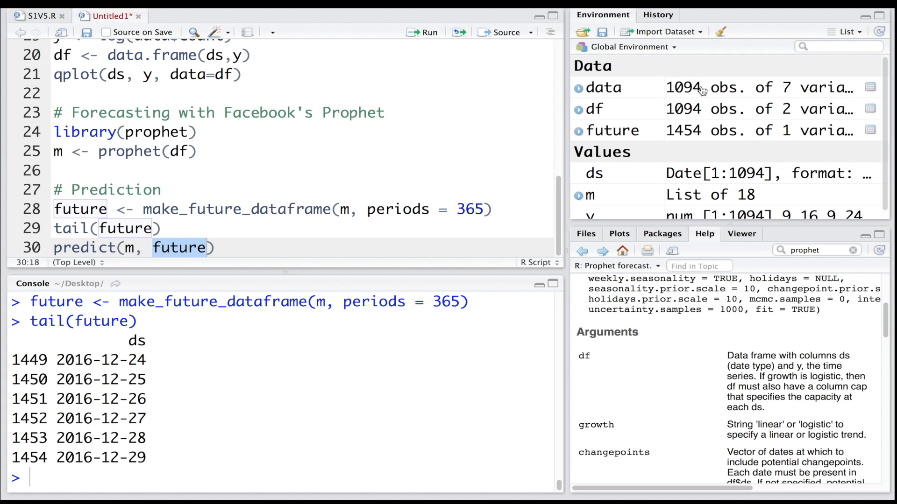
pyautogui.moveTo(697, 145)
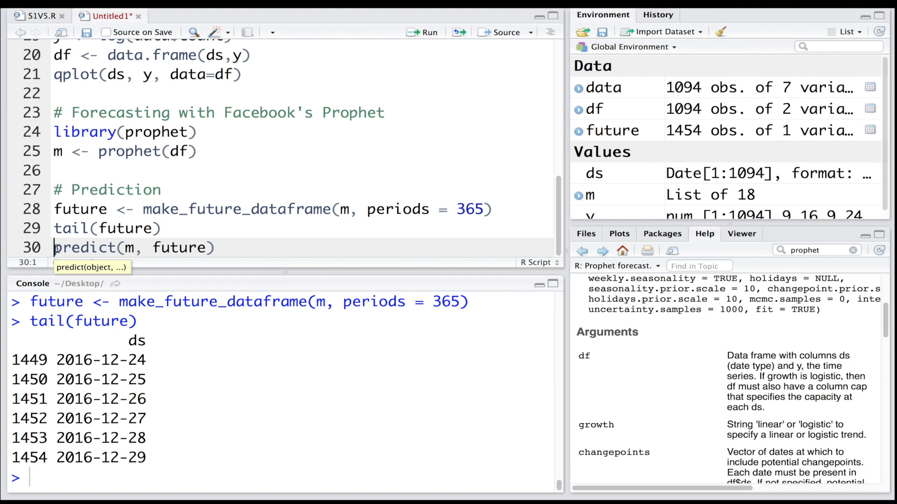
# Assign the predictions to forecast and type tail(forecast) on the next line
pyautogui.write('forecast <-')
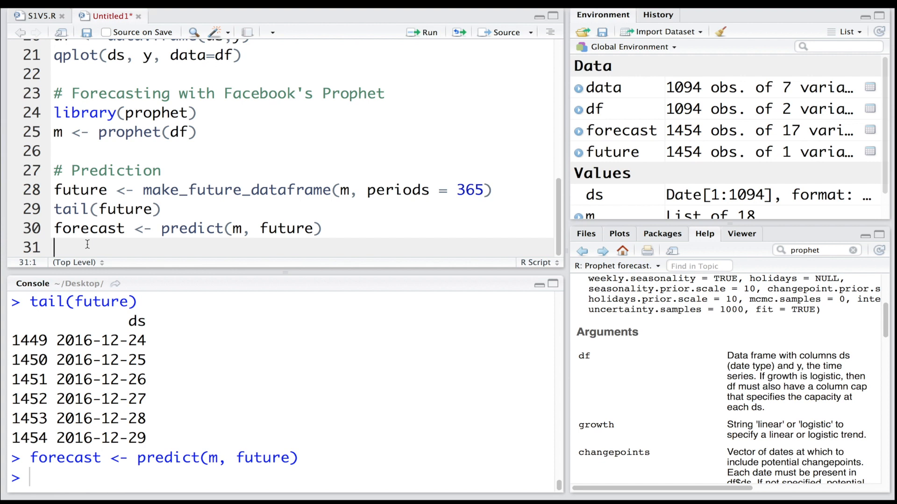
pyautogui.write('tail(for')
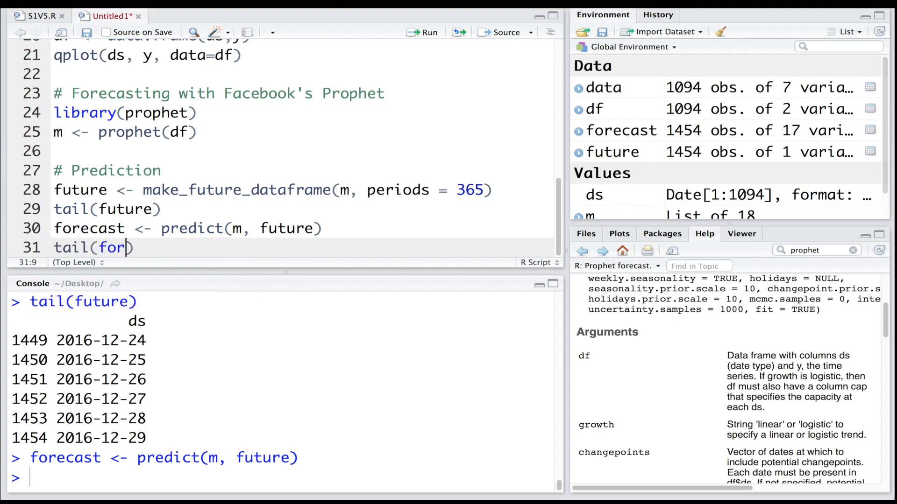
pyautogui.write('ecast')
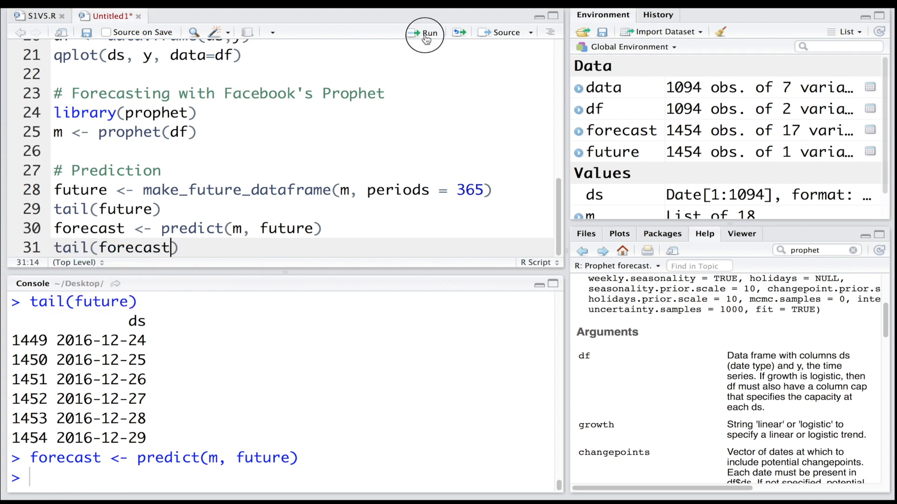
# Run tail(forecast) restricted to the ds, yhat, yhat_lower and yhat_upper columns
pyautogui.click(425, 33)
pyautogui.write('[')
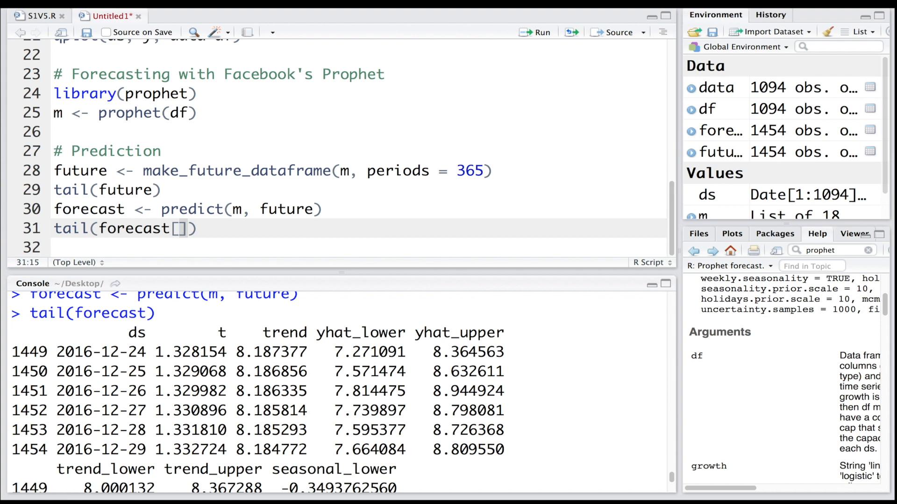
pyautogui.write('c(')
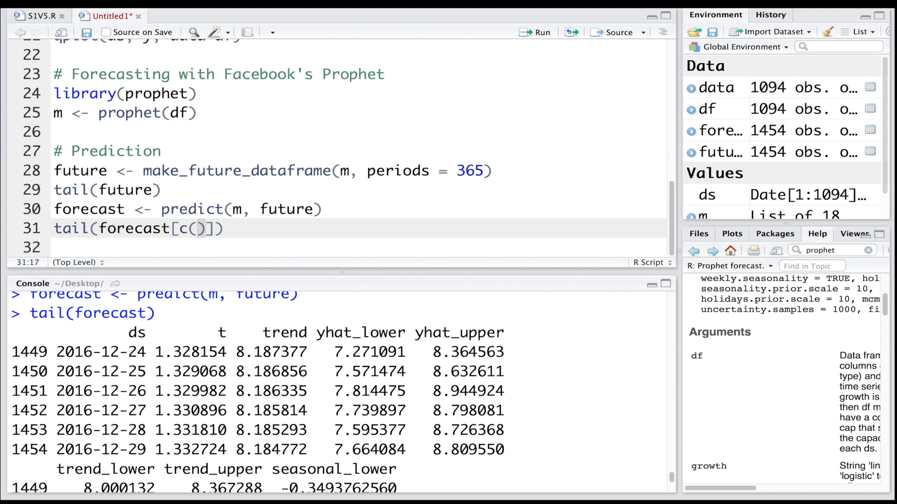
pyautogui.write("'ds'")
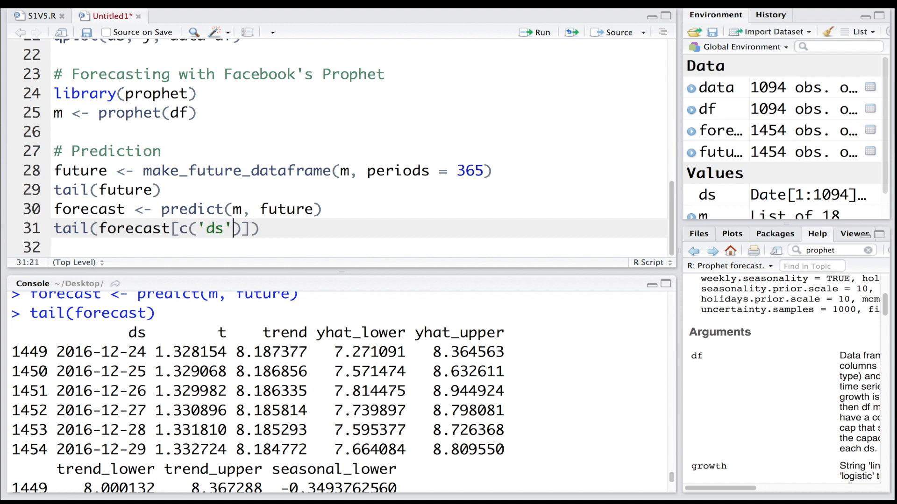
pyautogui.write(", 'y'")
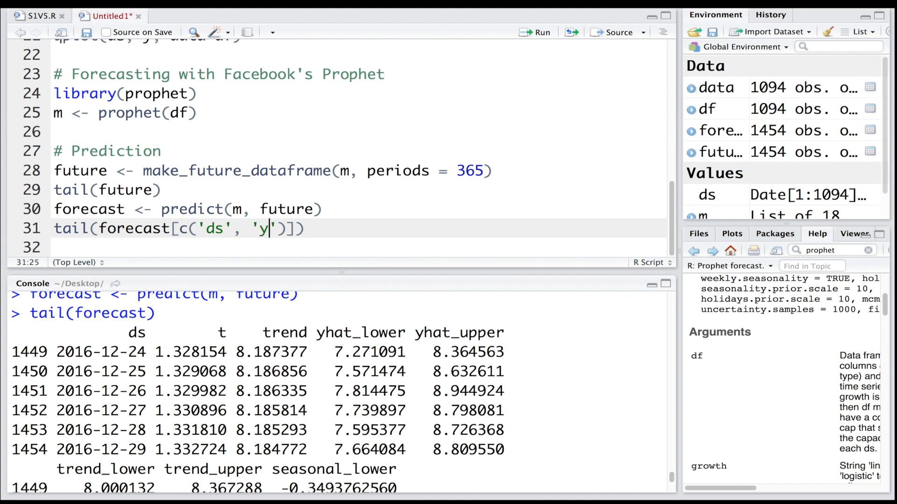
pyautogui.write('hat')
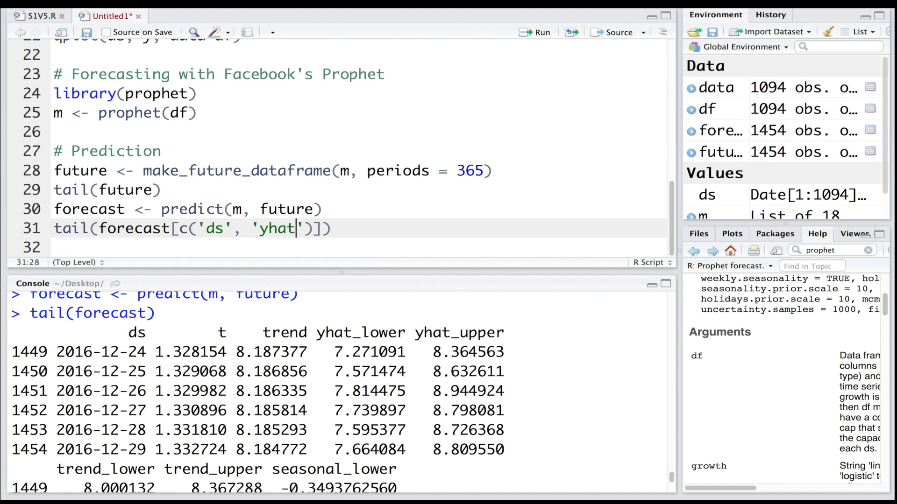
pyautogui.write(", 'yhat_lo")
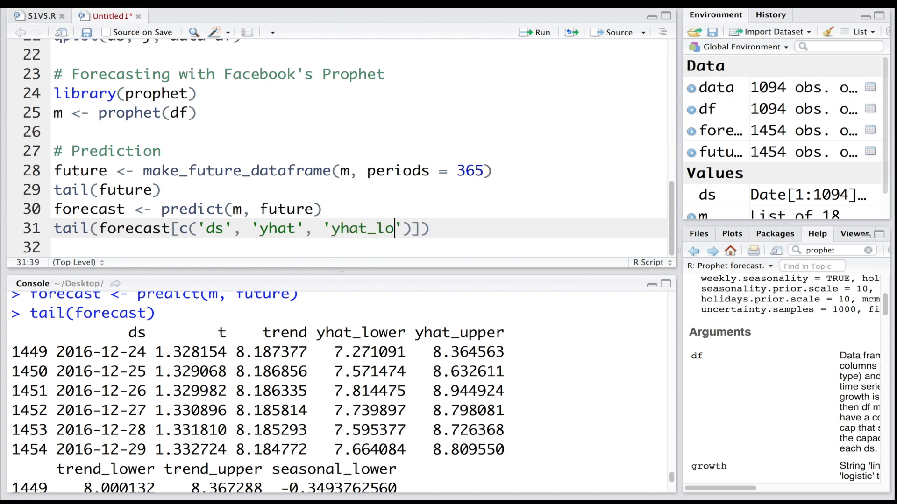
pyautogui.write('wer')
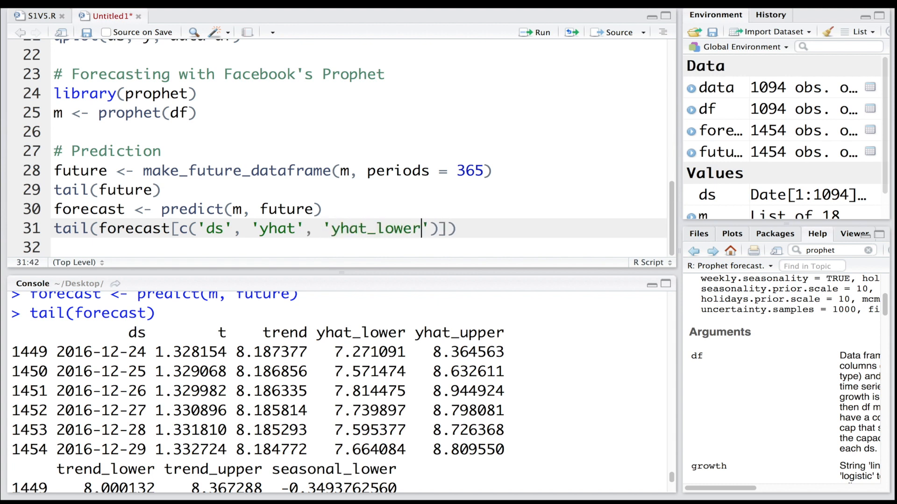
pyautogui.write(", 'yhat'")
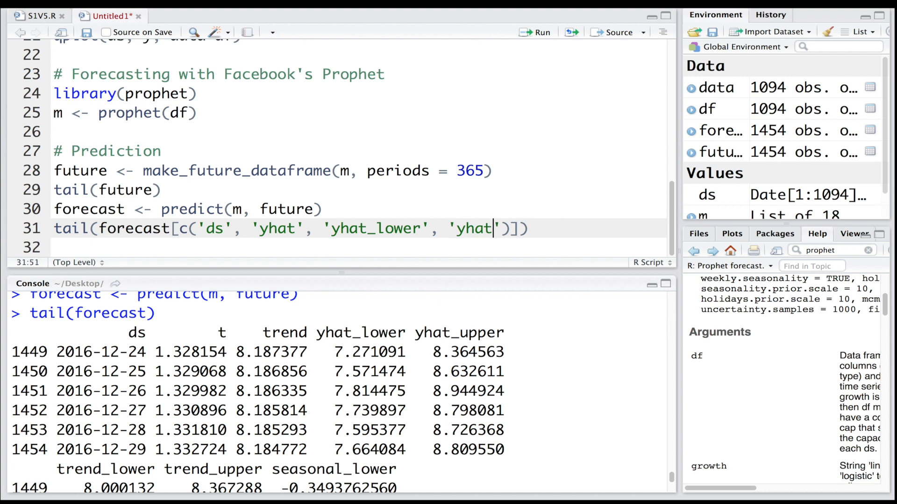
pyautogui.write('_upper')
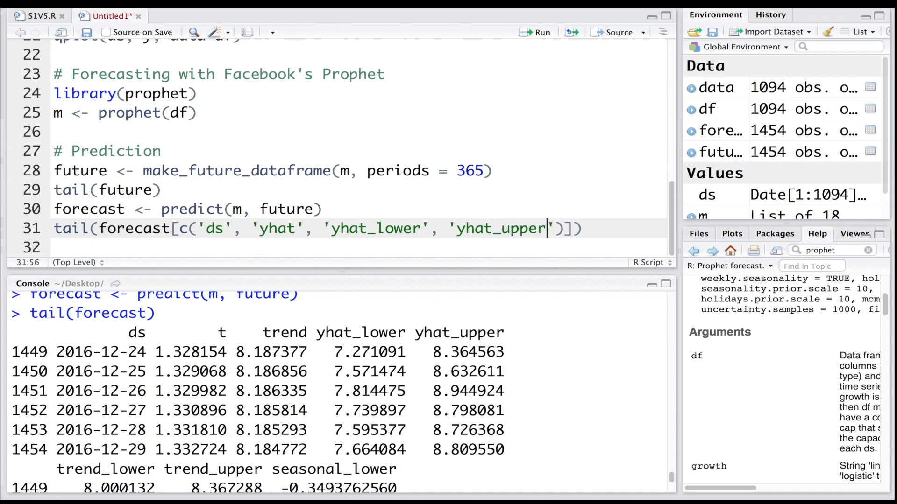
pyautogui.press('Return')
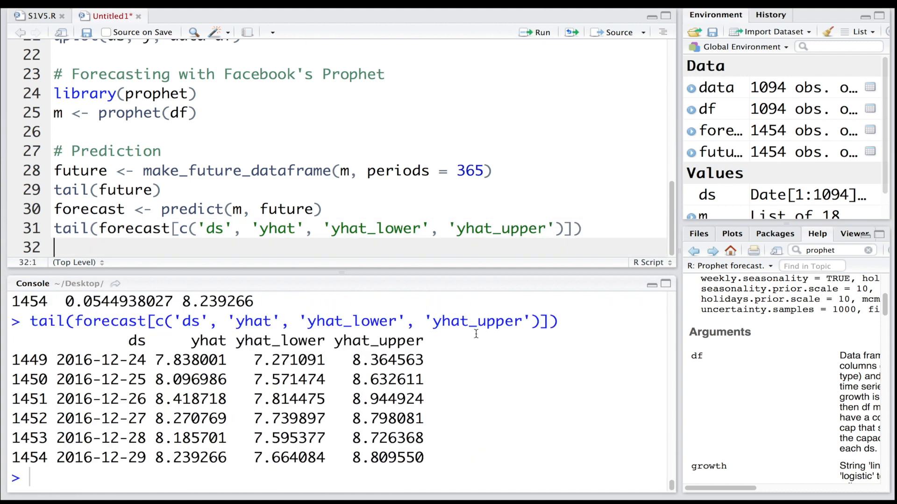
# Run exp(8.239266) in the console to get about 3786.76 page views
pyautogui.doubleClick(135, 341)
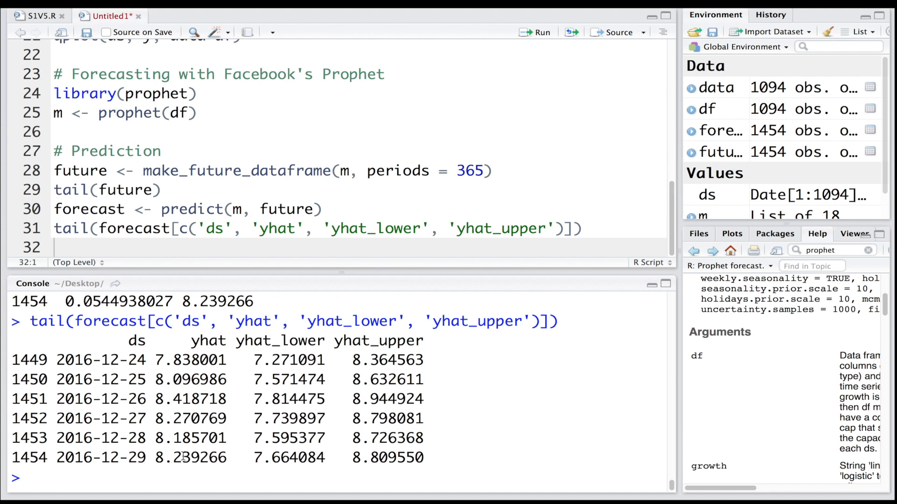
pyautogui.doubleClick(190, 458)
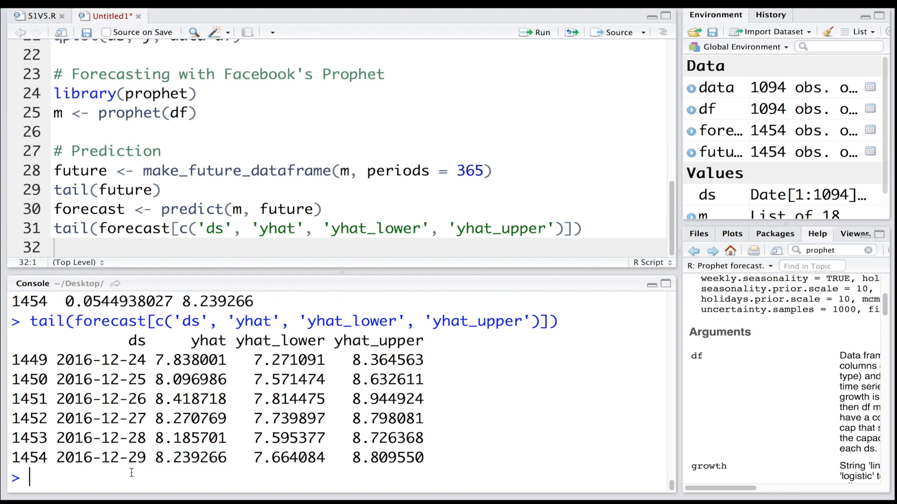
pyautogui.write('exp(8')
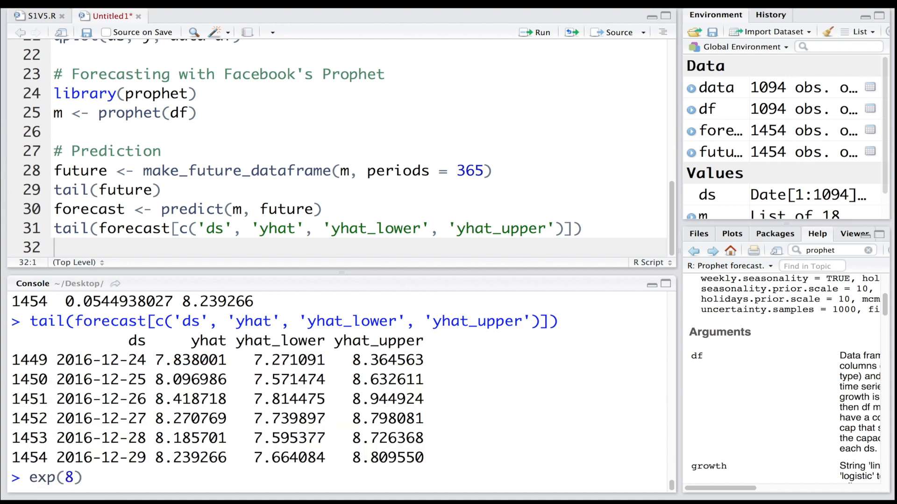
pyautogui.write('.239266')
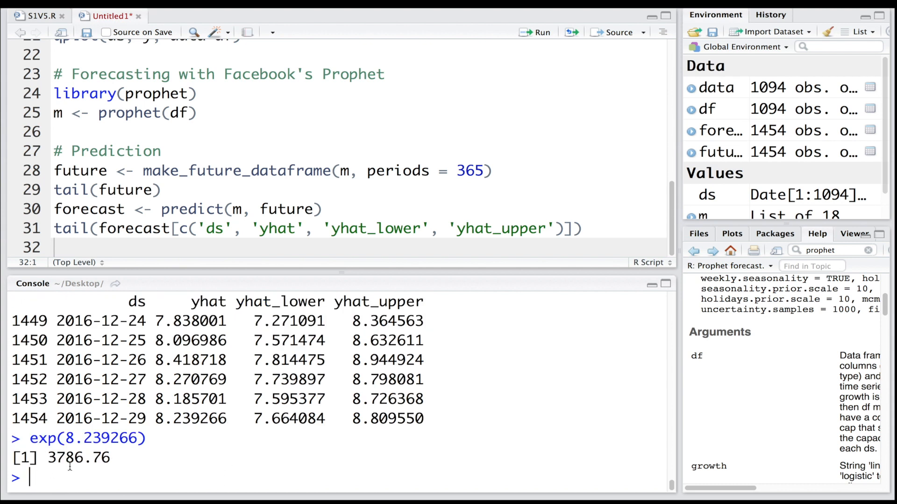
pyautogui.doubleClick(80, 458)
pyautogui.write('pl')
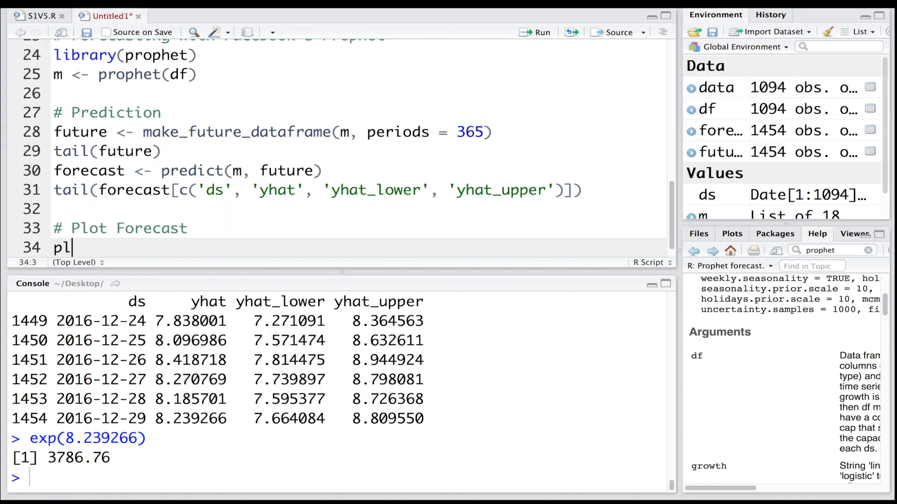
# Write and run plot(m, forecast) under the Plot Forecast heading
pyautogui.write('ot()')
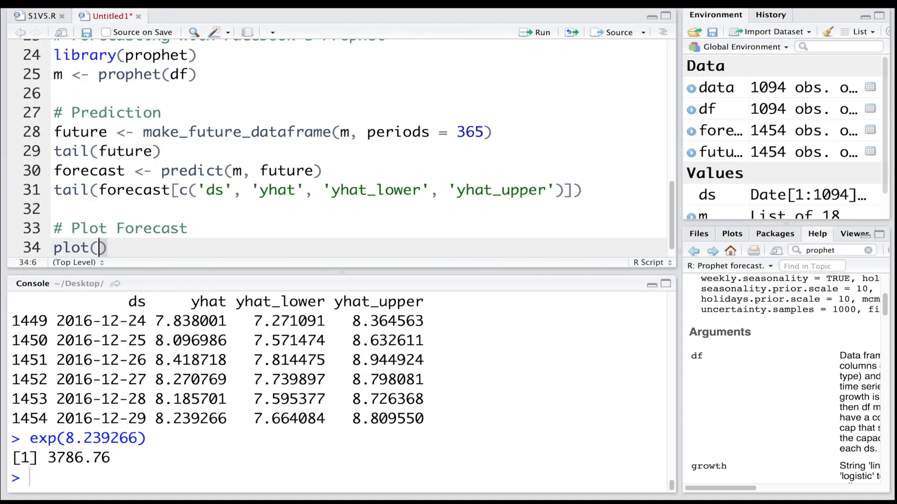
pyautogui.write('m,')
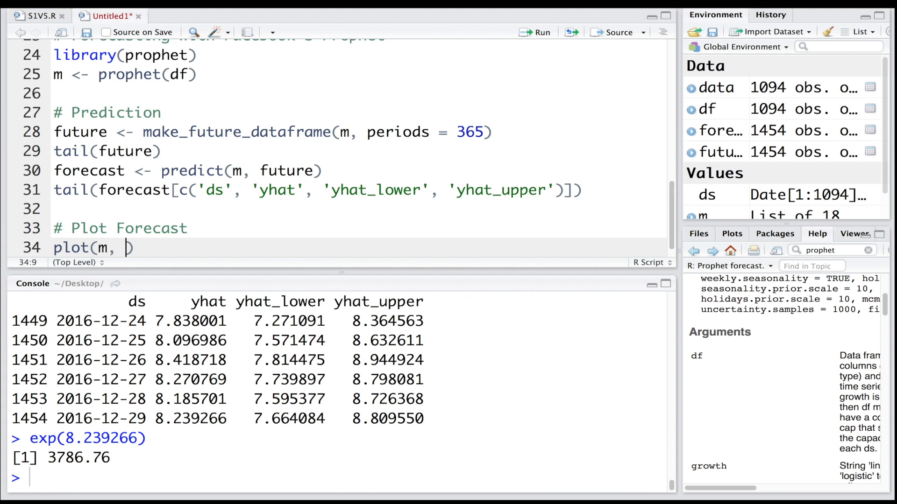
pyautogui.write('forecast')
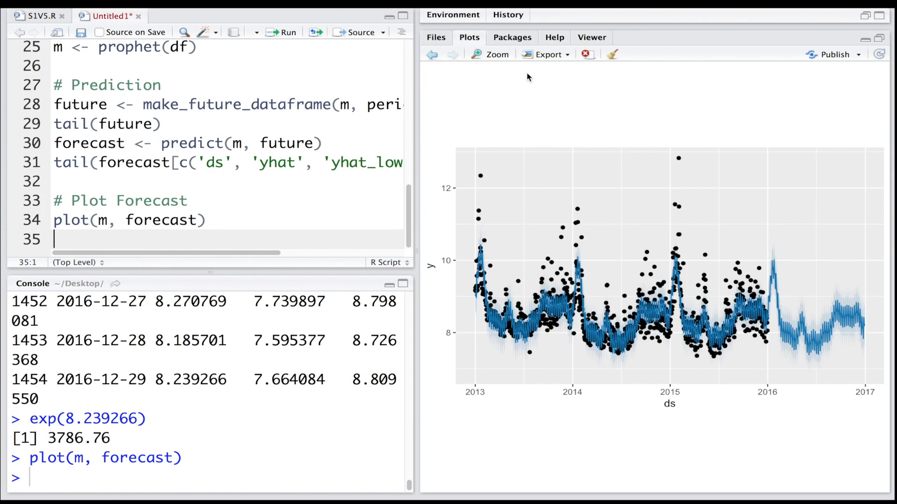
pyautogui.click(491, 55)
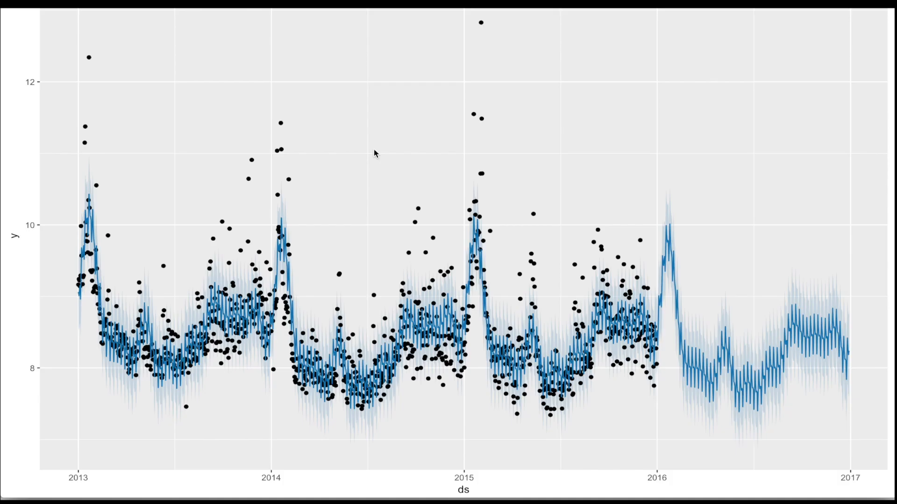
pyautogui.moveTo(452, 499)
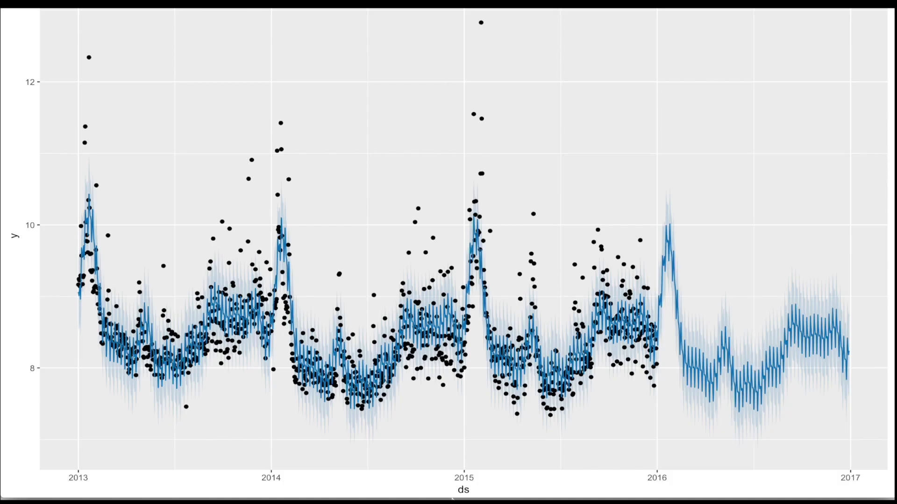
pyautogui.moveTo(90, 192)
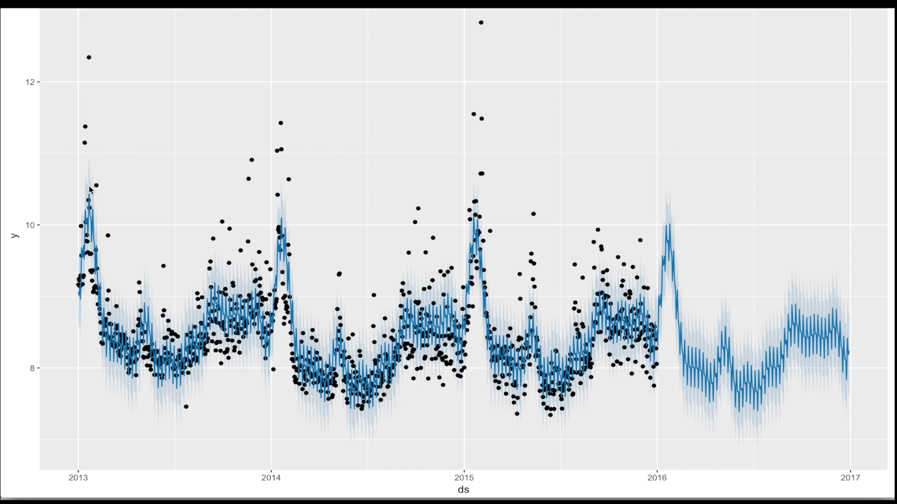
pyautogui.moveTo(479, 247)
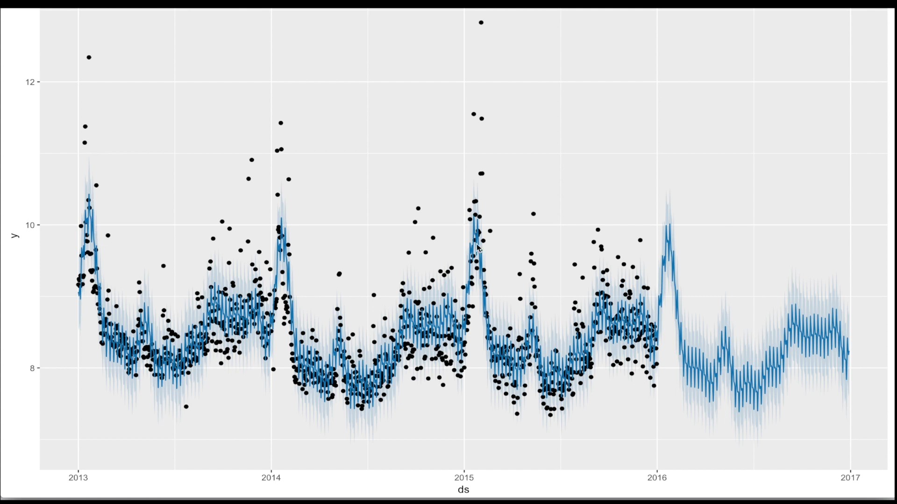
pyautogui.moveTo(655, 489)
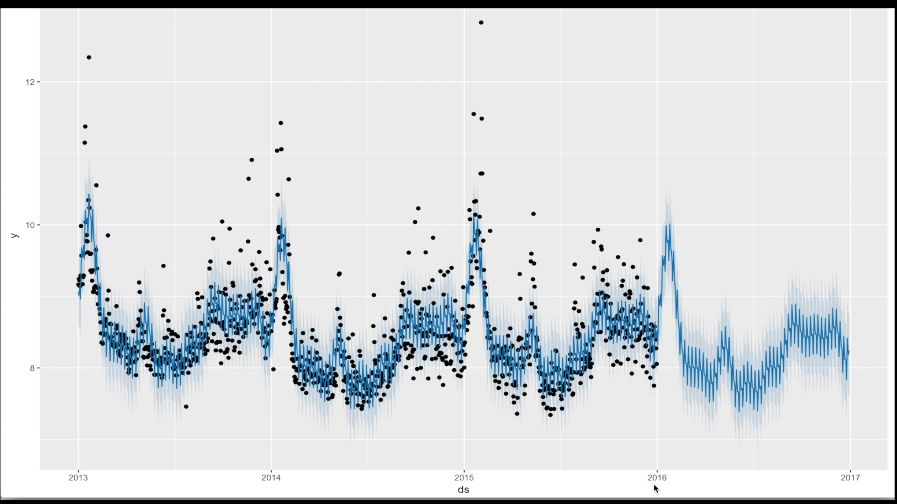
pyautogui.moveTo(290, 273)
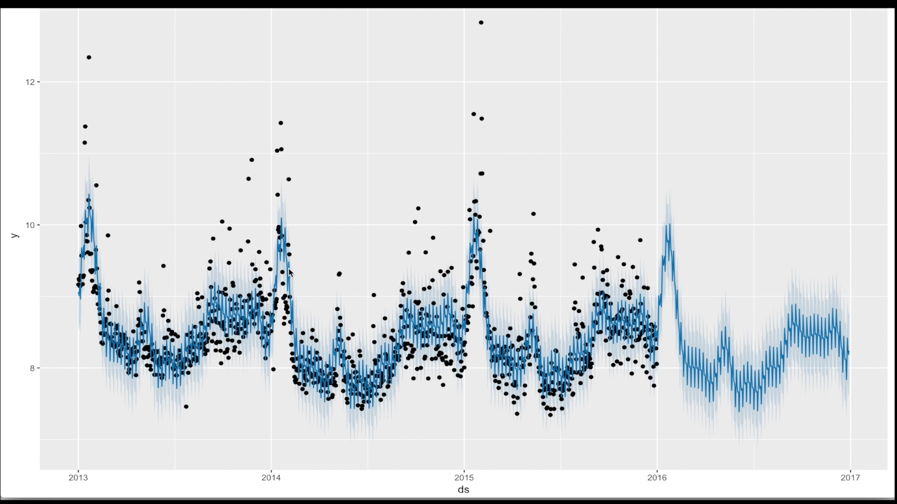
pyautogui.moveTo(475, 305)
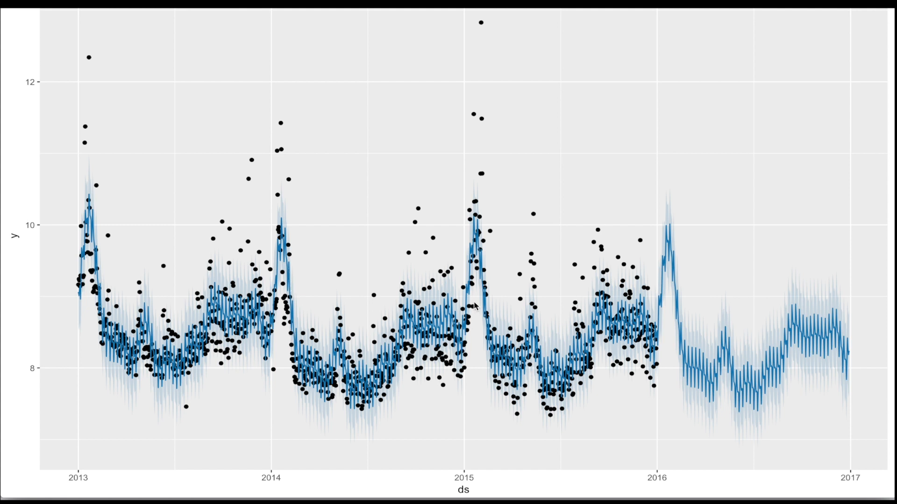
pyautogui.moveTo(720, 378)
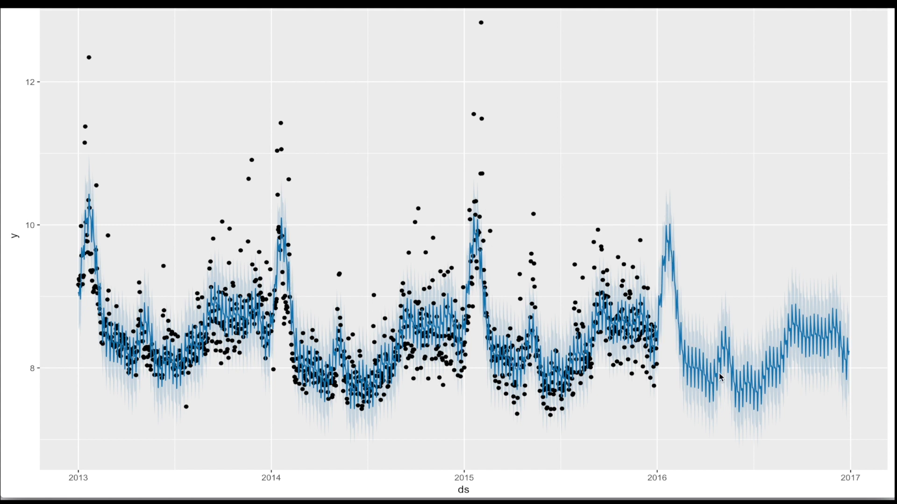
pyautogui.moveTo(675, 258)
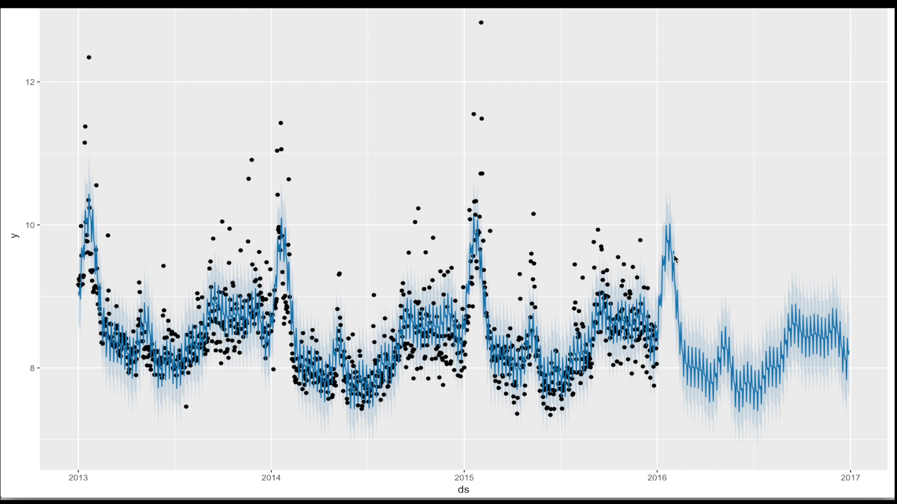
pyautogui.moveTo(768, 434)
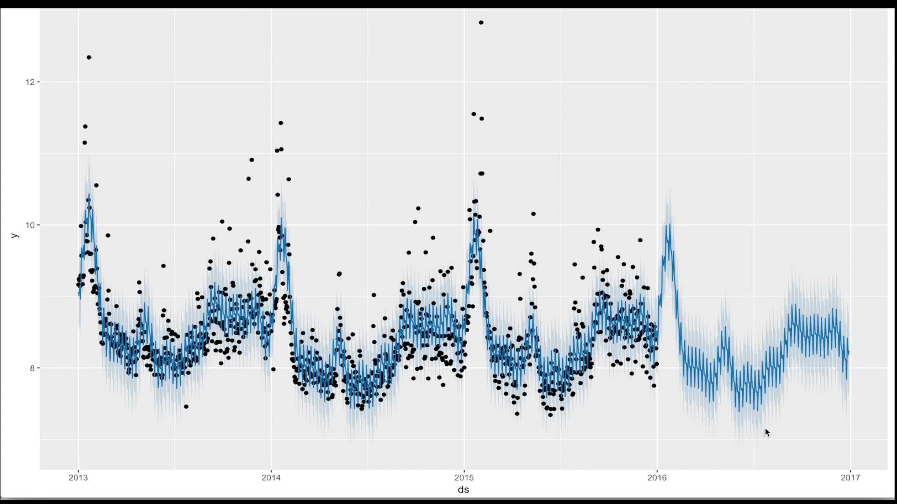
pyautogui.moveTo(754, 368)
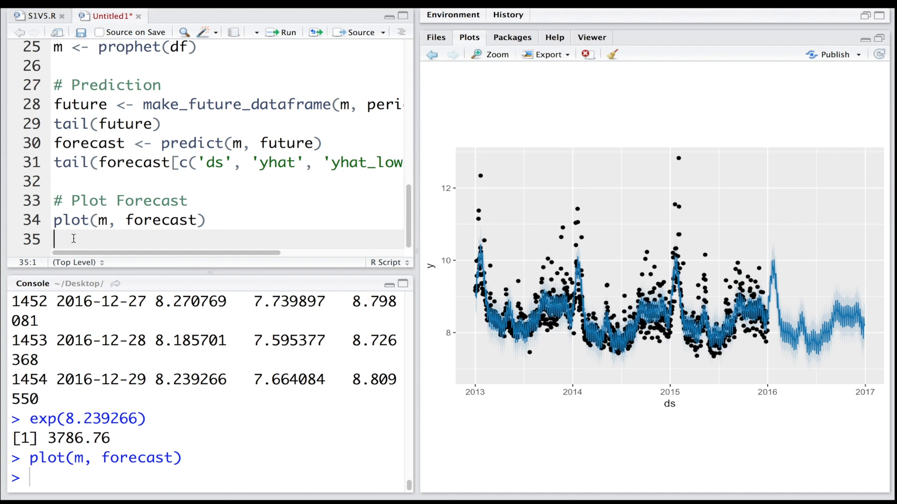
# Complete and run prophet_plot_components(m, forecast) for trend, weekly and yearly panels
pyautogui.write('prophet_plot_')
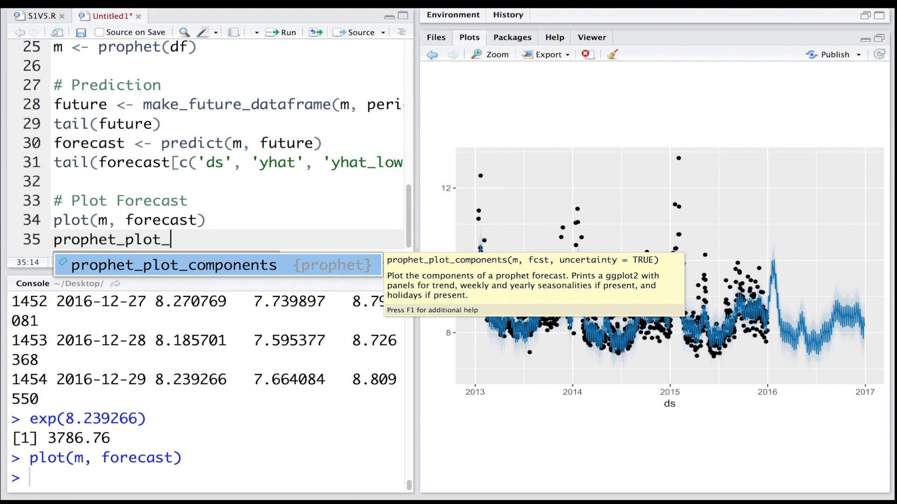
pyautogui.press('Tab')
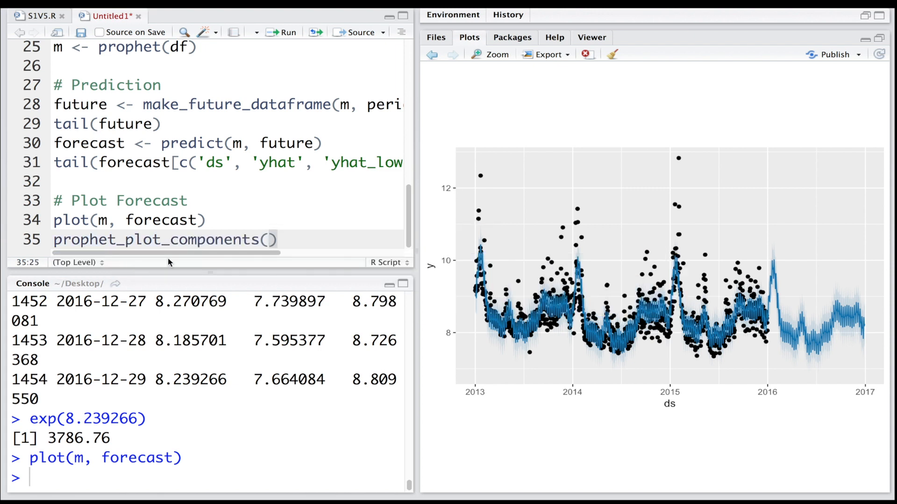
pyautogui.write('m, forecast')
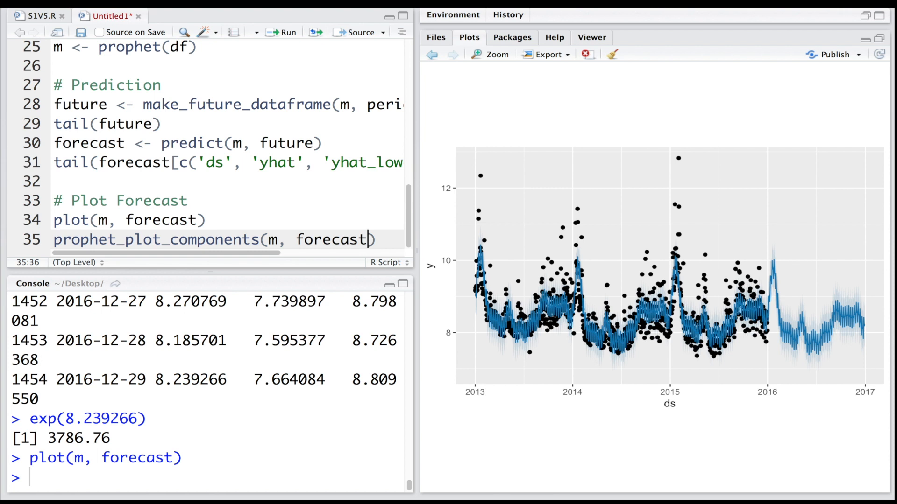
pyautogui.click(282, 32)
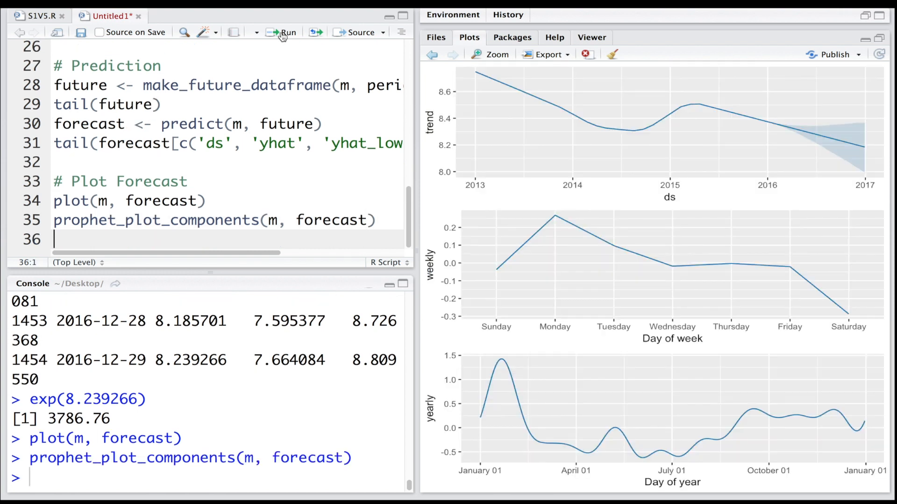
pyautogui.moveTo(552, 118)
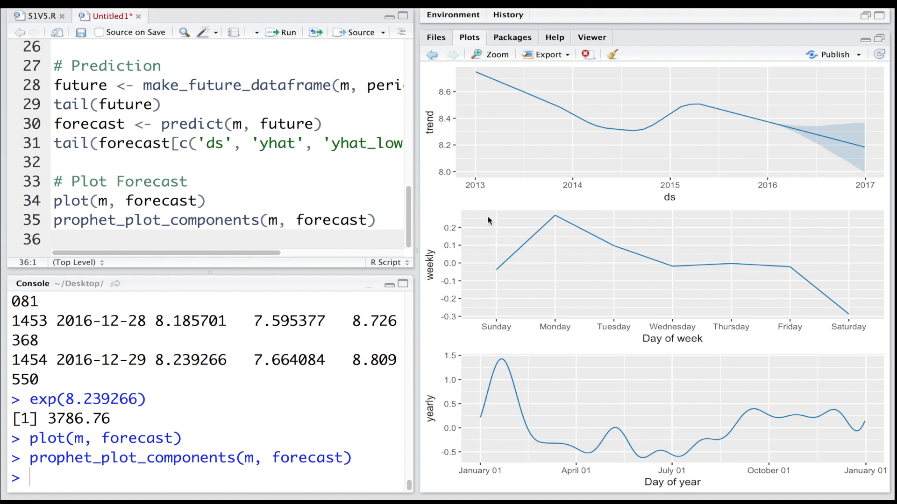
pyautogui.moveTo(804, 371)
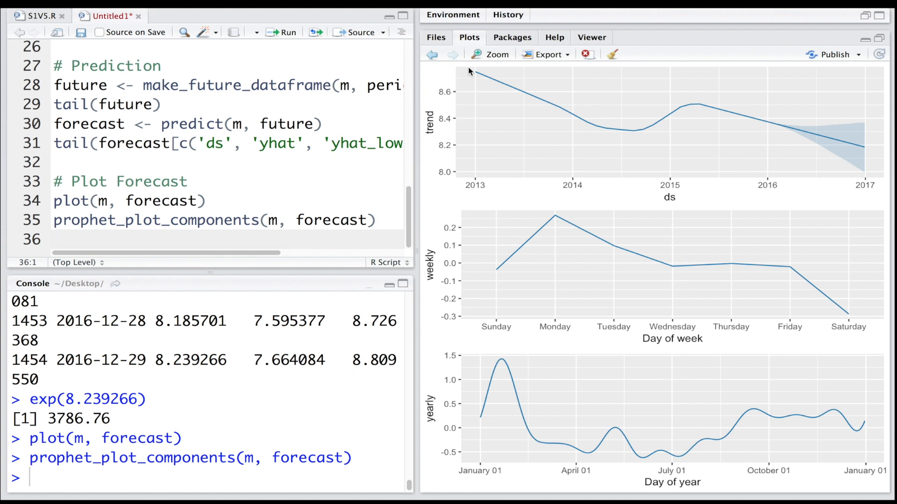
pyautogui.moveTo(770, 134)
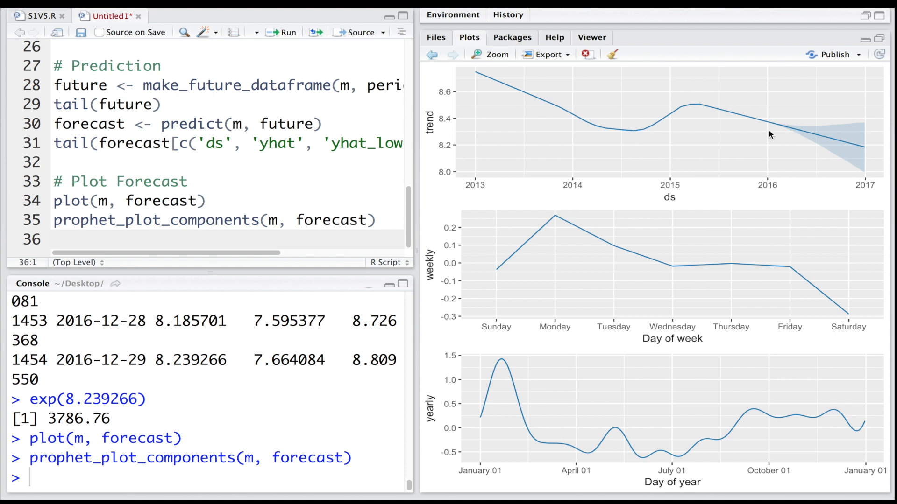
pyautogui.moveTo(811, 137)
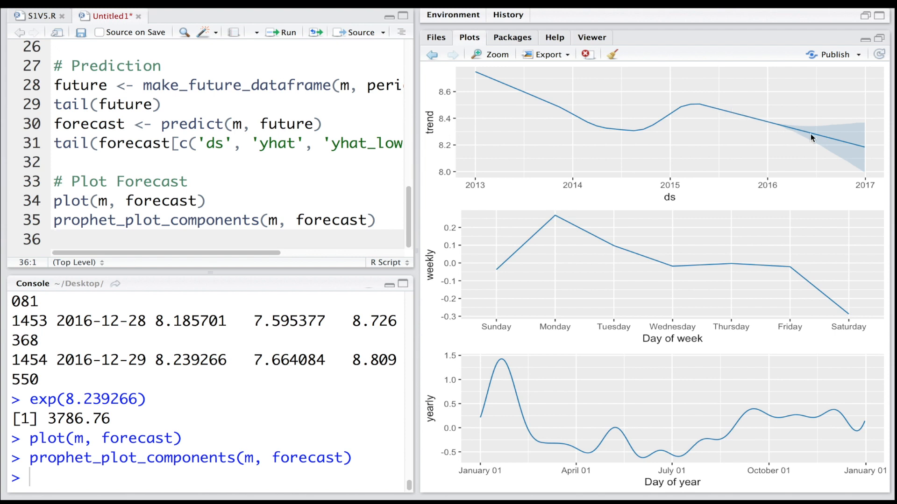
pyautogui.moveTo(858, 127)
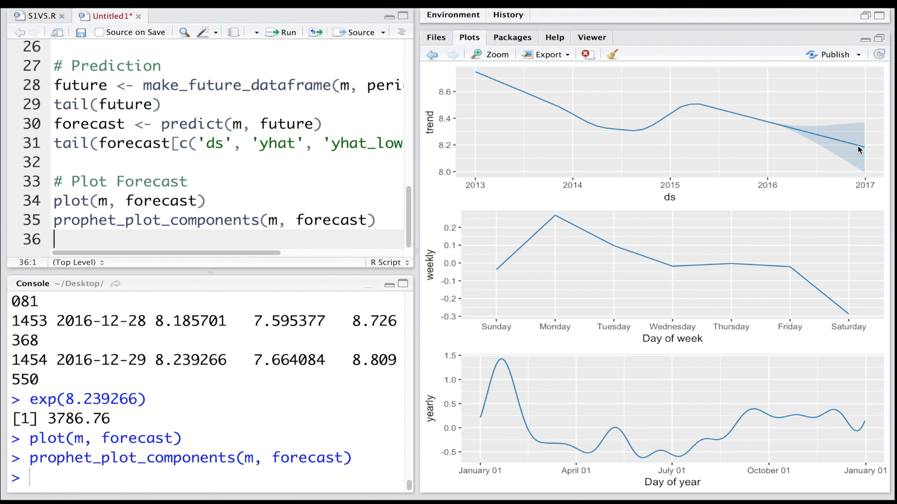
pyautogui.moveTo(800, 156)
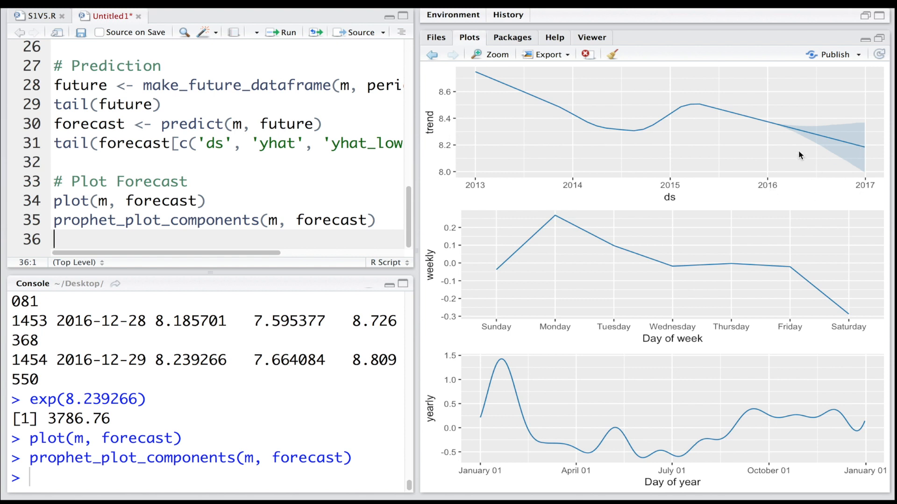
pyautogui.moveTo(789, 137)
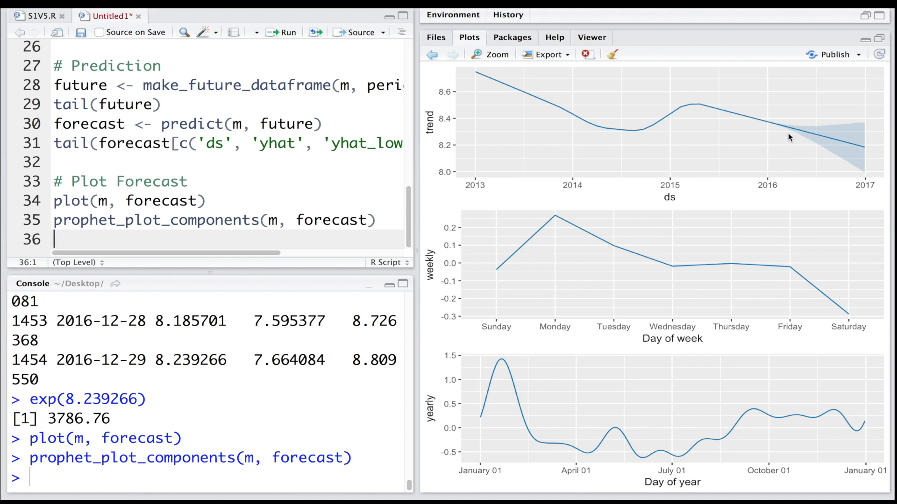
pyautogui.moveTo(805, 136)
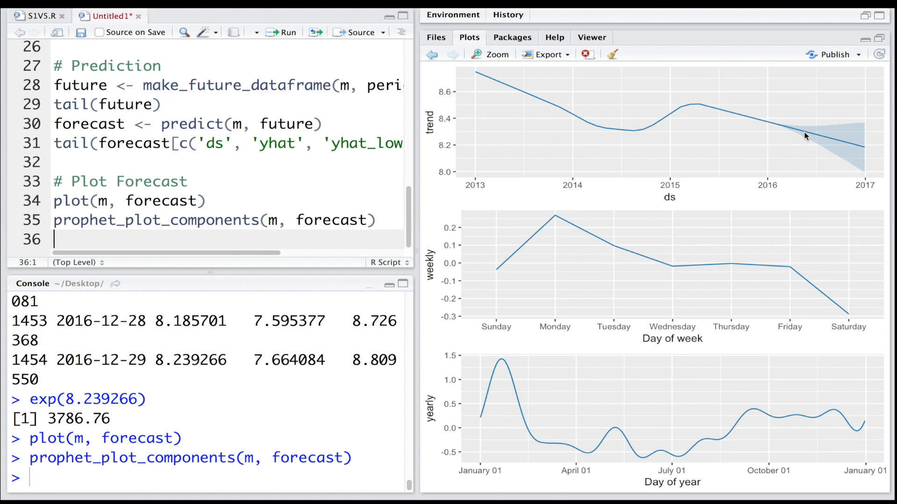
pyautogui.moveTo(859, 155)
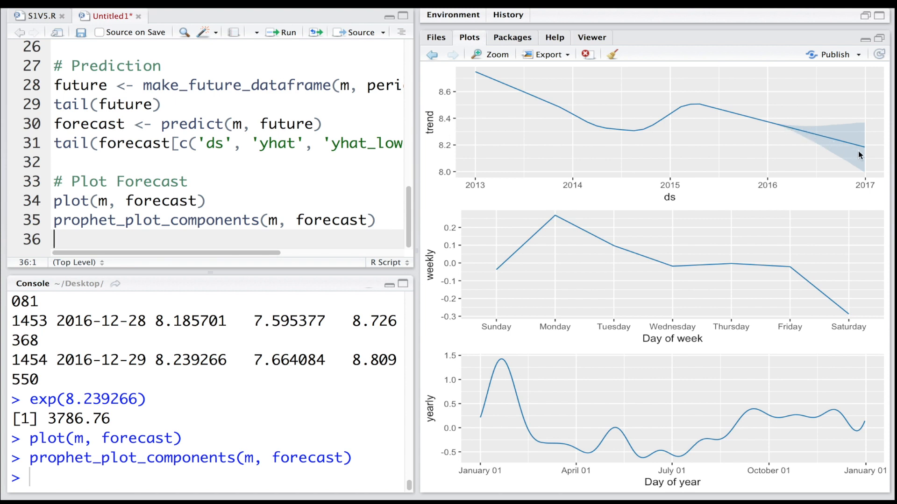
pyautogui.moveTo(846, 190)
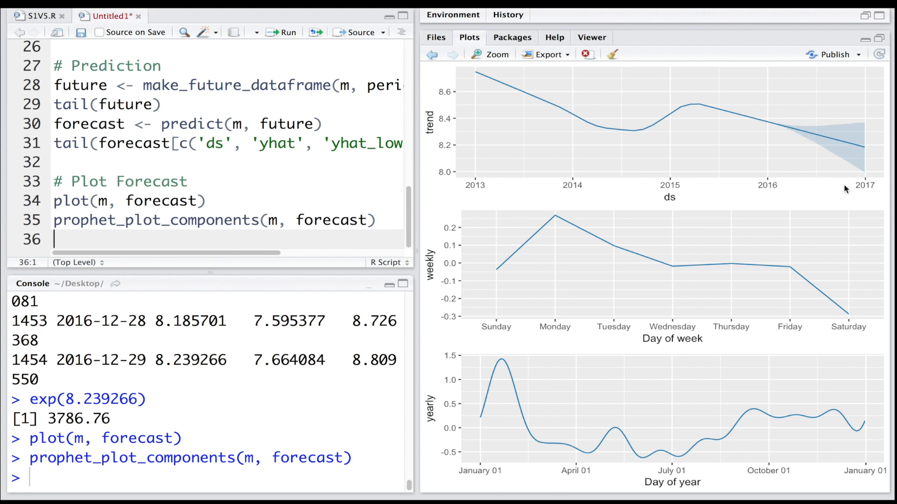
pyautogui.moveTo(847, 175)
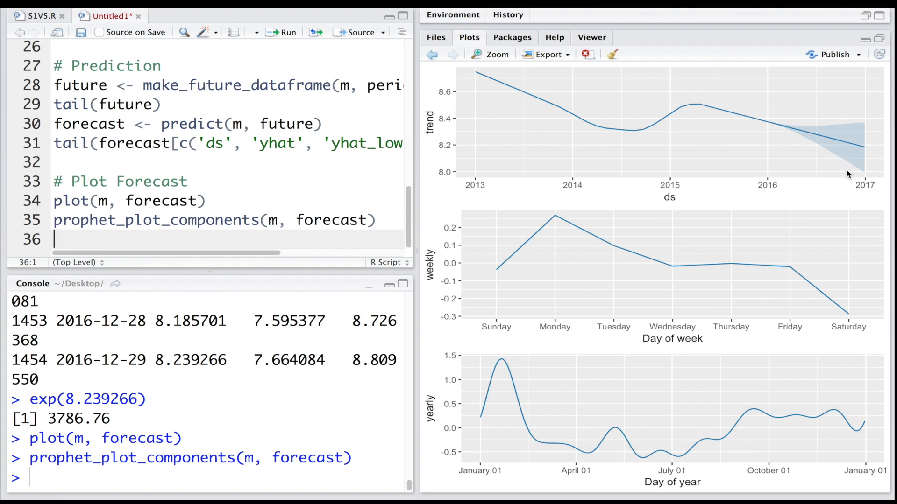
pyautogui.moveTo(849, 154)
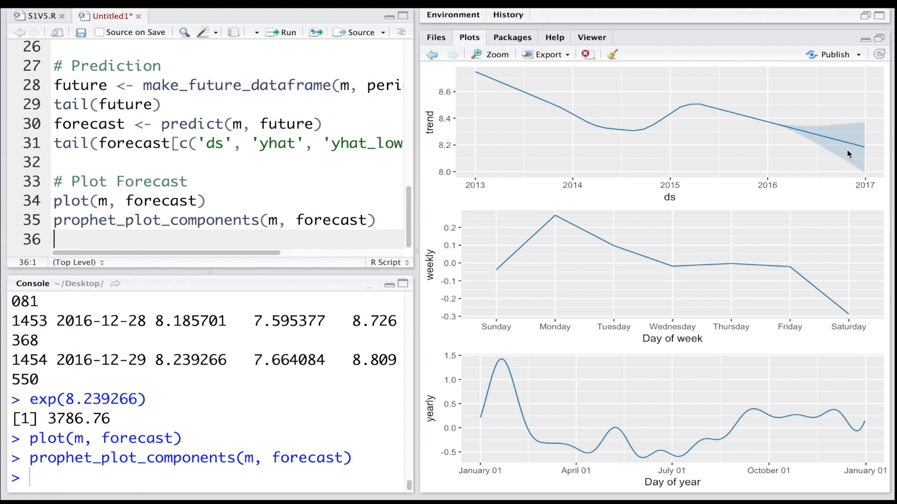
pyautogui.moveTo(843, 132)
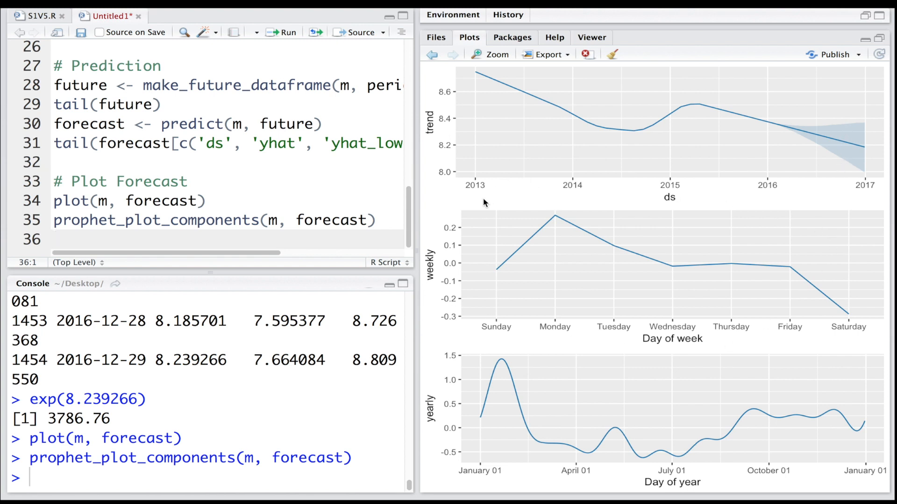
pyautogui.moveTo(555, 221)
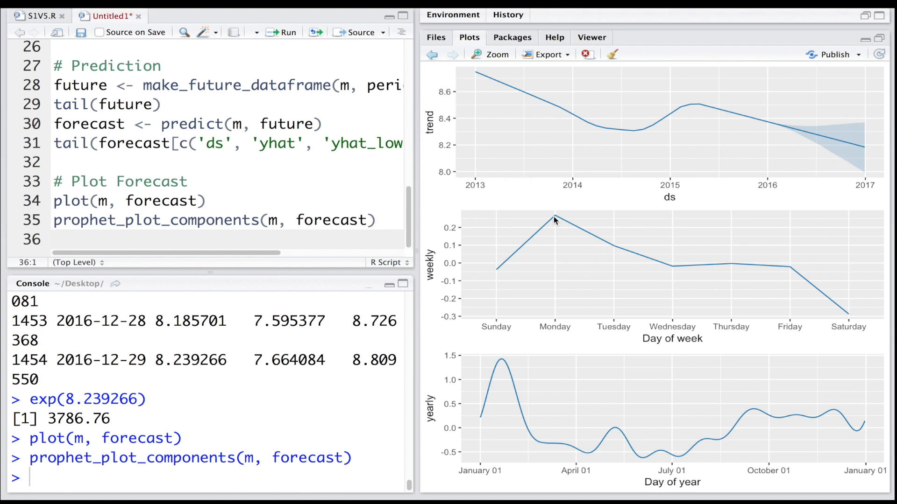
pyautogui.moveTo(848, 324)
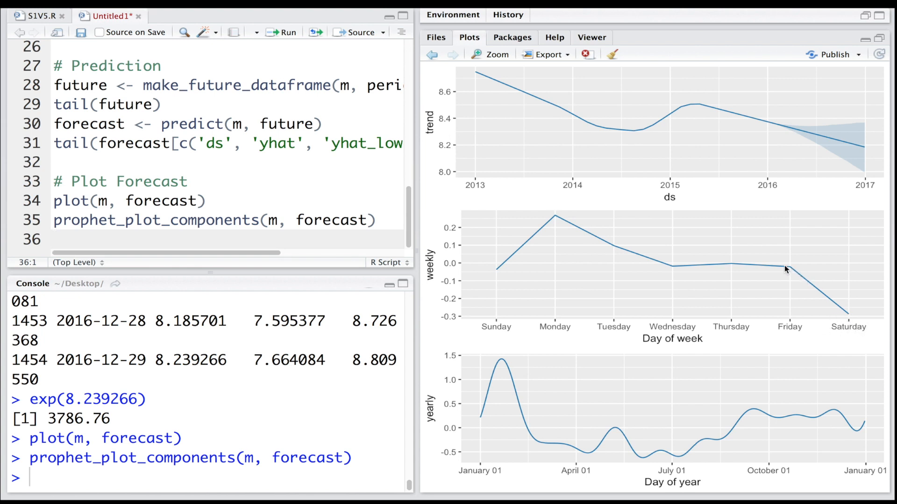
pyautogui.moveTo(689, 265)
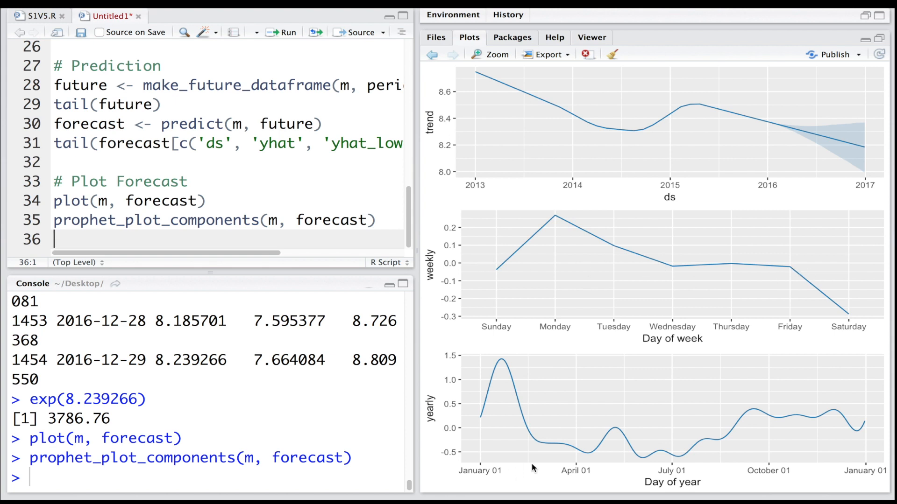
pyautogui.moveTo(836, 438)
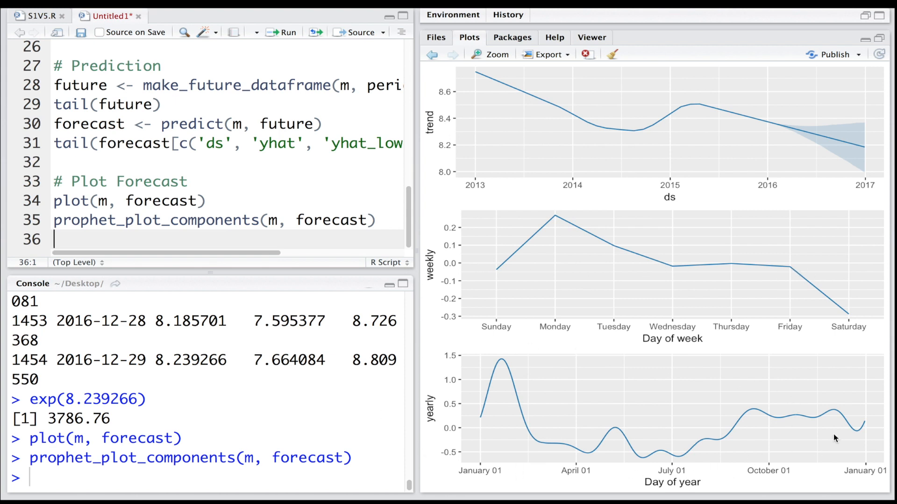
pyautogui.moveTo(469, 377)
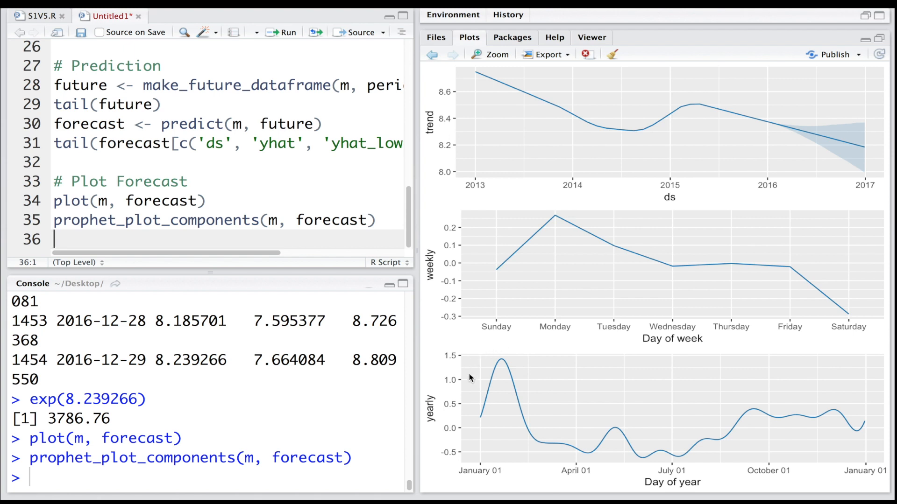
pyautogui.moveTo(594, 453)
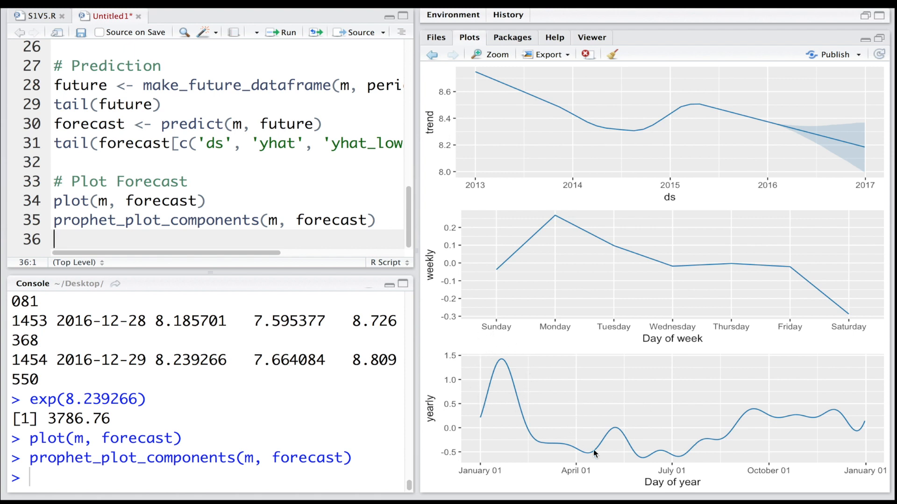
pyautogui.moveTo(746, 408)
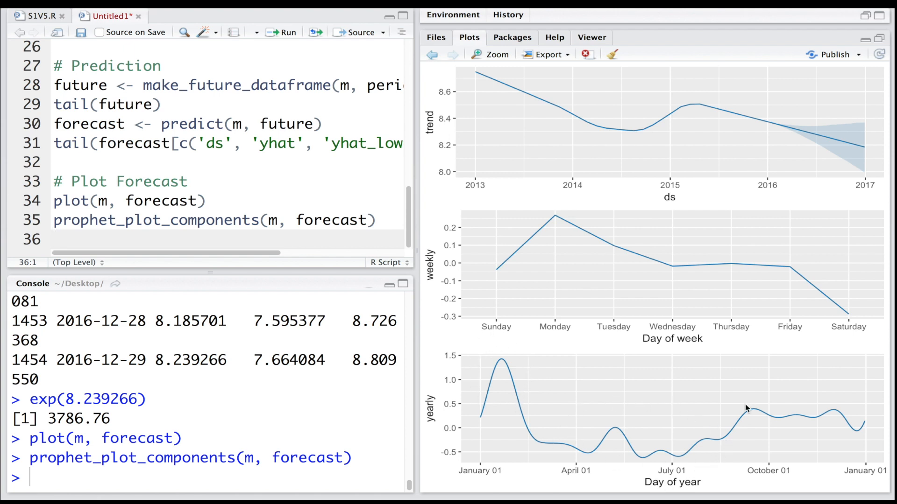
pyautogui.moveTo(865, 406)
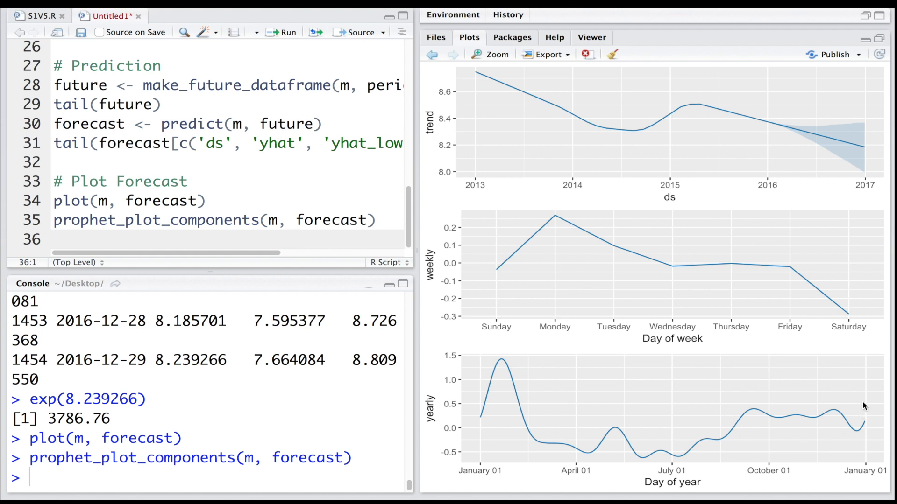